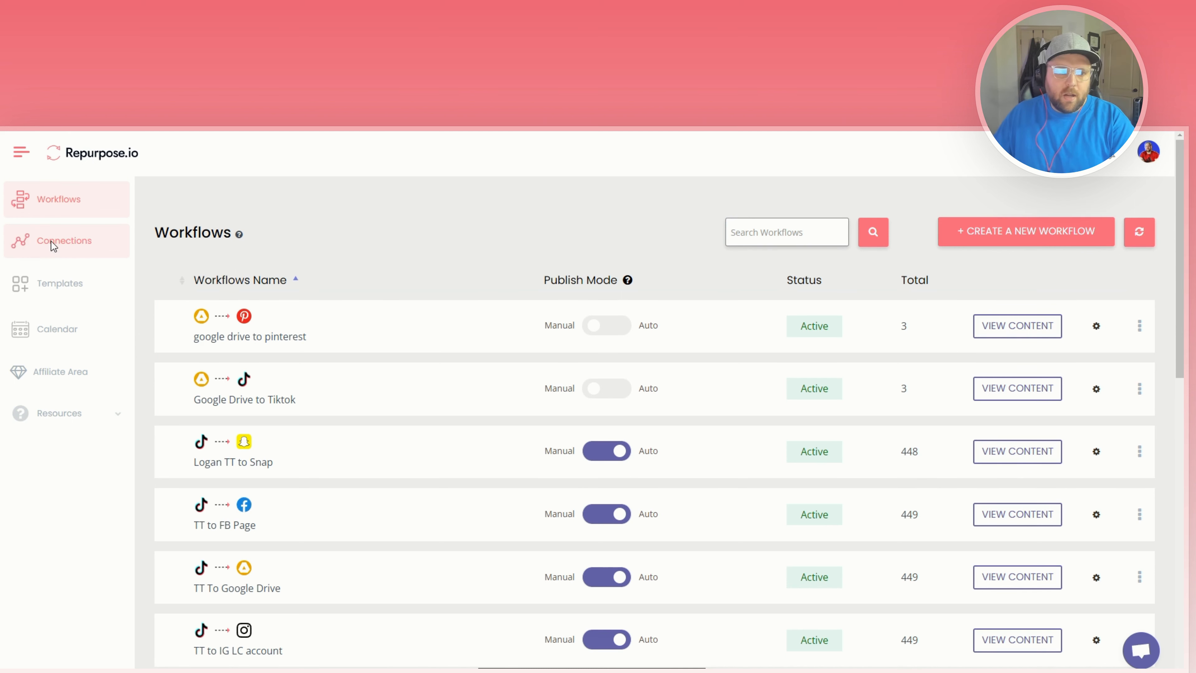
View My Connections, then the Tutorial Videos resource, and return to the connections list.
{"action": "left_click", "coordinate": [64, 241]}
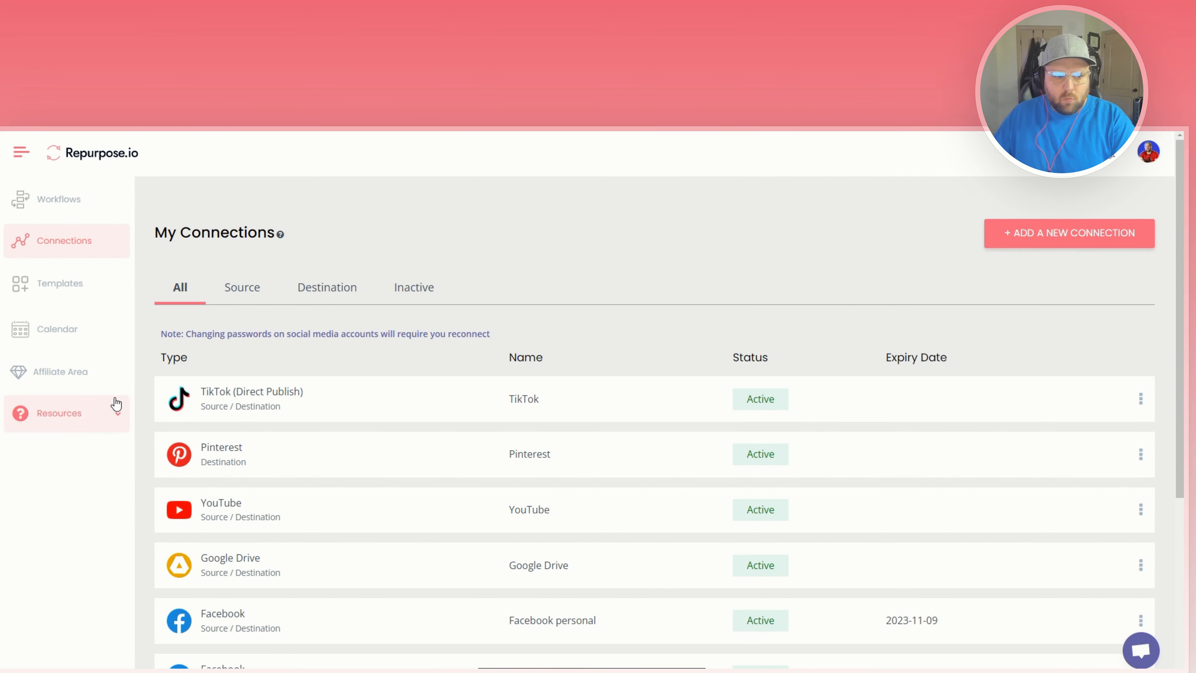
{"action": "mouse_move", "coordinate": [511, 302]}
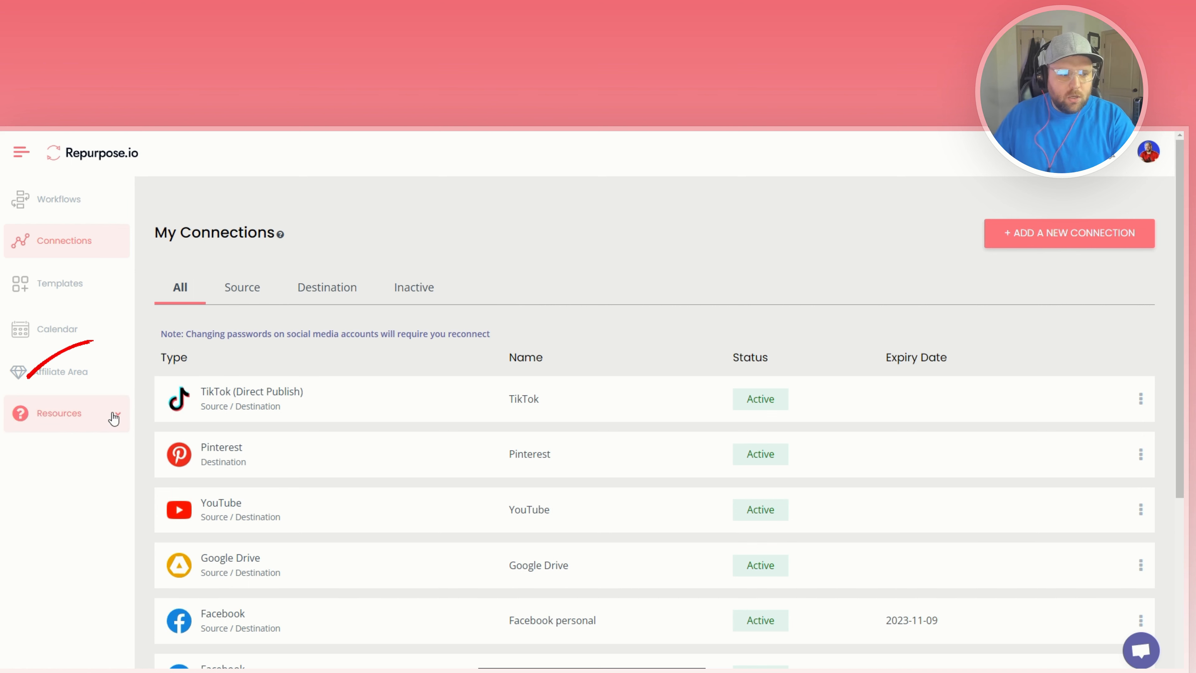
{"action": "left_click", "coordinate": [59, 413]}
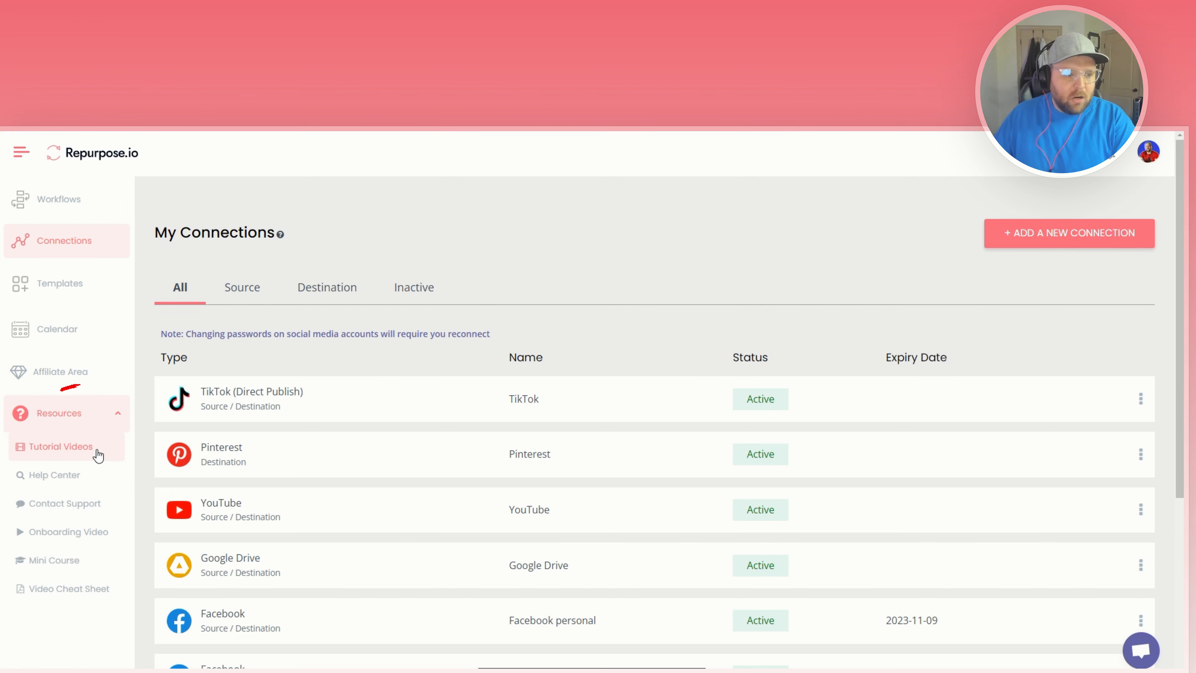
{"action": "left_click", "coordinate": [58, 446]}
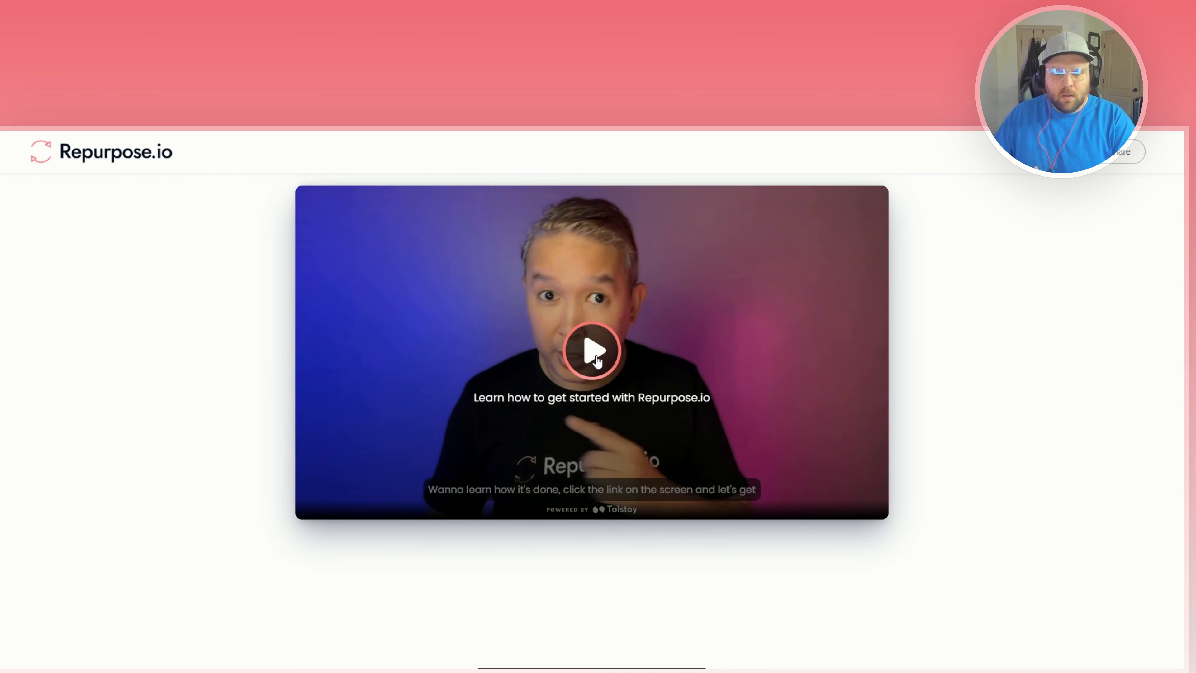
{"action": "left_click", "coordinate": [591, 352]}
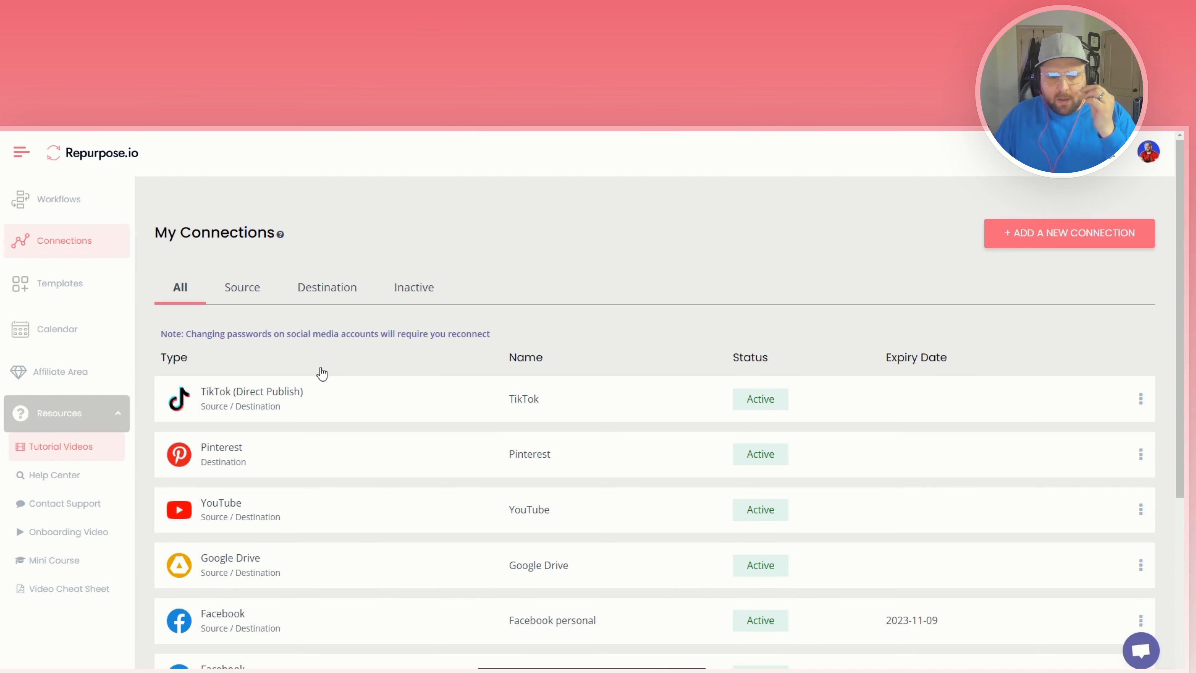
{"action": "left_click", "coordinate": [58, 412]}
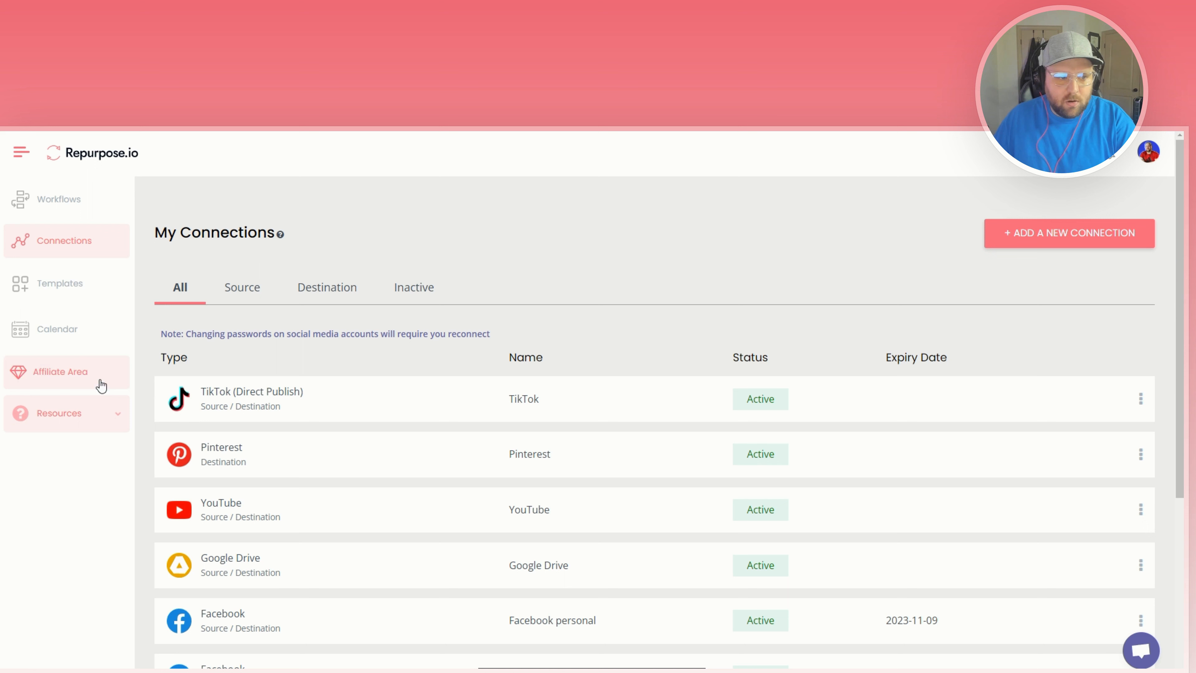
{"action": "mouse_move", "coordinate": [1069, 233]}
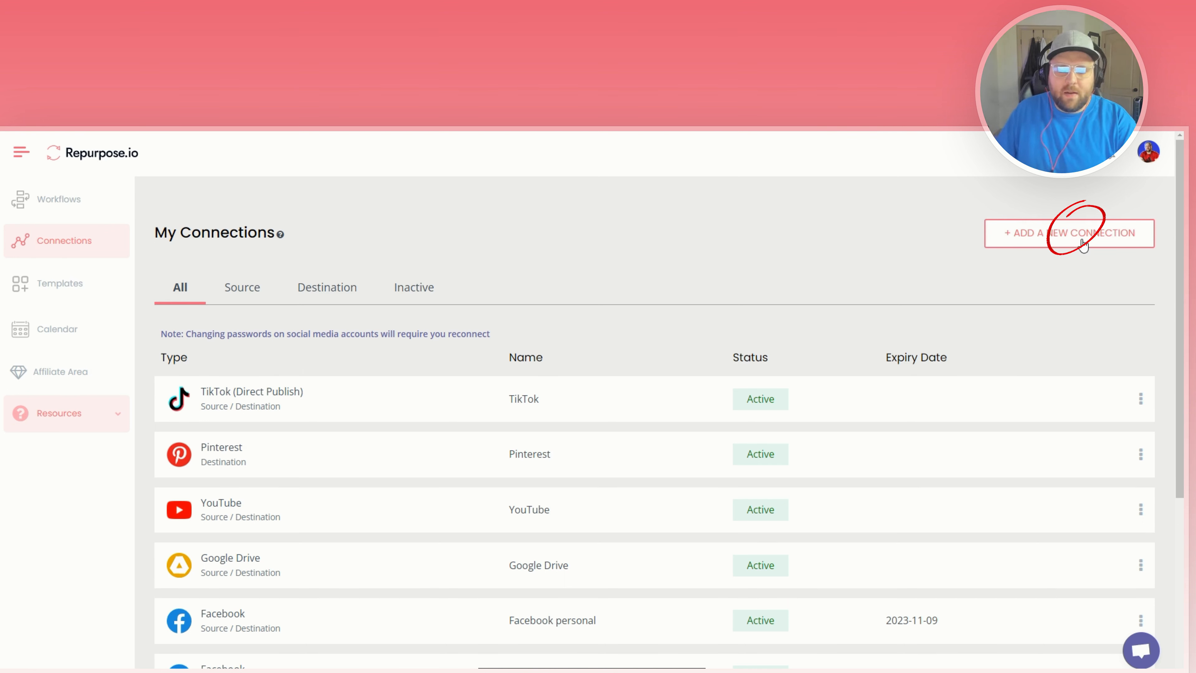
{"action": "scroll", "scroll_direction": "down", "scroll_amount": 3}
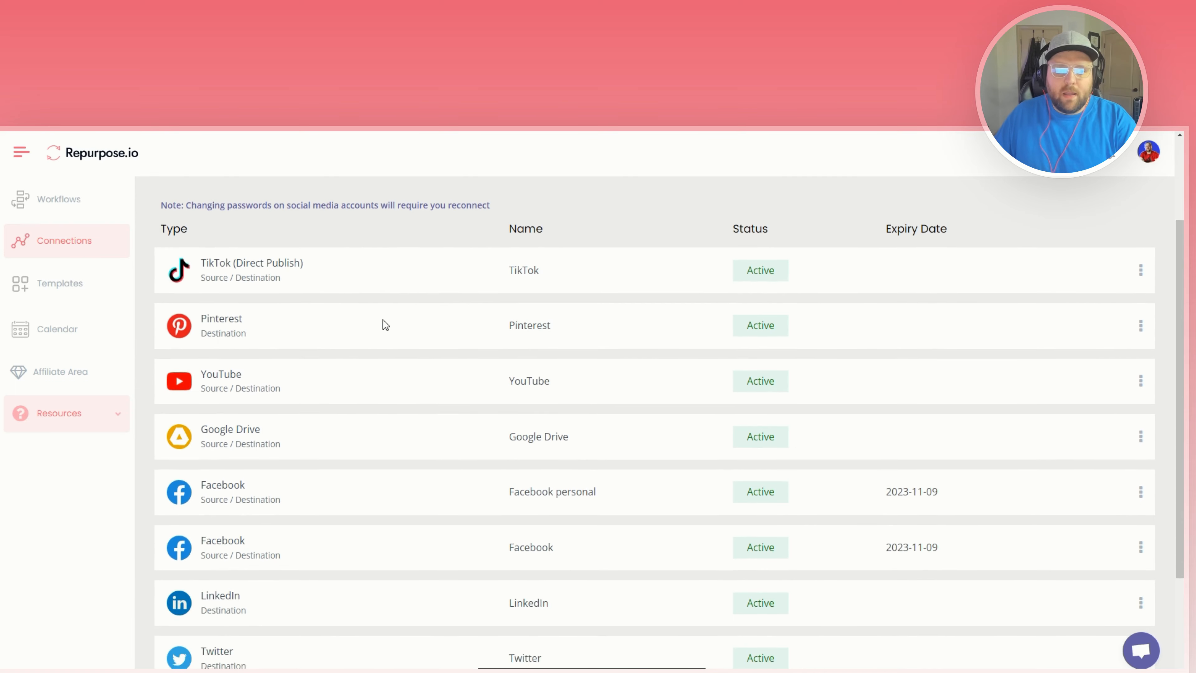
{"action": "scroll", "scroll_direction": "down", "scroll_amount": 3}
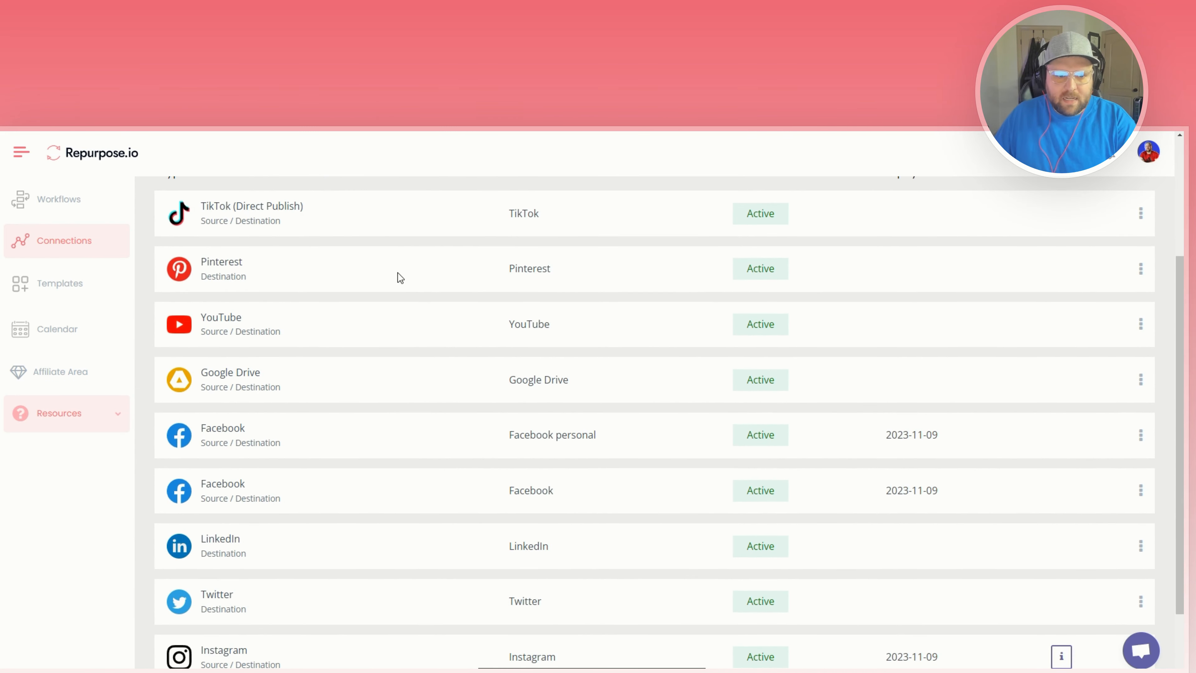
{"action": "scroll", "scroll_direction": "down", "scroll_amount": 3}
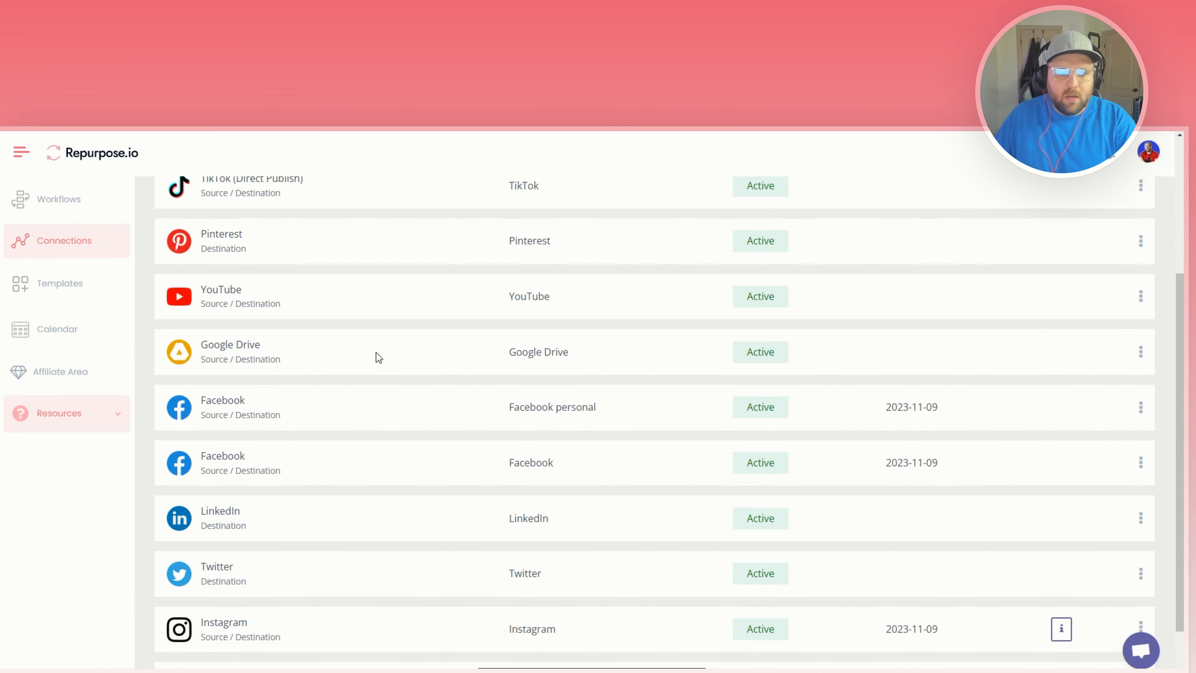
{"action": "scroll", "scroll_direction": "down", "scroll_amount": 3}
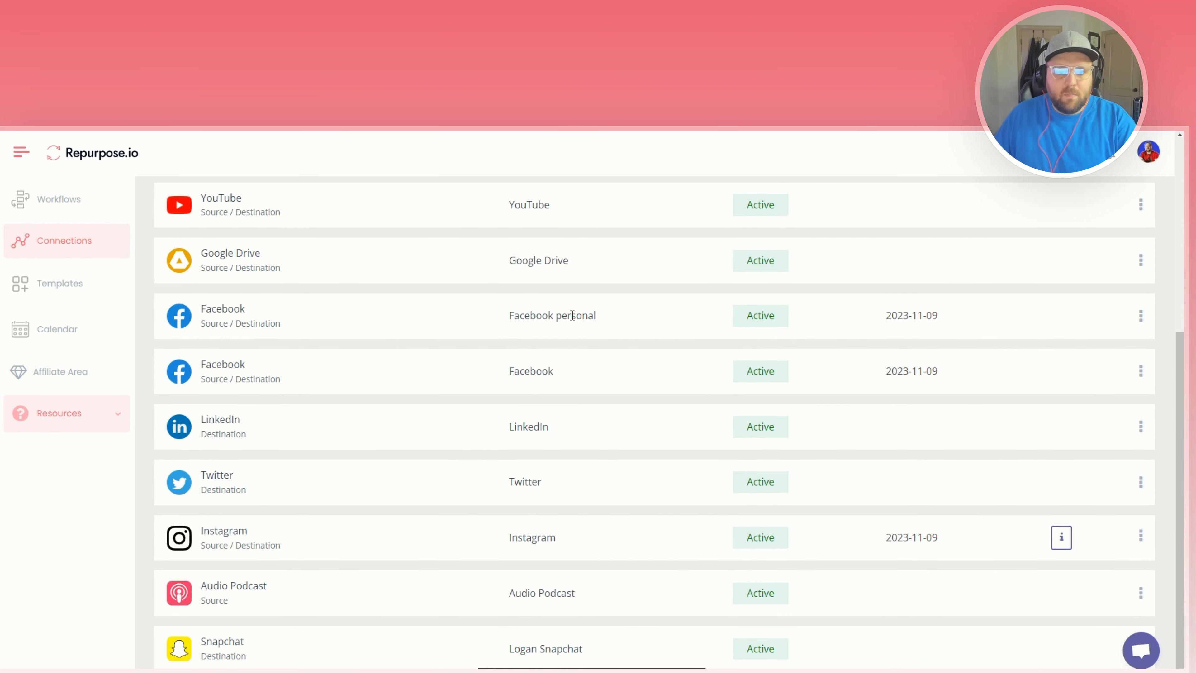
{"action": "mouse_move", "coordinate": [517, 438]}
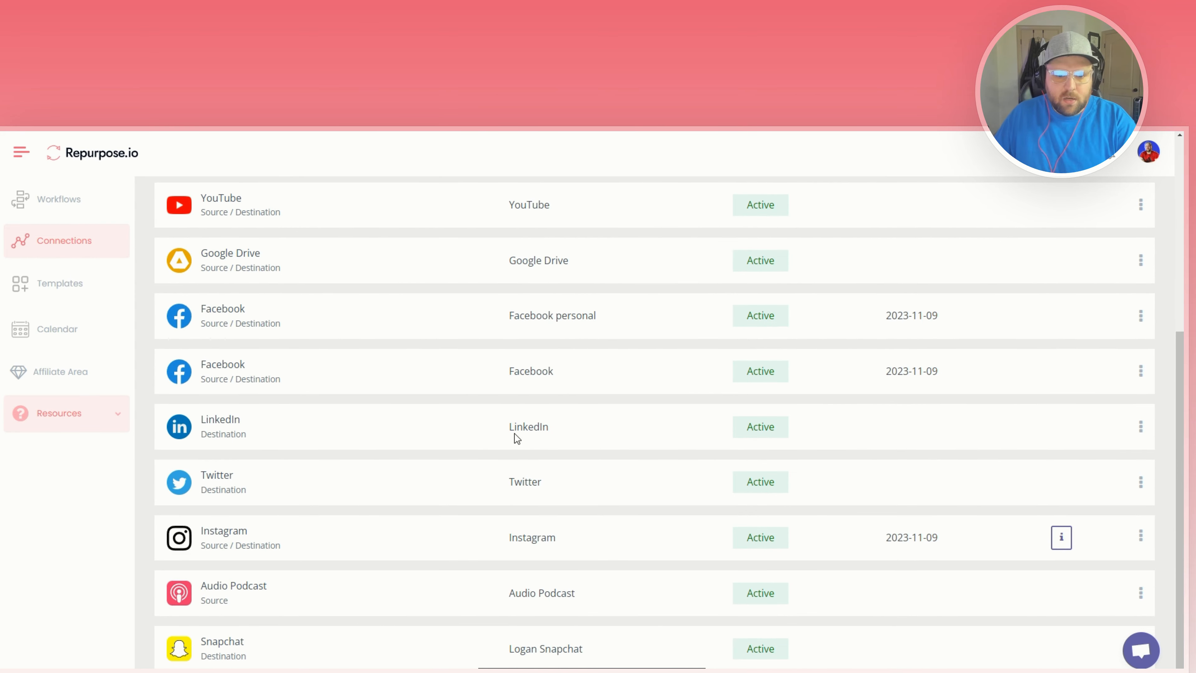
{"action": "mouse_move", "coordinate": [558, 602]}
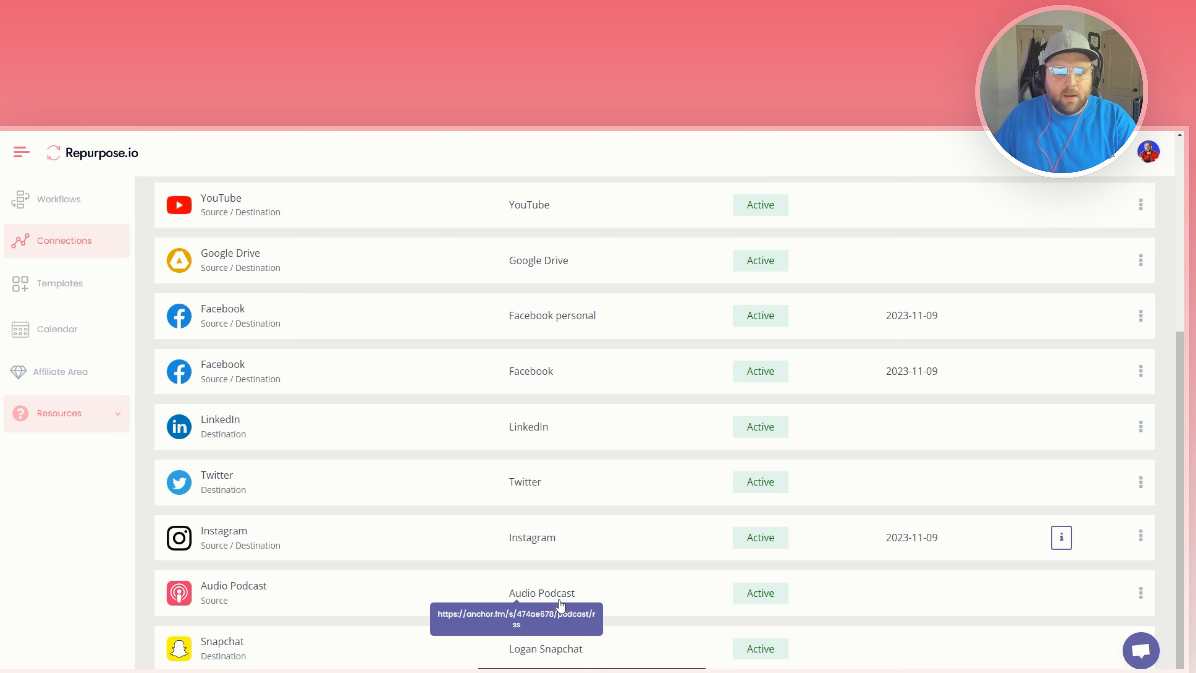
{"action": "scroll", "scroll_direction": "up", "scroll_amount": 3}
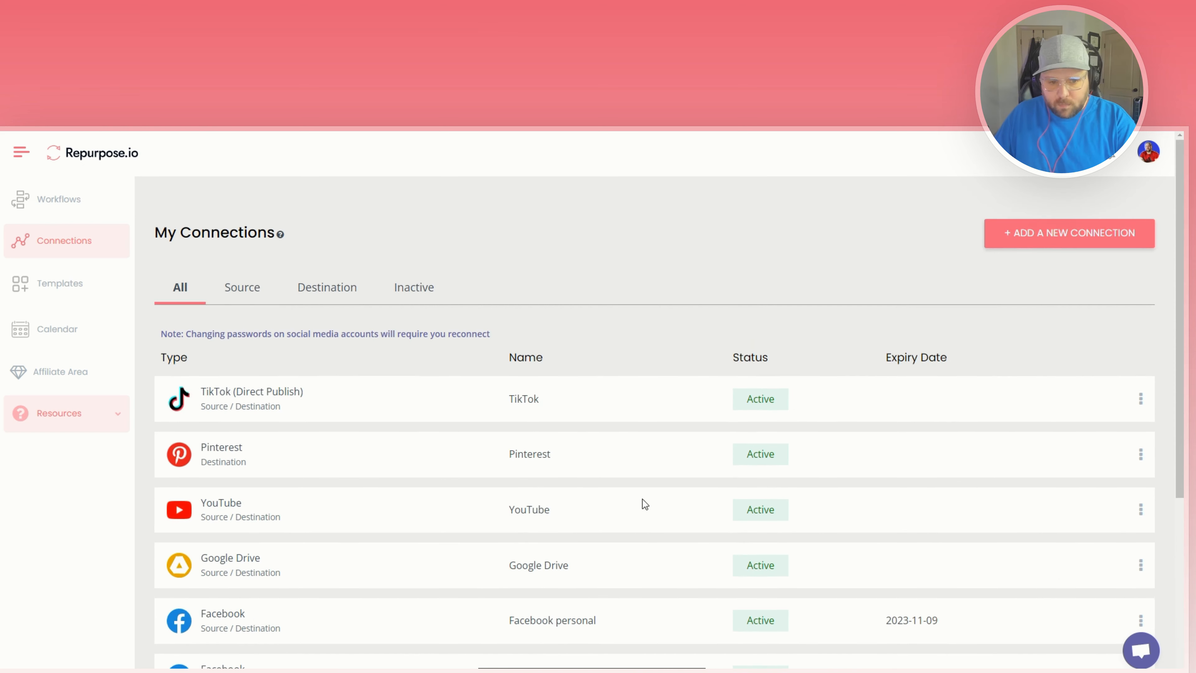
{"action": "mouse_move", "coordinate": [667, 331]}
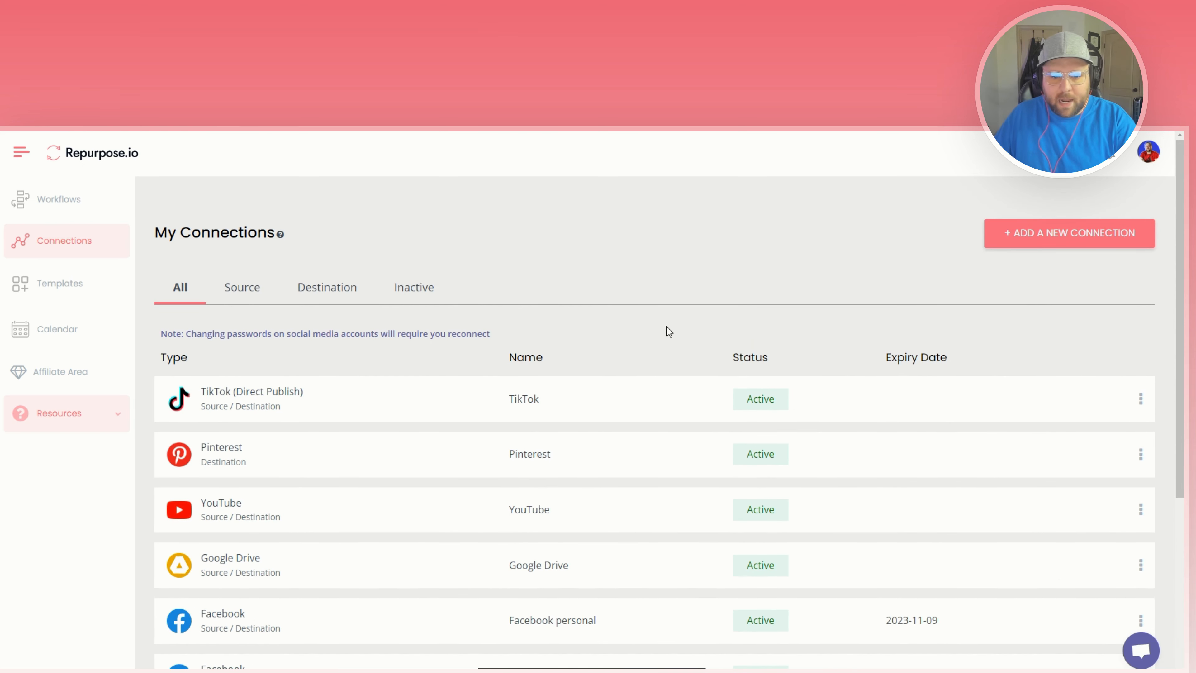
{"action": "scroll", "scroll_direction": "down", "scroll_amount": 3}
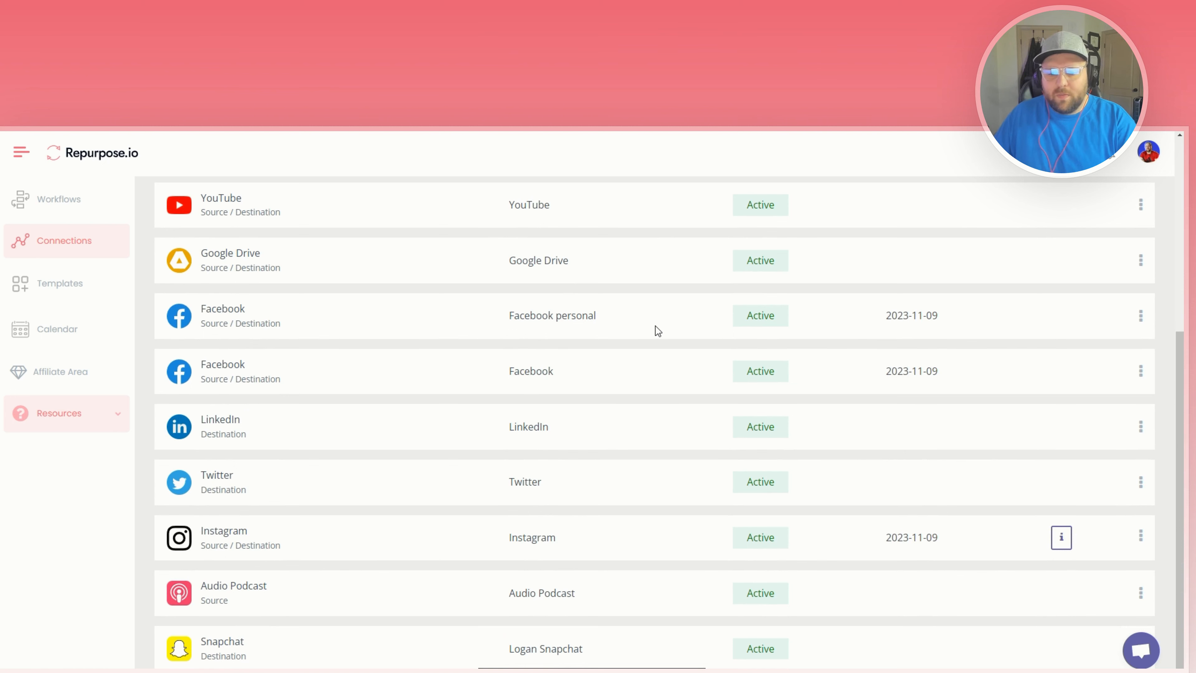
{"action": "scroll", "scroll_direction": "up", "scroll_amount": 3}
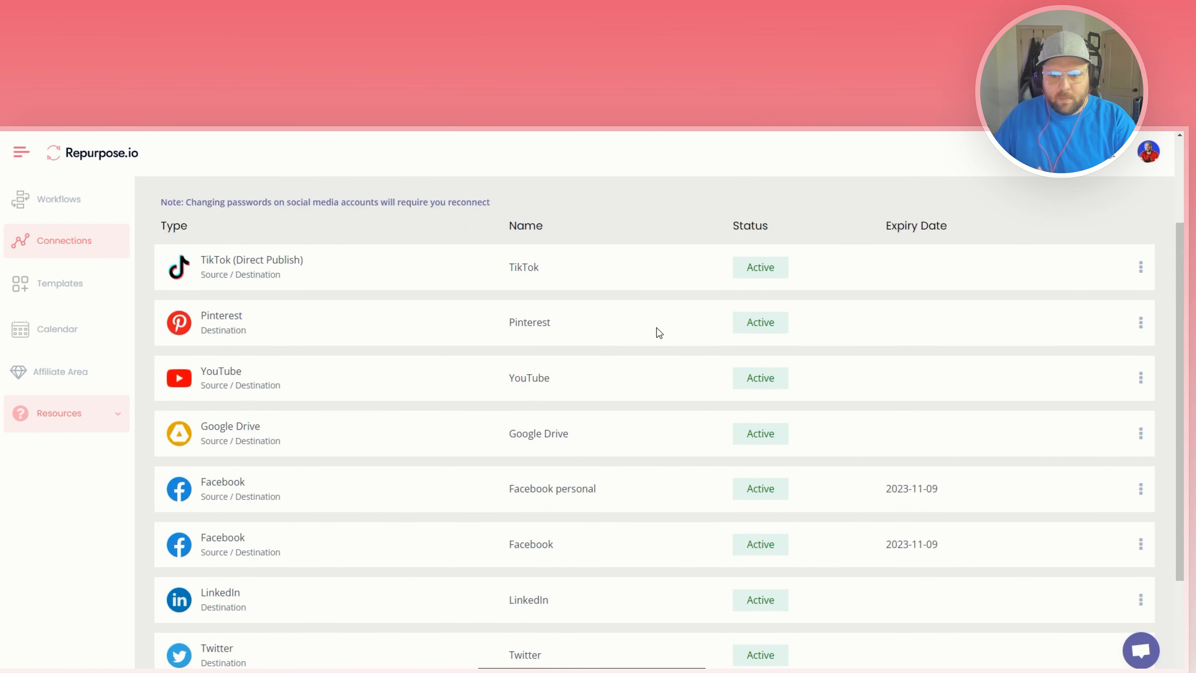
{"action": "scroll", "scroll_direction": "up", "scroll_amount": 3}
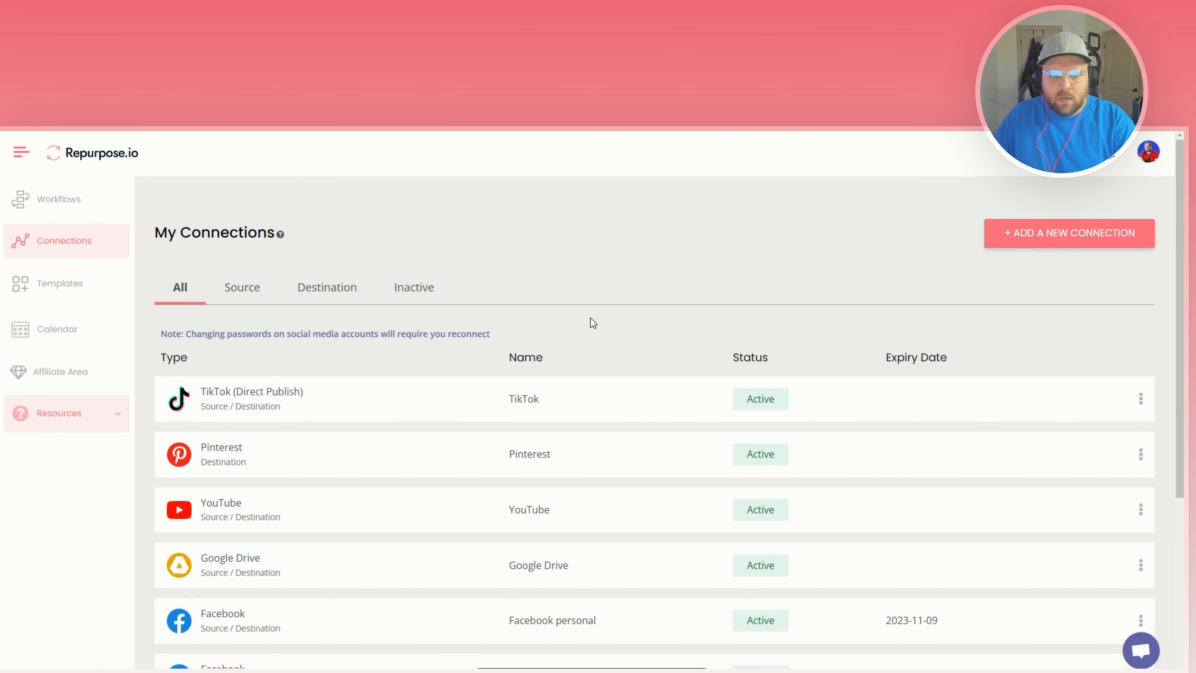
{"action": "mouse_move", "coordinate": [1069, 234]}
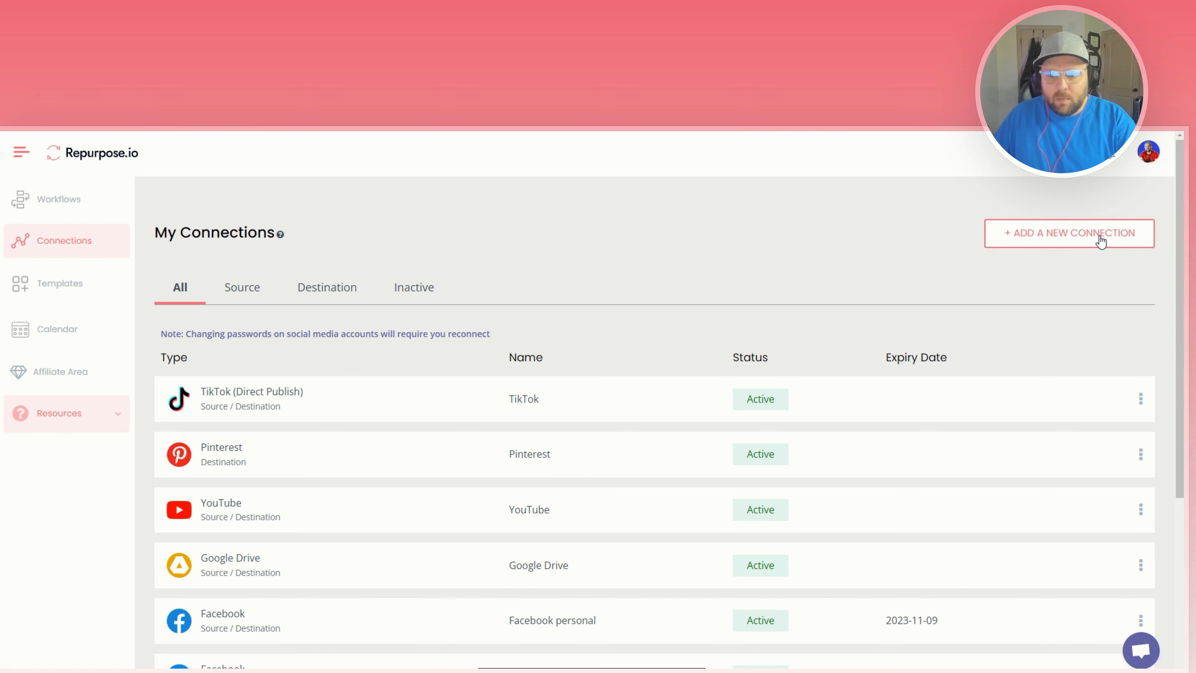
Add a new connection and choose Pinterest, keeping the name Pinterest.
{"action": "left_click", "coordinate": [1068, 233]}
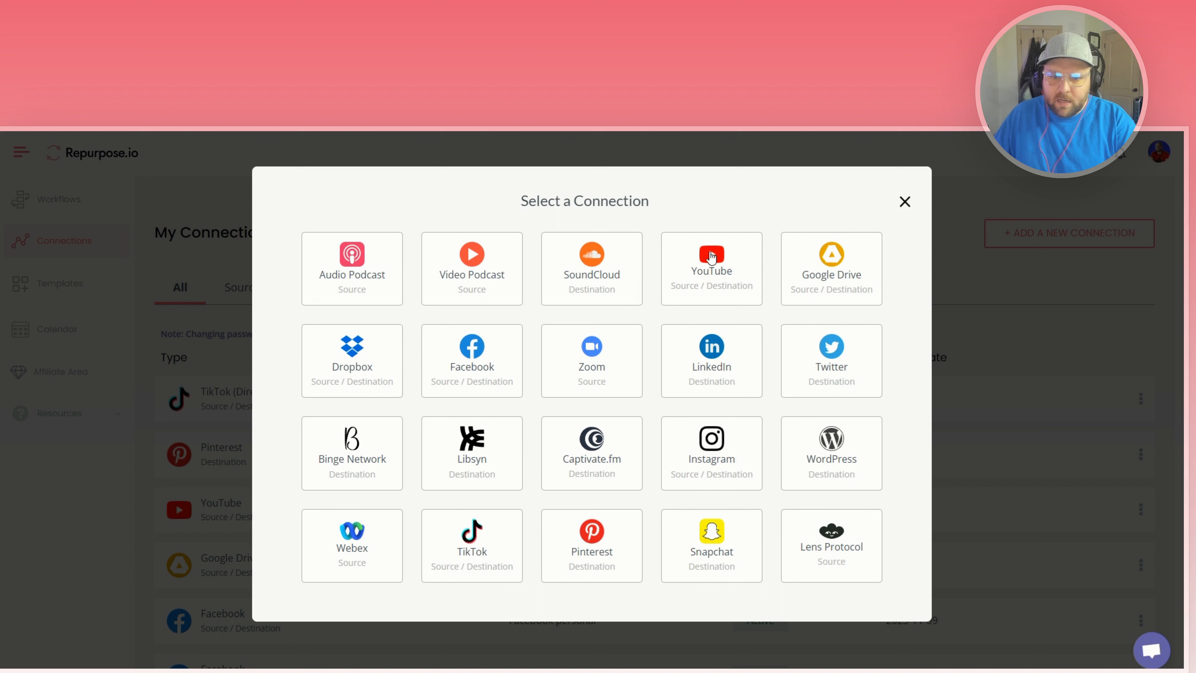
{"action": "mouse_move", "coordinate": [425, 481]}
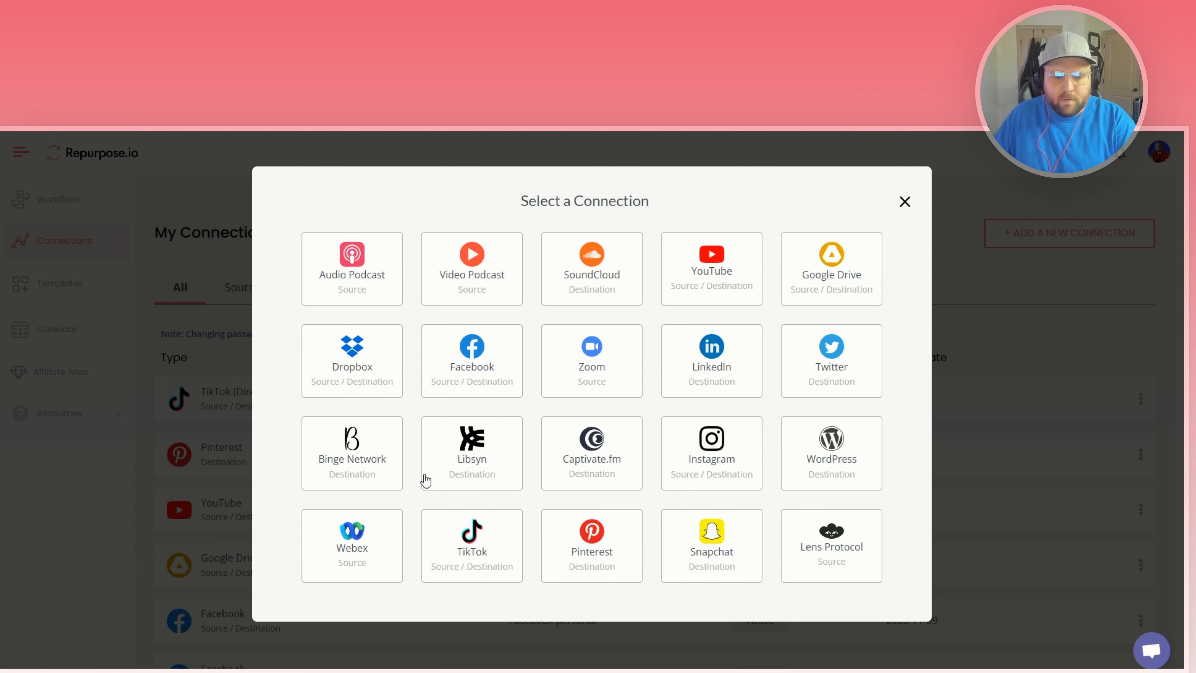
{"action": "mouse_move", "coordinate": [813, 449]}
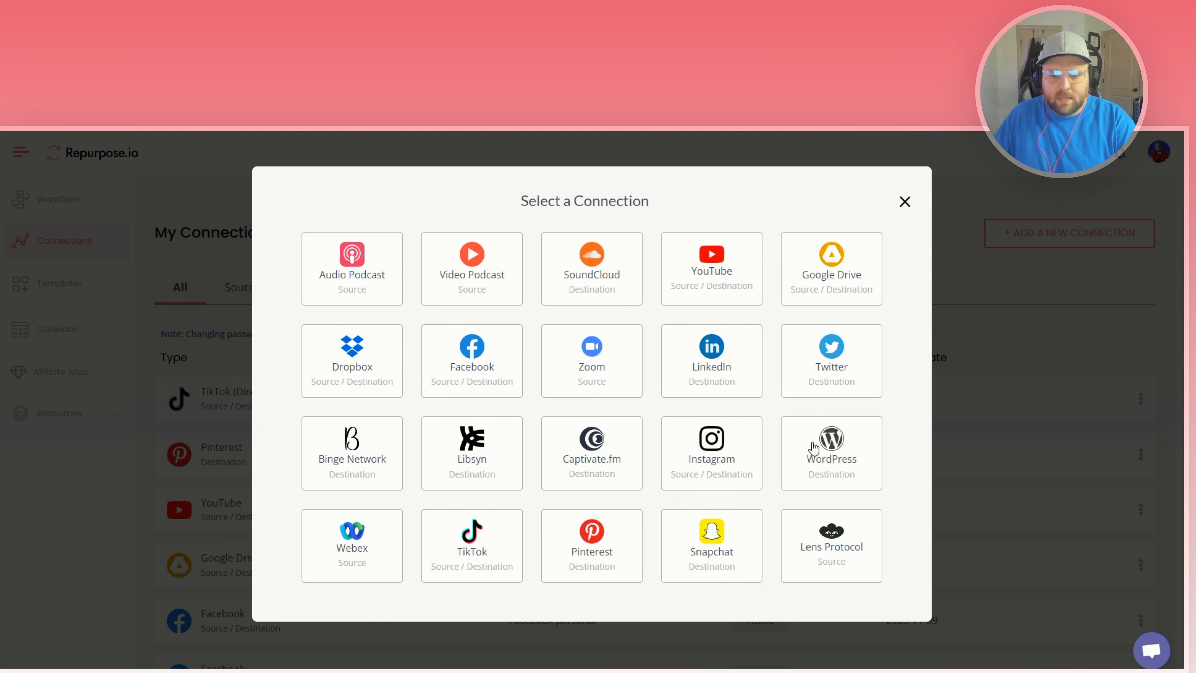
{"action": "mouse_move", "coordinate": [584, 557]}
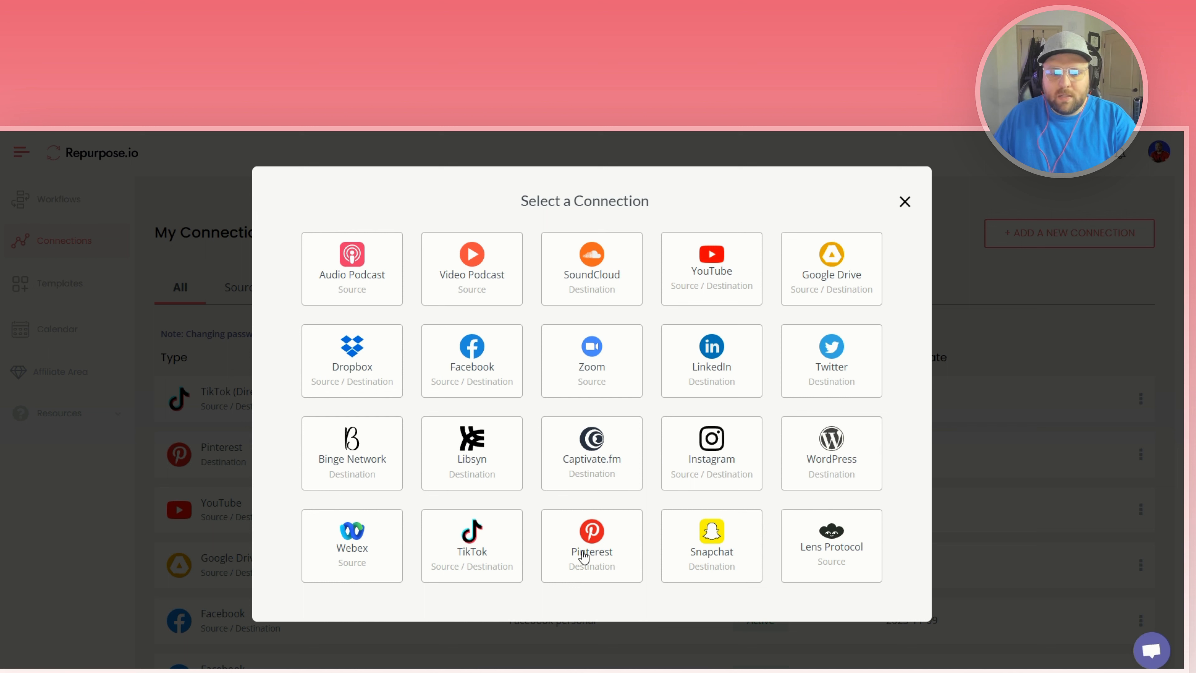
{"action": "mouse_move", "coordinate": [609, 550]}
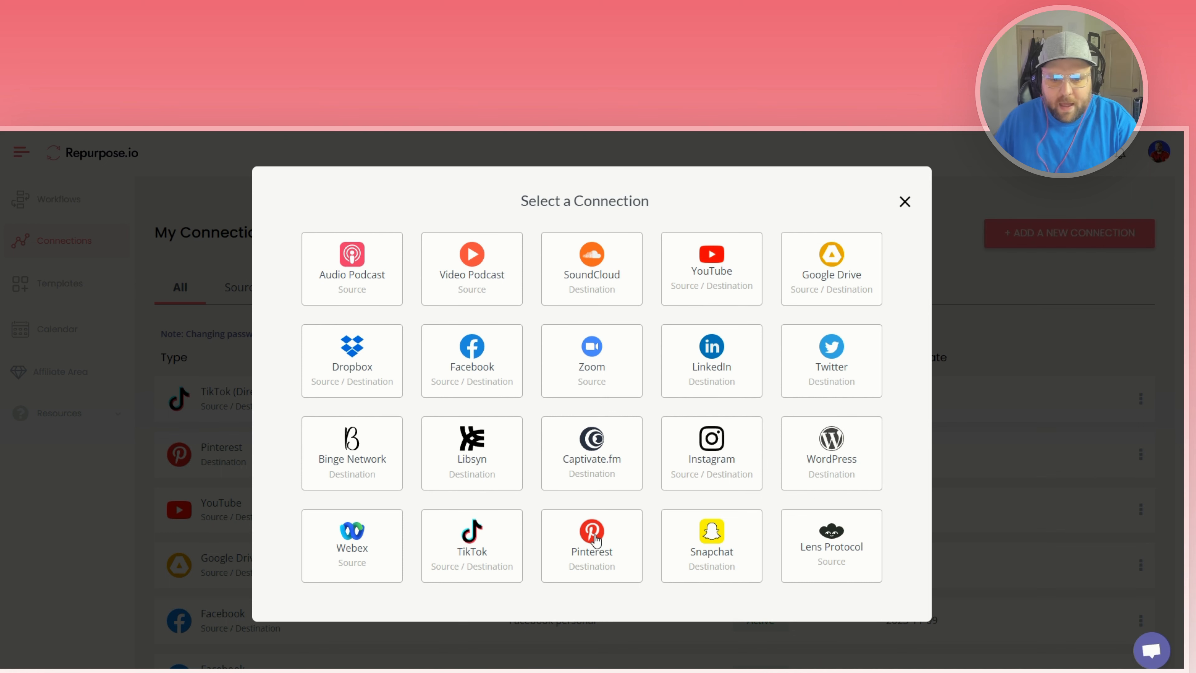
{"action": "left_click", "coordinate": [592, 545]}
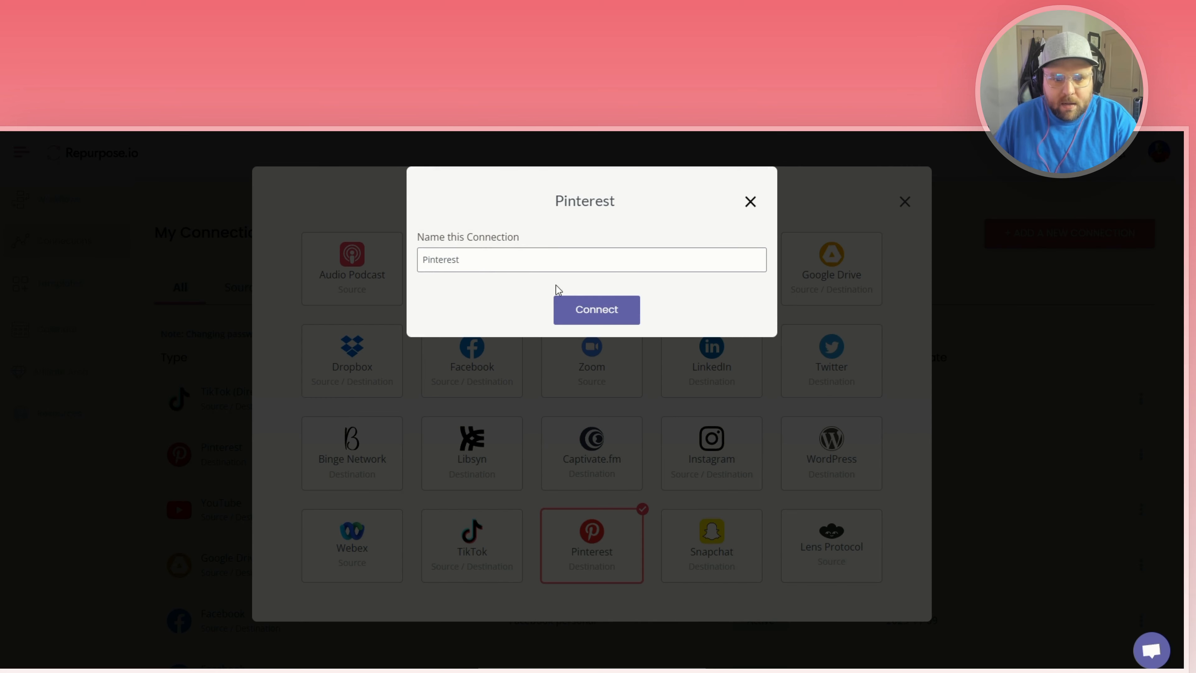
{"action": "mouse_move", "coordinate": [597, 309]}
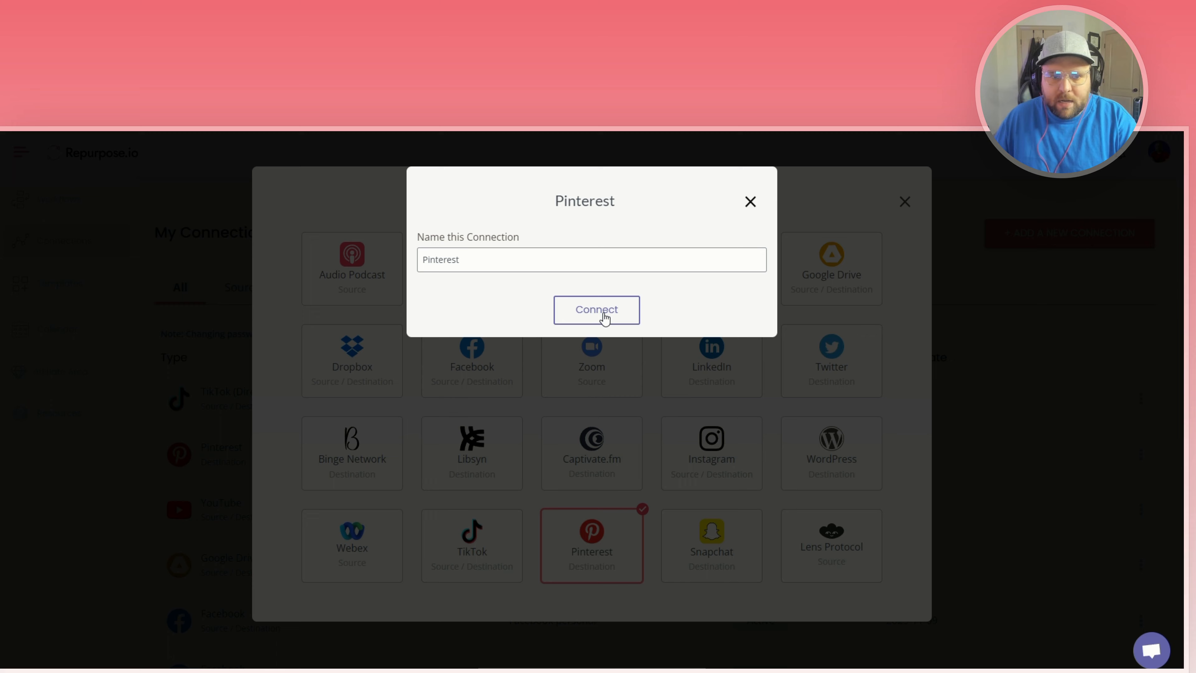
Connect Pinterest via Continue with Facebook, reach the home feed, and close the Pinterest window.
{"action": "left_click", "coordinate": [597, 310]}
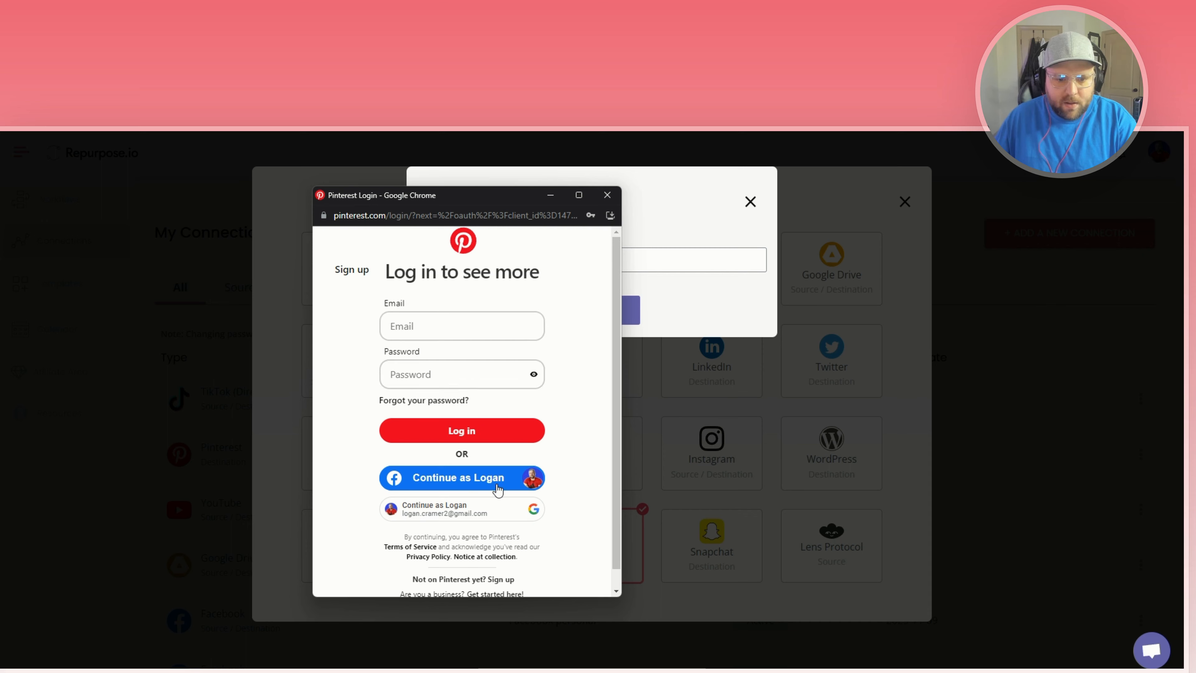
{"action": "left_click", "coordinate": [459, 478]}
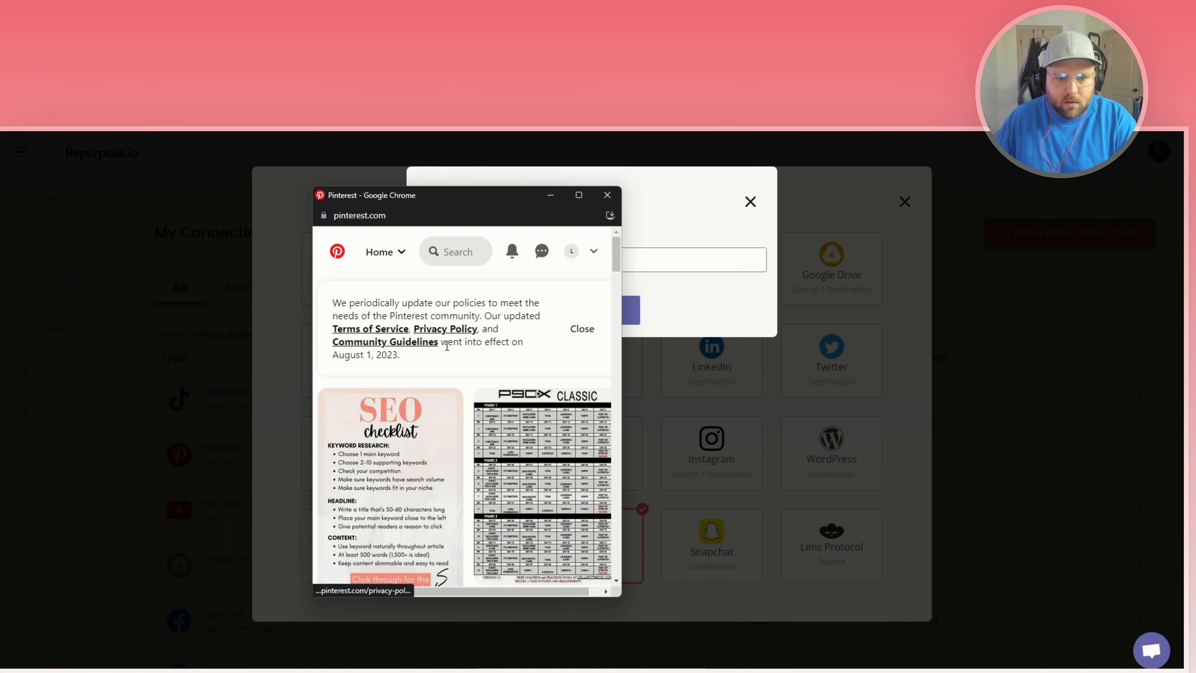
{"action": "scroll", "scroll_direction": "down", "scroll_amount": 3}
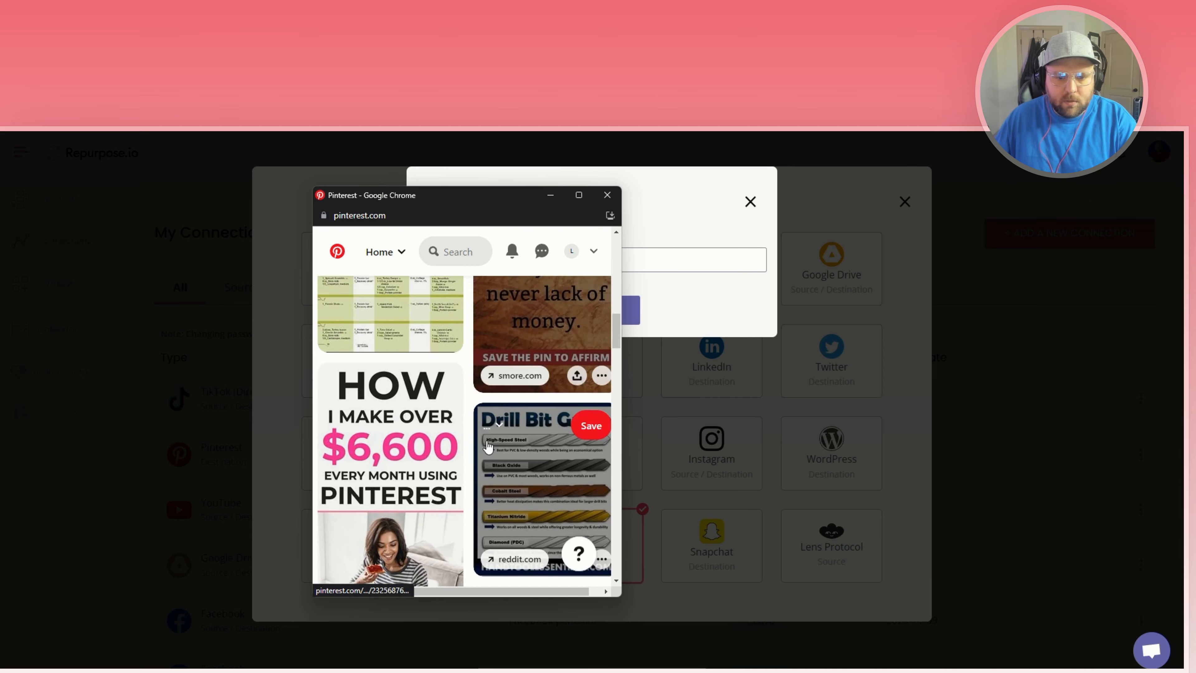
{"action": "left_click", "coordinate": [594, 252]}
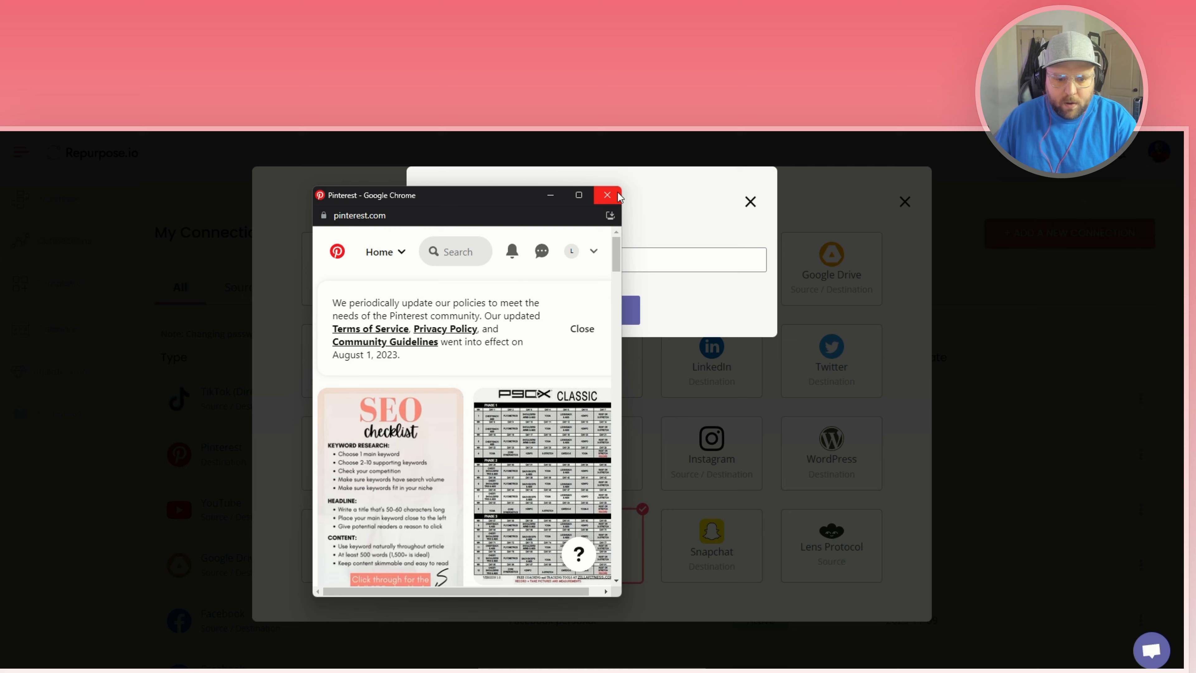
{"action": "left_click", "coordinate": [608, 195]}
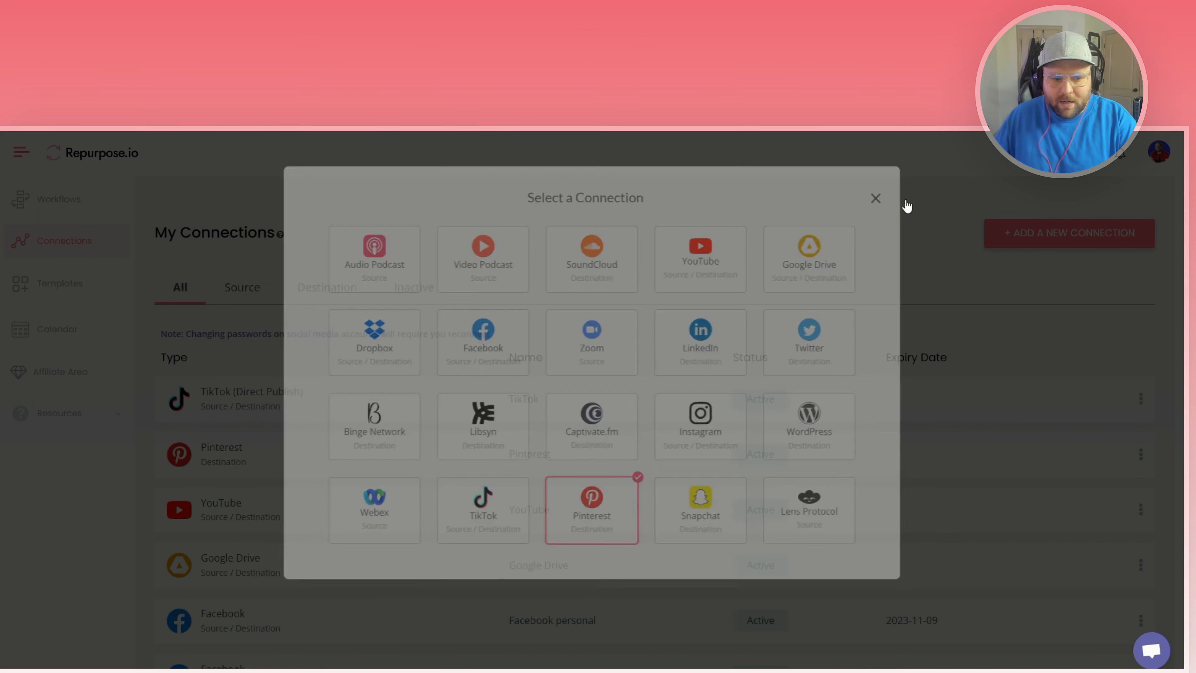
Close the Select a Connection dialog and review My Connections, all showing Active.
{"action": "left_click", "coordinate": [875, 198]}
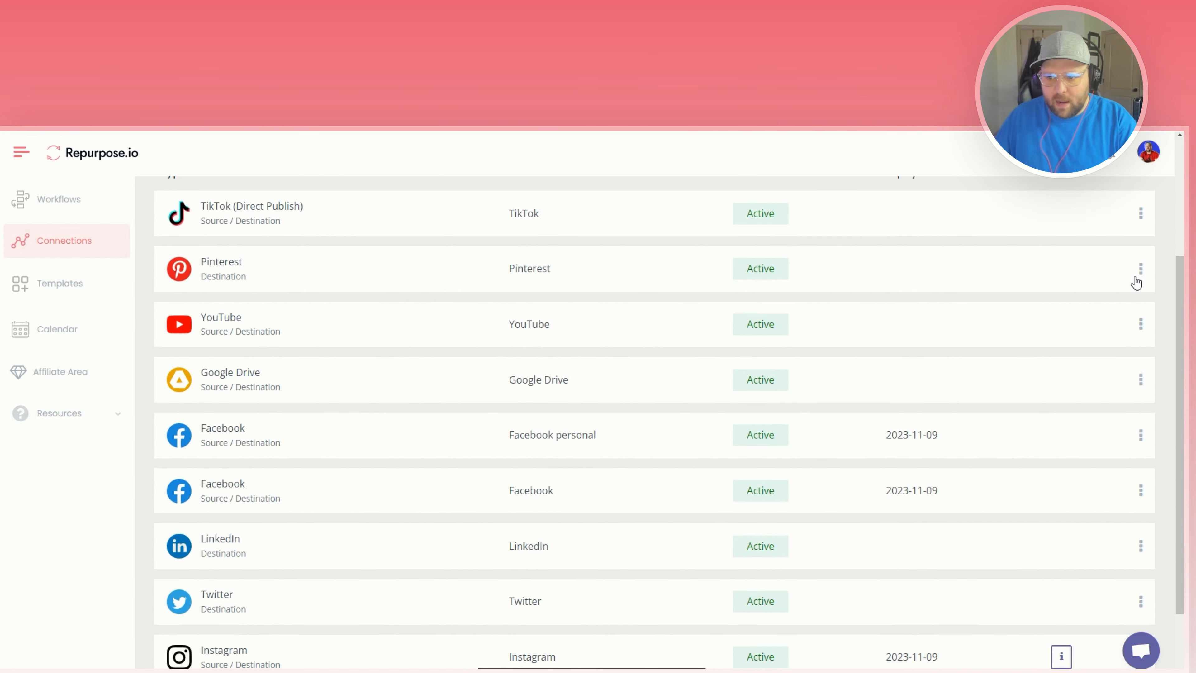
{"action": "scroll", "scroll_direction": "up", "scroll_amount": 3}
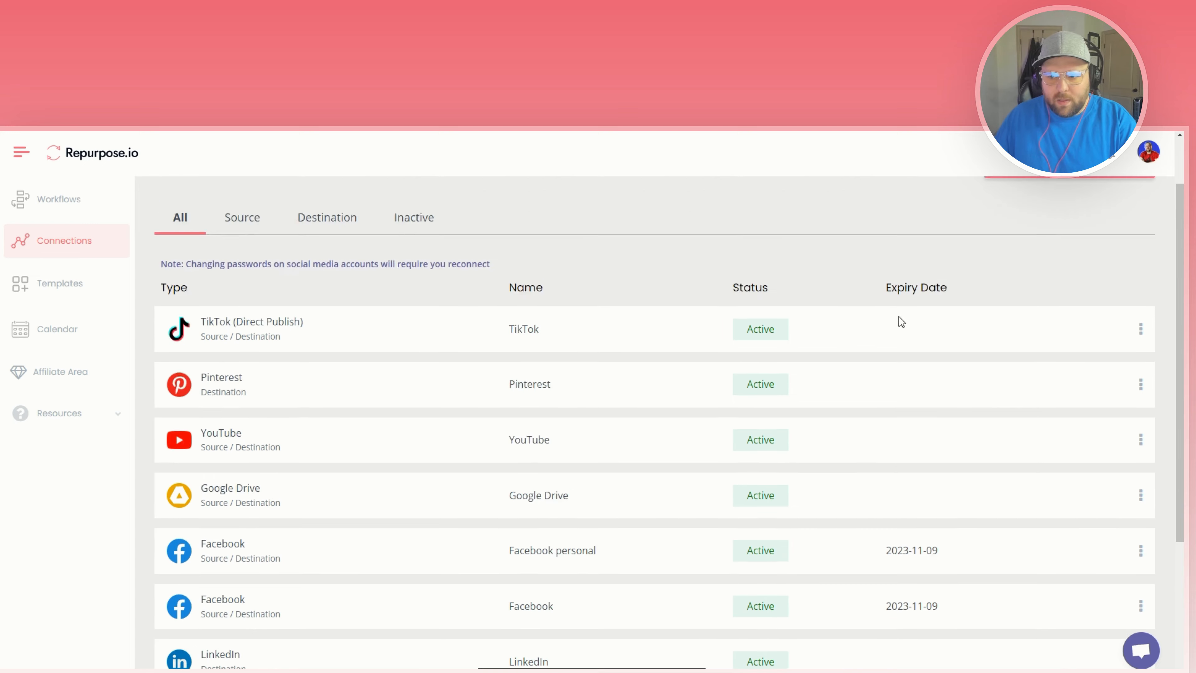
{"action": "scroll", "scroll_direction": "down", "scroll_amount": 3}
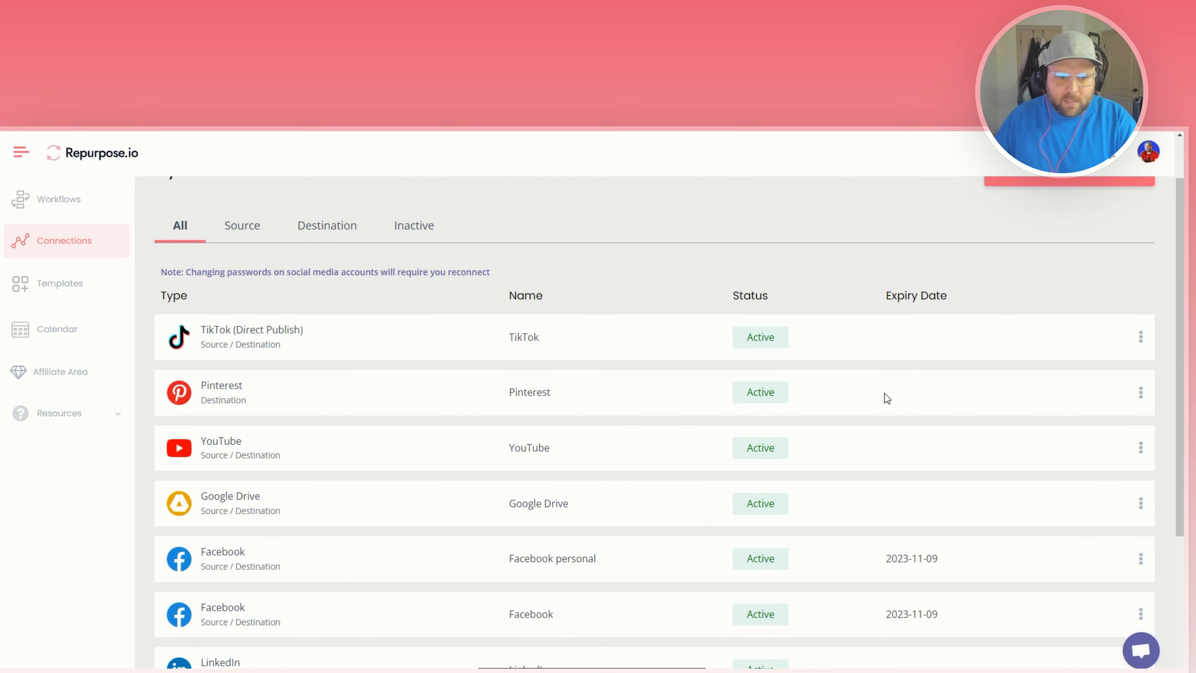
{"action": "scroll", "scroll_direction": "up", "scroll_amount": 3}
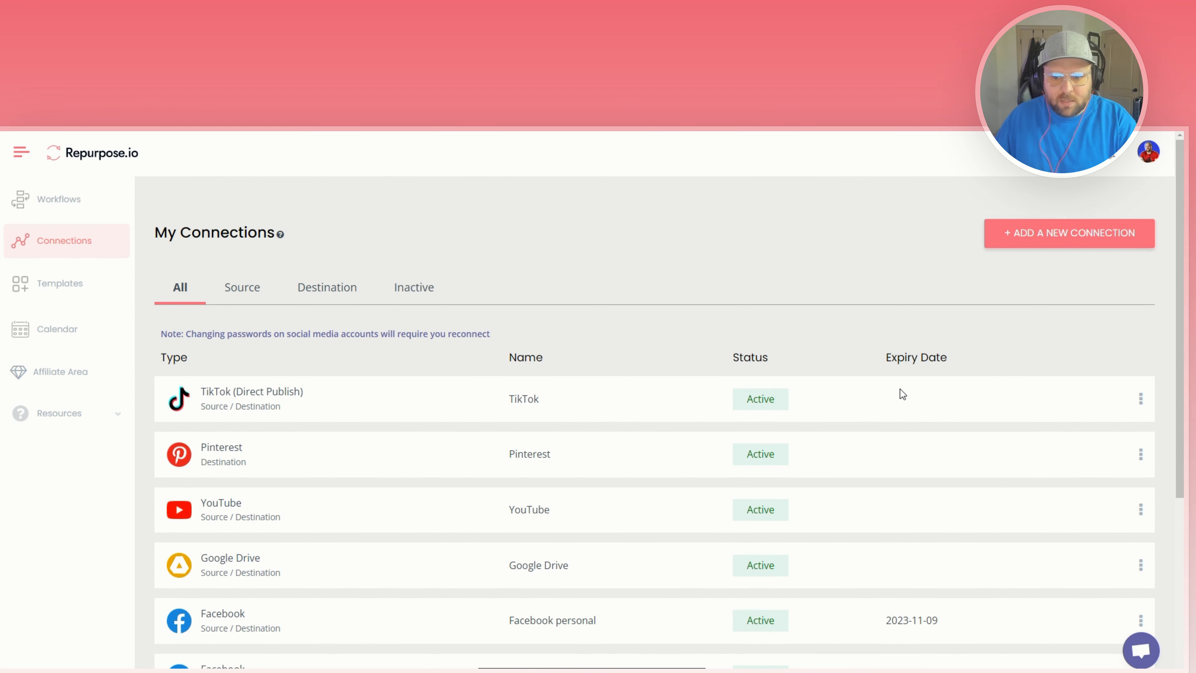
{"action": "mouse_move", "coordinate": [1156, 415]}
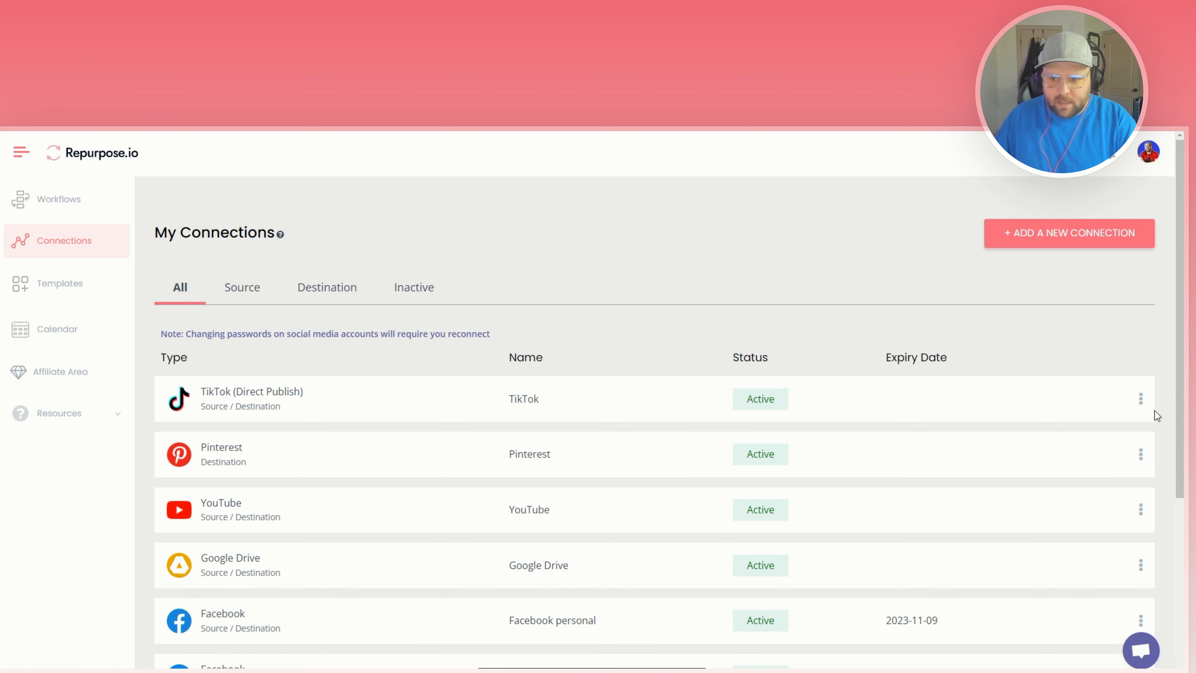
{"action": "mouse_move", "coordinate": [1070, 475]}
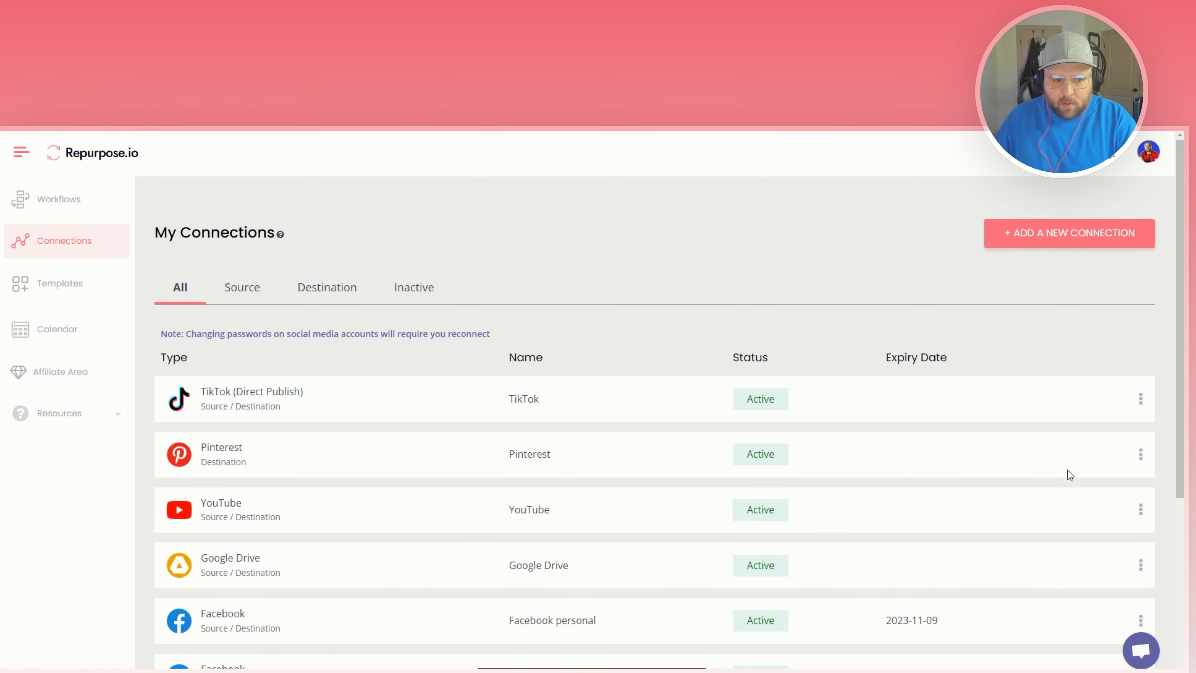
{"action": "scroll", "scroll_direction": "down", "scroll_amount": 3}
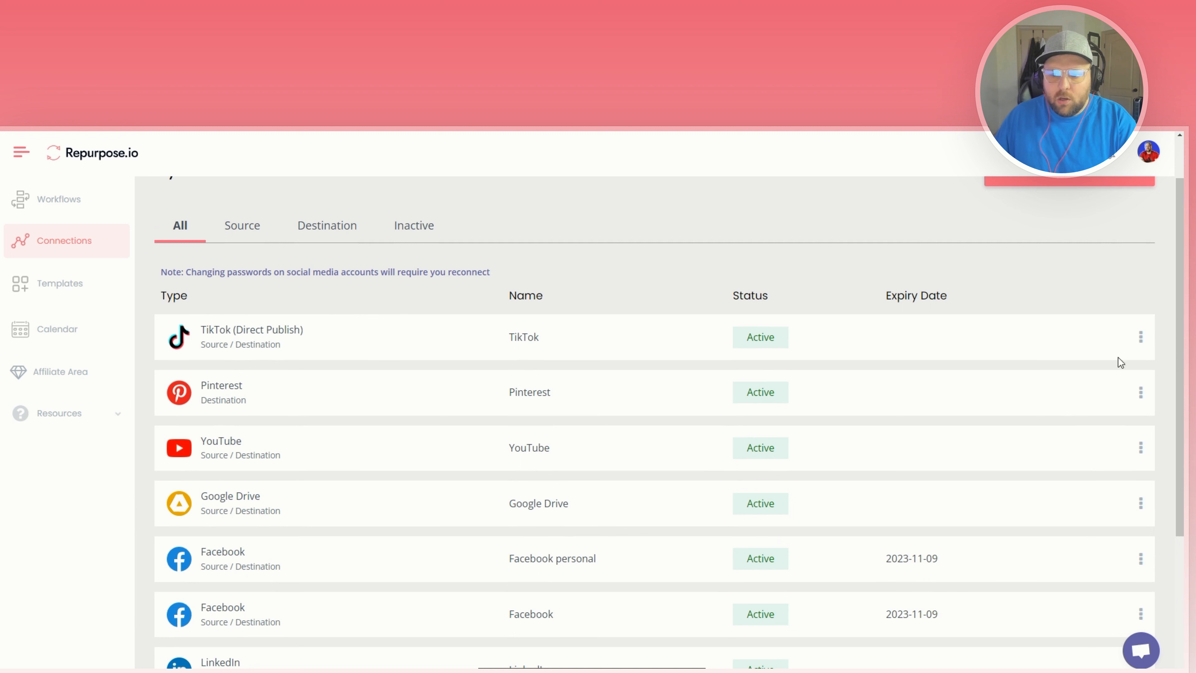
{"action": "mouse_move", "coordinate": [1143, 337]}
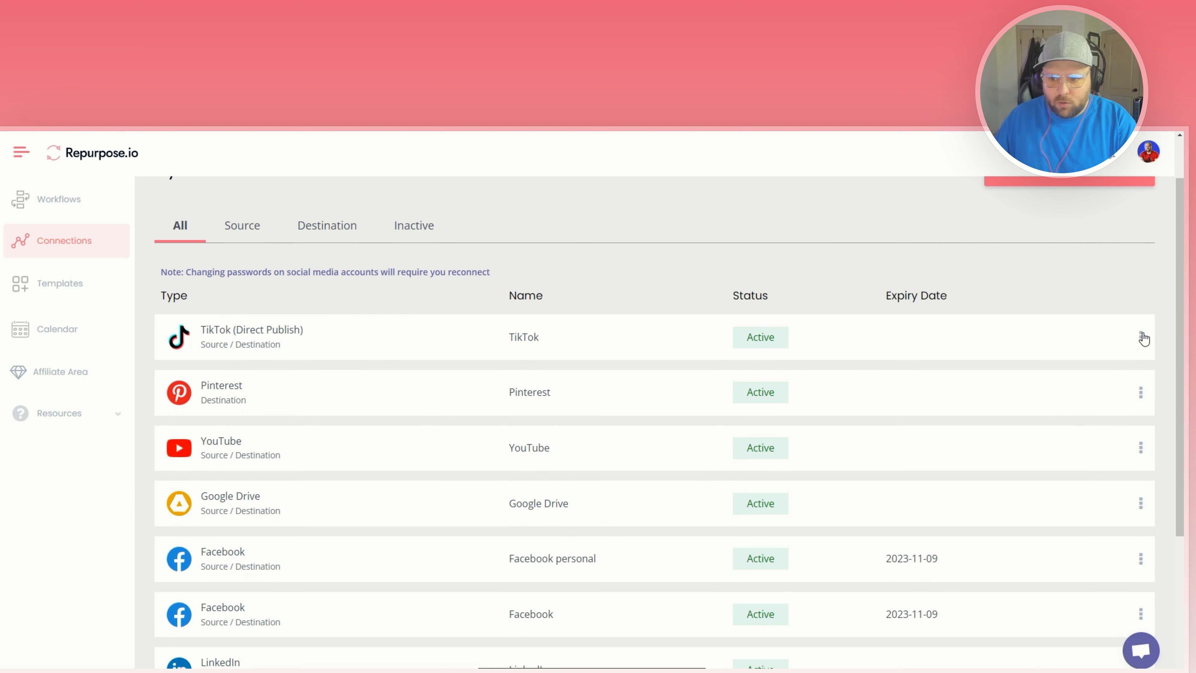
Choose Reconnect from the TikTok (Direct Publish) row's options menu.
{"action": "left_click", "coordinate": [1141, 337]}
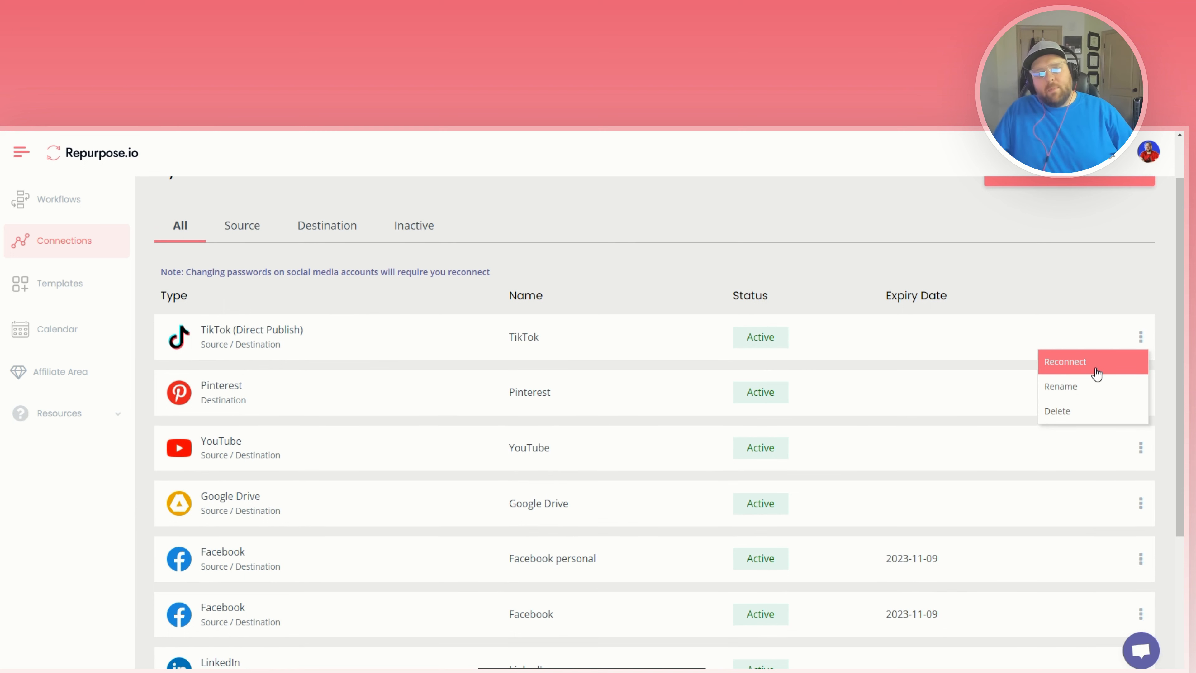
{"action": "mouse_move", "coordinate": [1094, 372]}
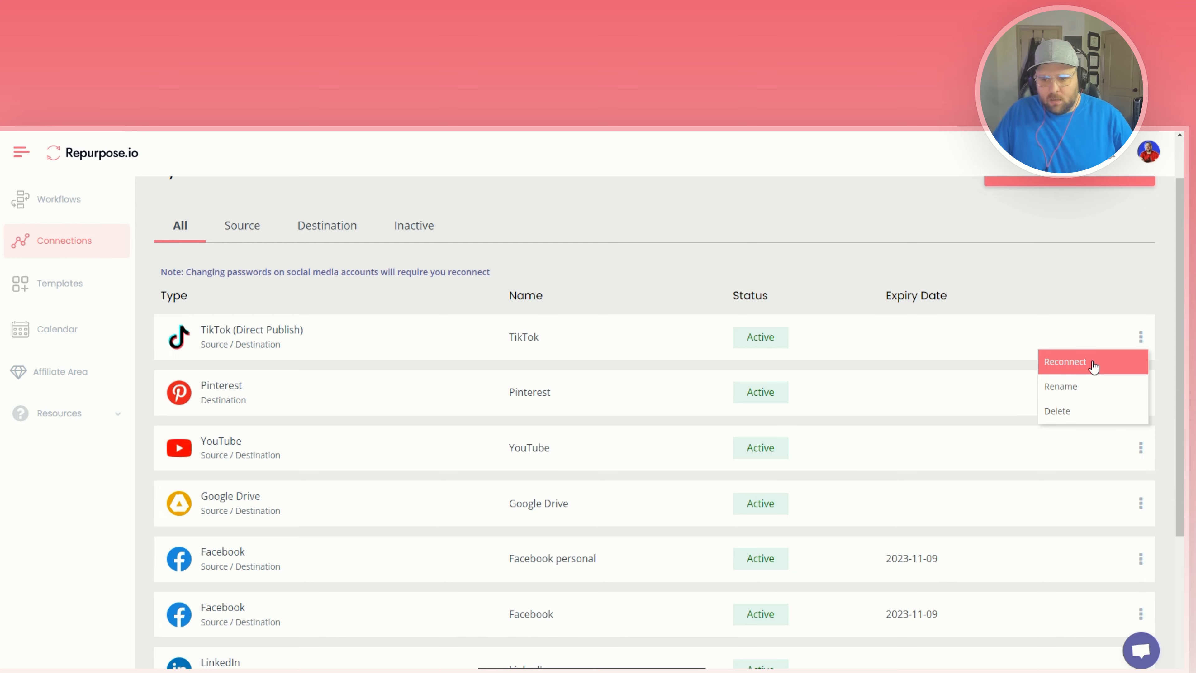
{"action": "left_click", "coordinate": [1064, 361]}
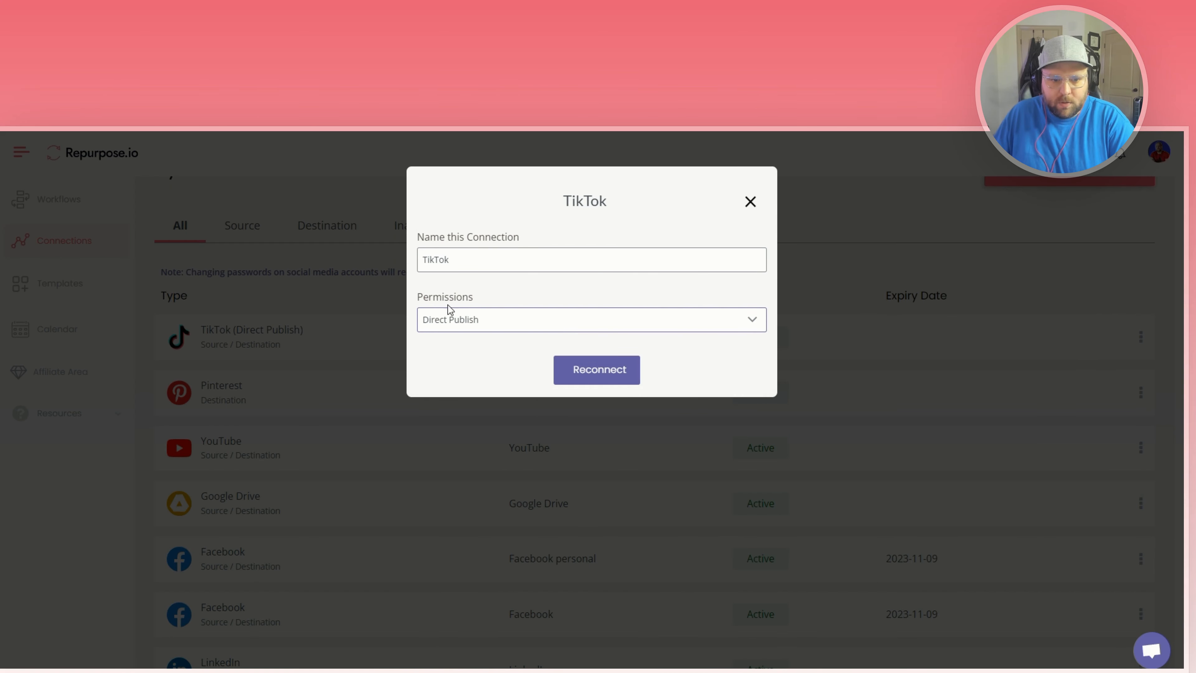
{"action": "mouse_move", "coordinate": [596, 370]}
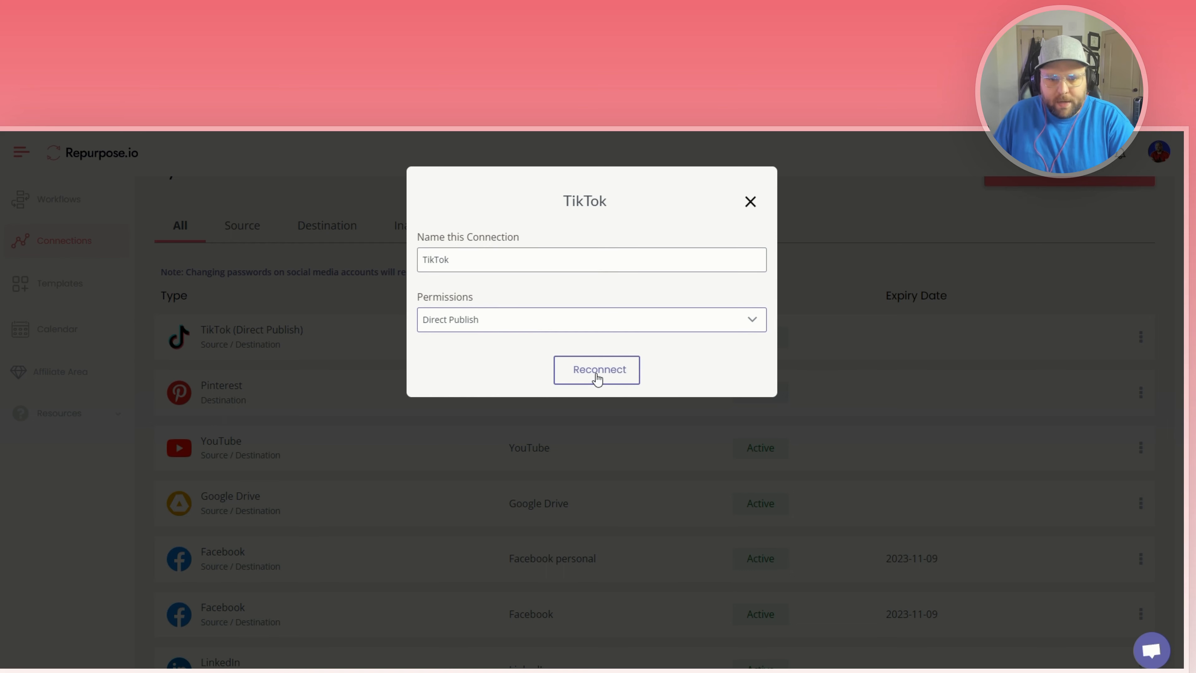
Confirm the TikTok reconnect and review the Authorize Repurpose.io permissions list.
{"action": "left_click", "coordinate": [597, 370]}
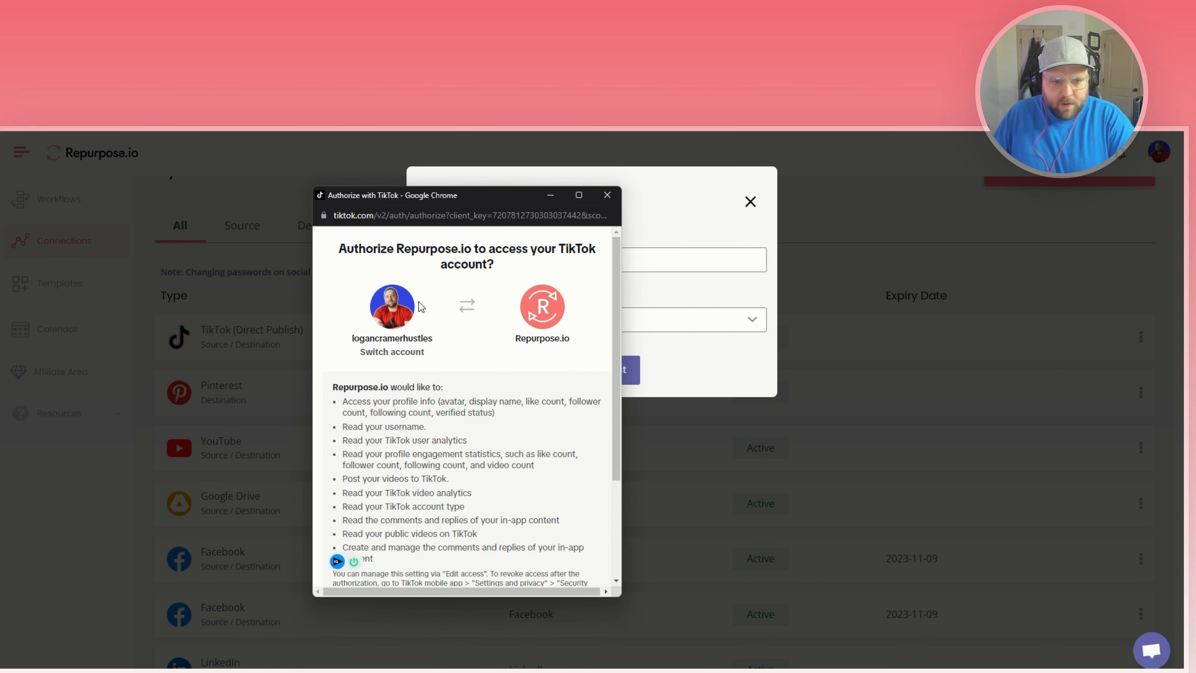
{"action": "mouse_move", "coordinate": [384, 341]}
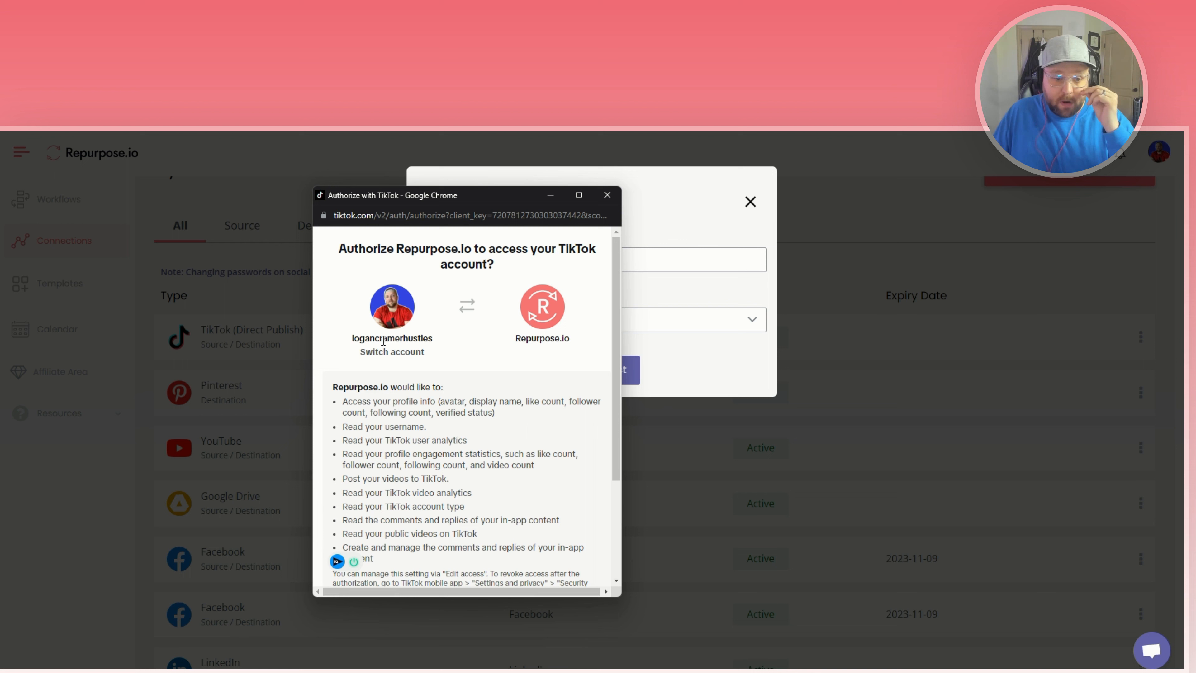
{"action": "mouse_move", "coordinate": [389, 322]}
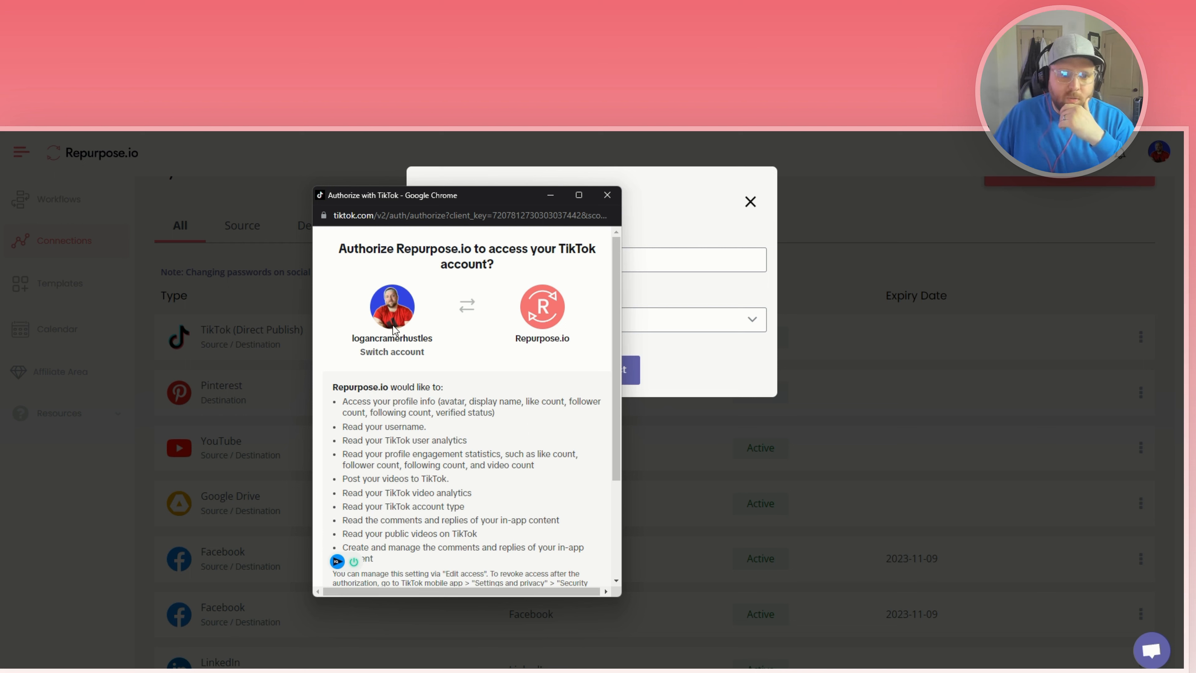
{"action": "scroll", "scroll_direction": "down", "scroll_amount": 3}
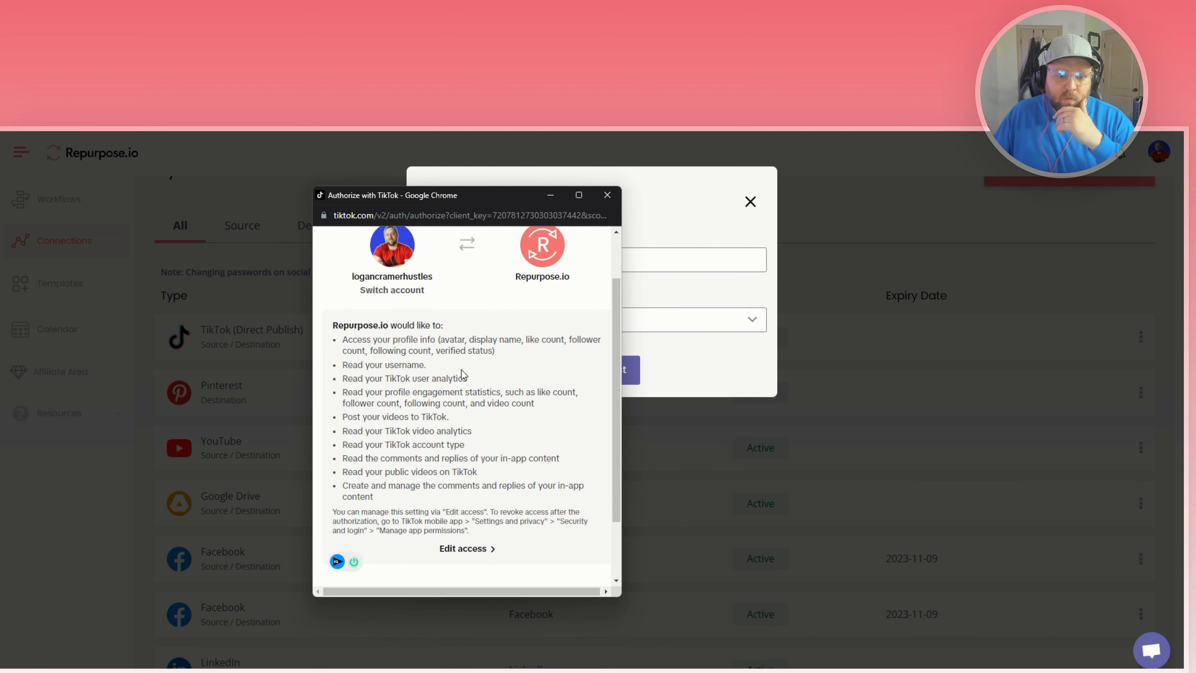
{"action": "mouse_move", "coordinate": [398, 441]}
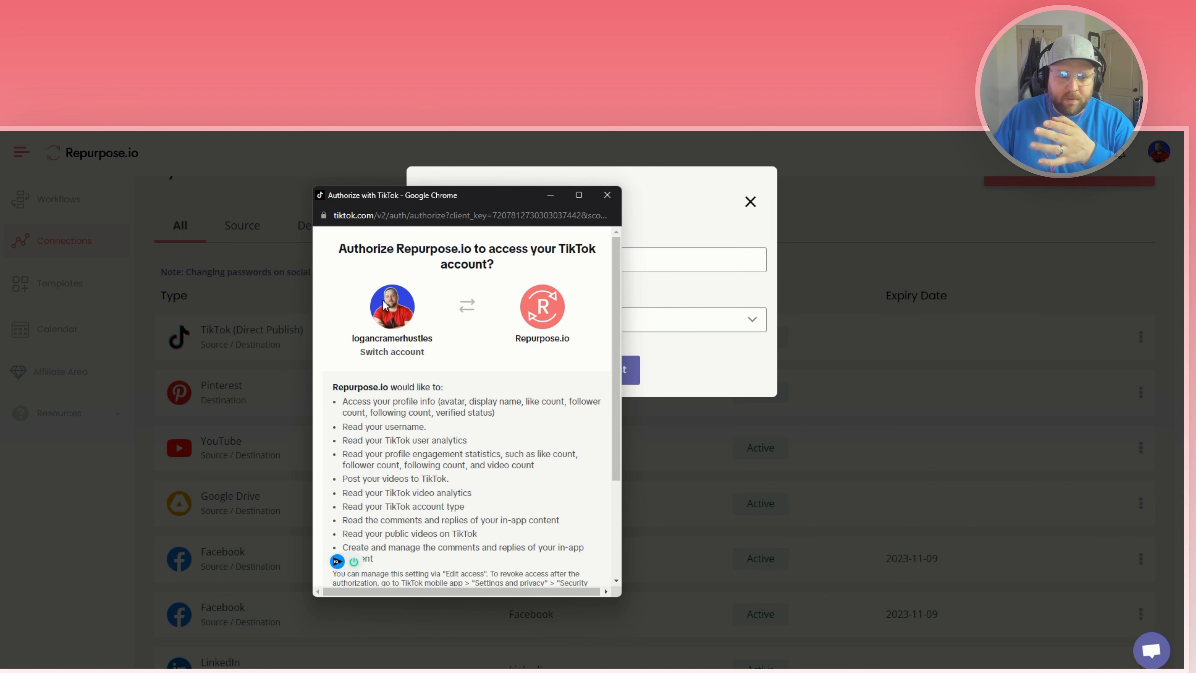
{"action": "mouse_move", "coordinate": [394, 357]}
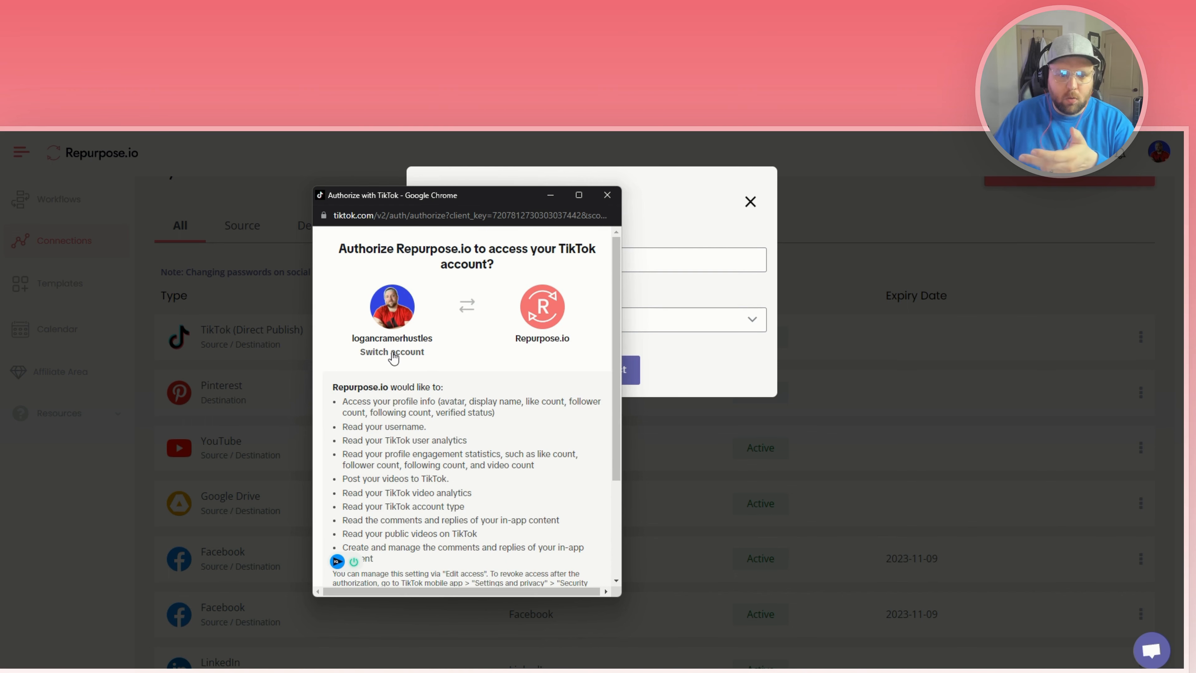
Switch to a different TikTok account and confirm the Switch account? prompt.
{"action": "left_click", "coordinate": [391, 351]}
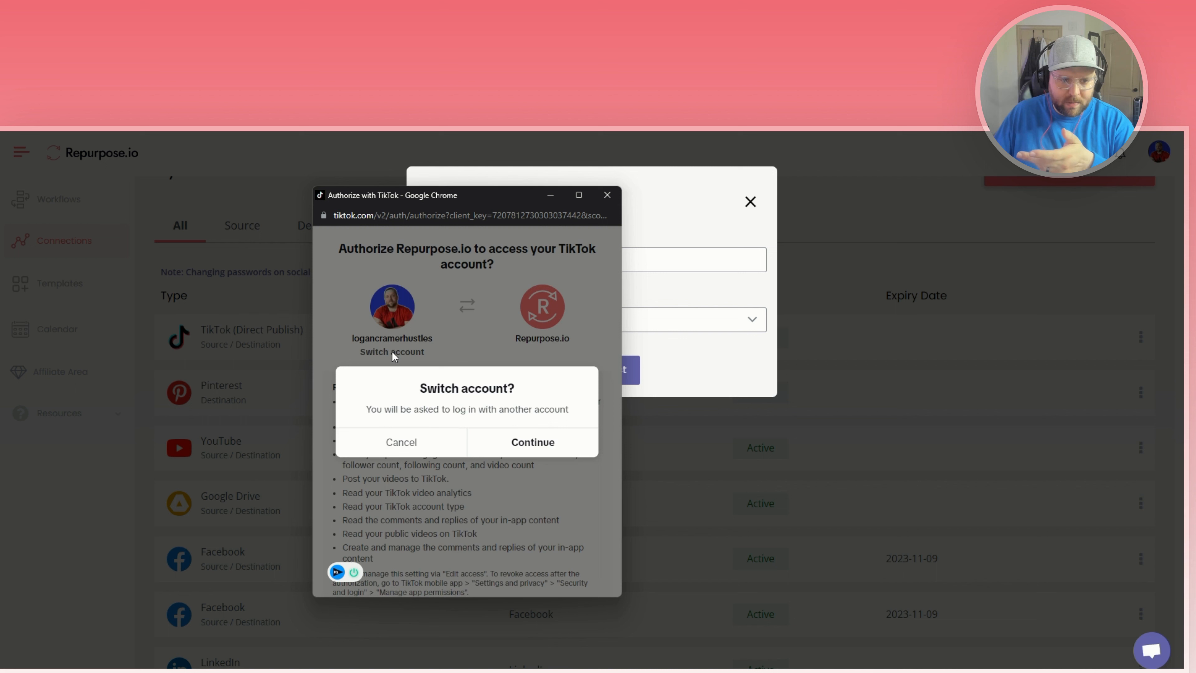
{"action": "mouse_move", "coordinate": [517, 454]}
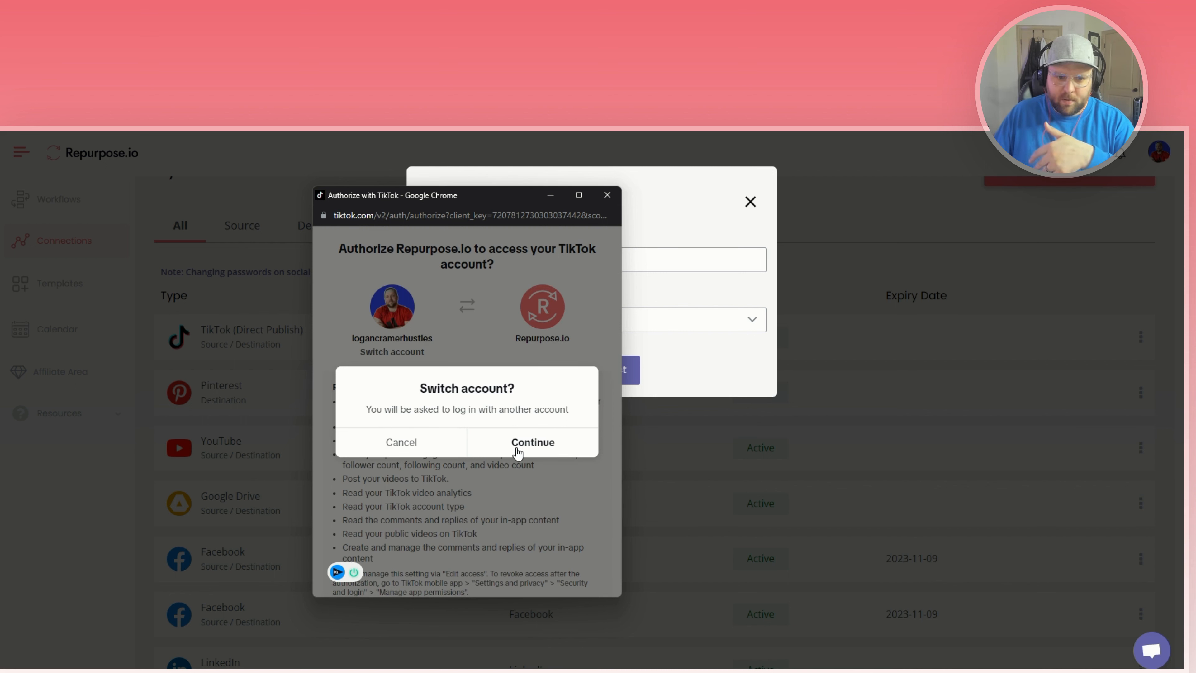
{"action": "mouse_move", "coordinate": [525, 484]}
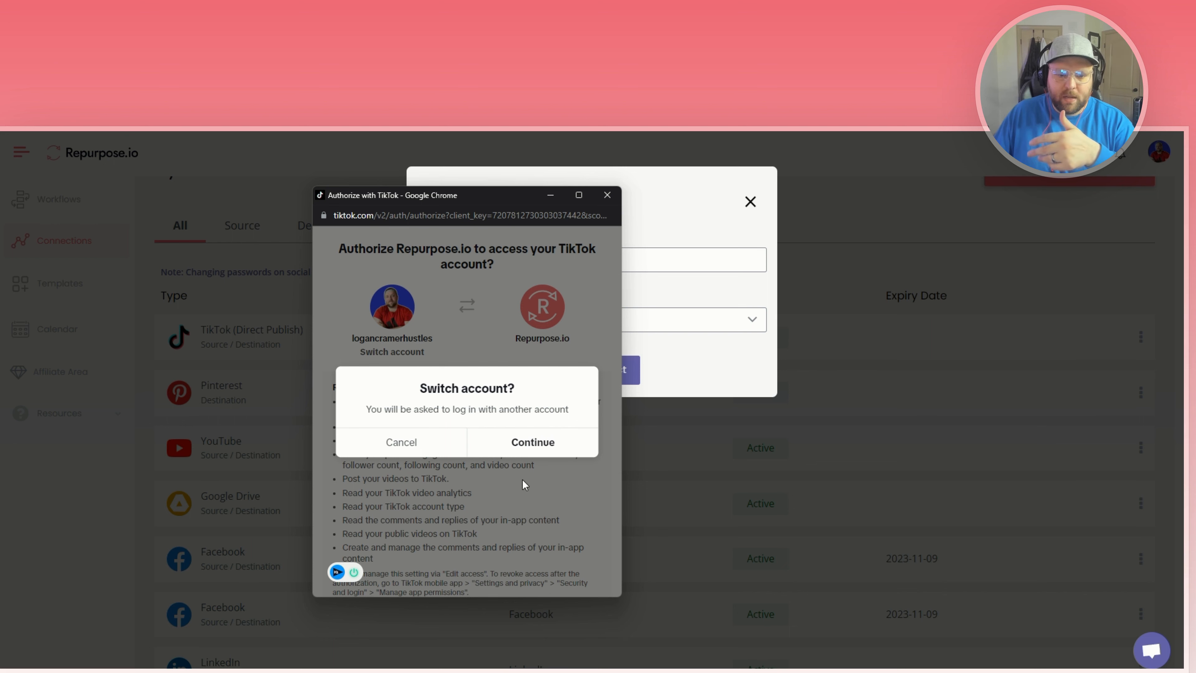
{"action": "left_click", "coordinate": [531, 442]}
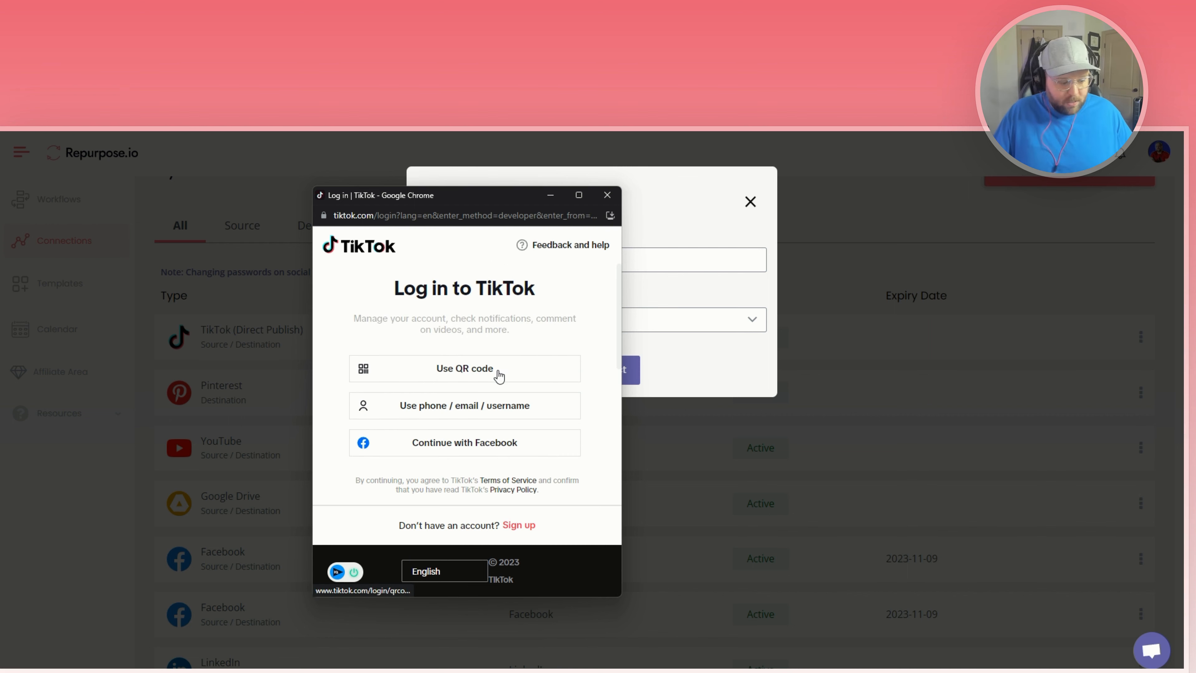
Review TikTok's login options and sign in by QR code to reach the Authorize Repurpose.io page.
{"action": "scroll", "scroll_direction": "down", "scroll_amount": 3}
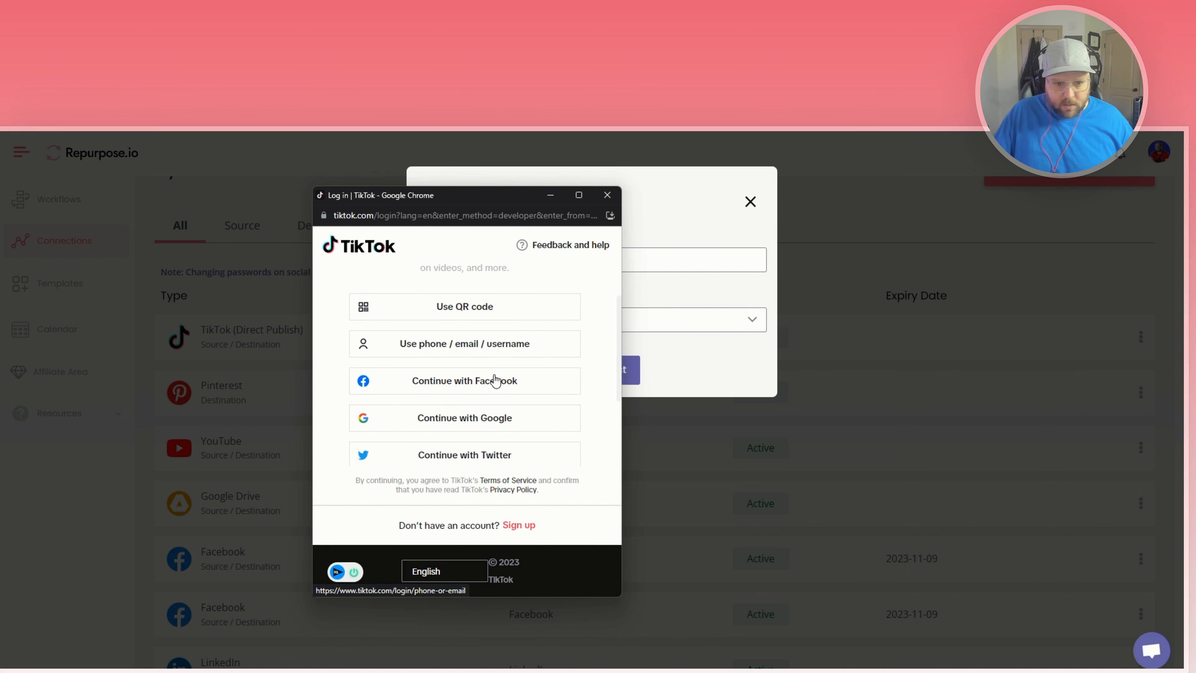
{"action": "scroll", "scroll_direction": "down", "scroll_amount": 3}
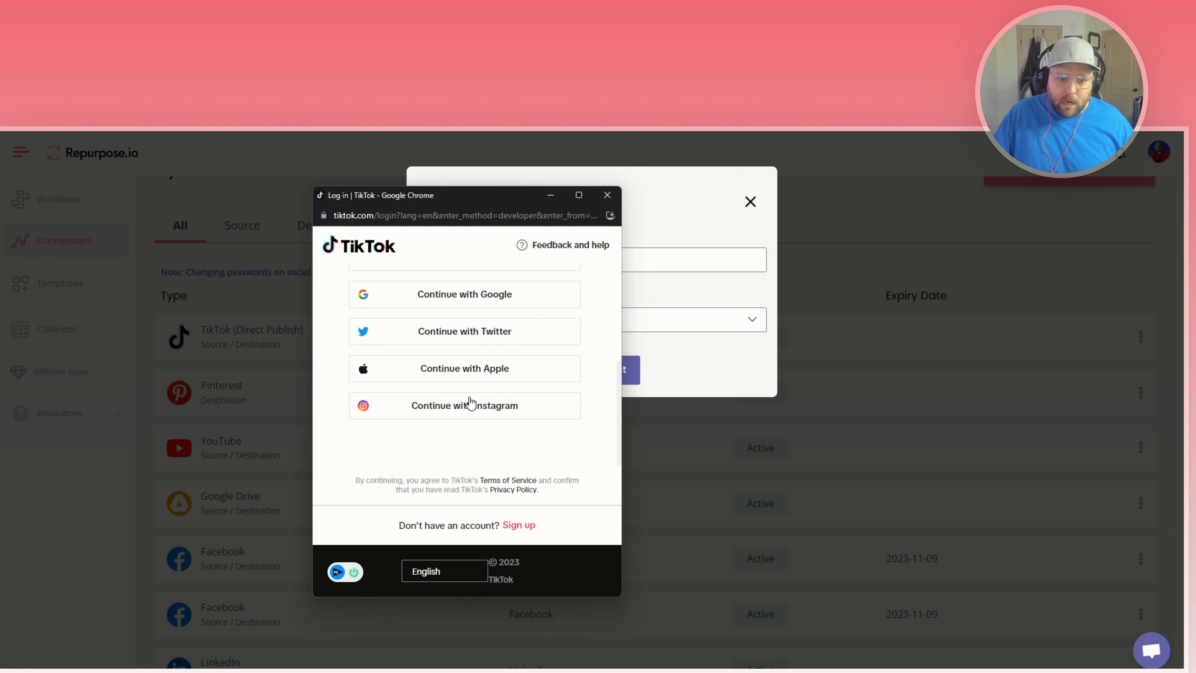
{"action": "scroll", "scroll_direction": "up", "scroll_amount": 3}
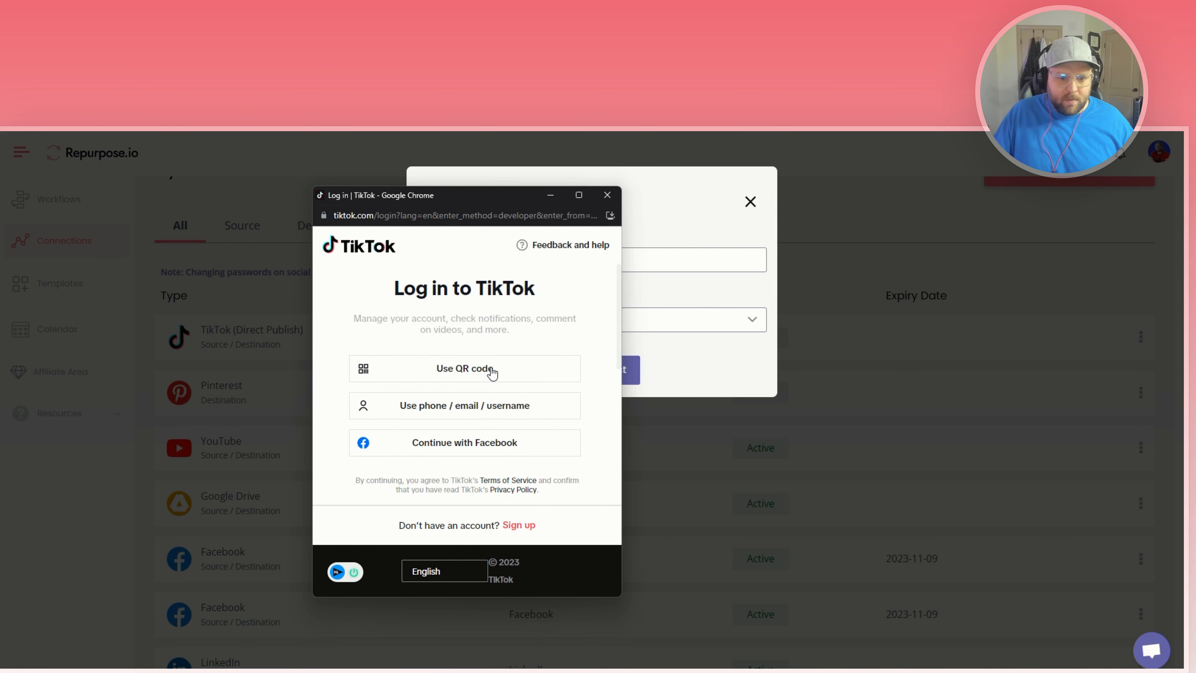
{"action": "mouse_move", "coordinate": [463, 369]}
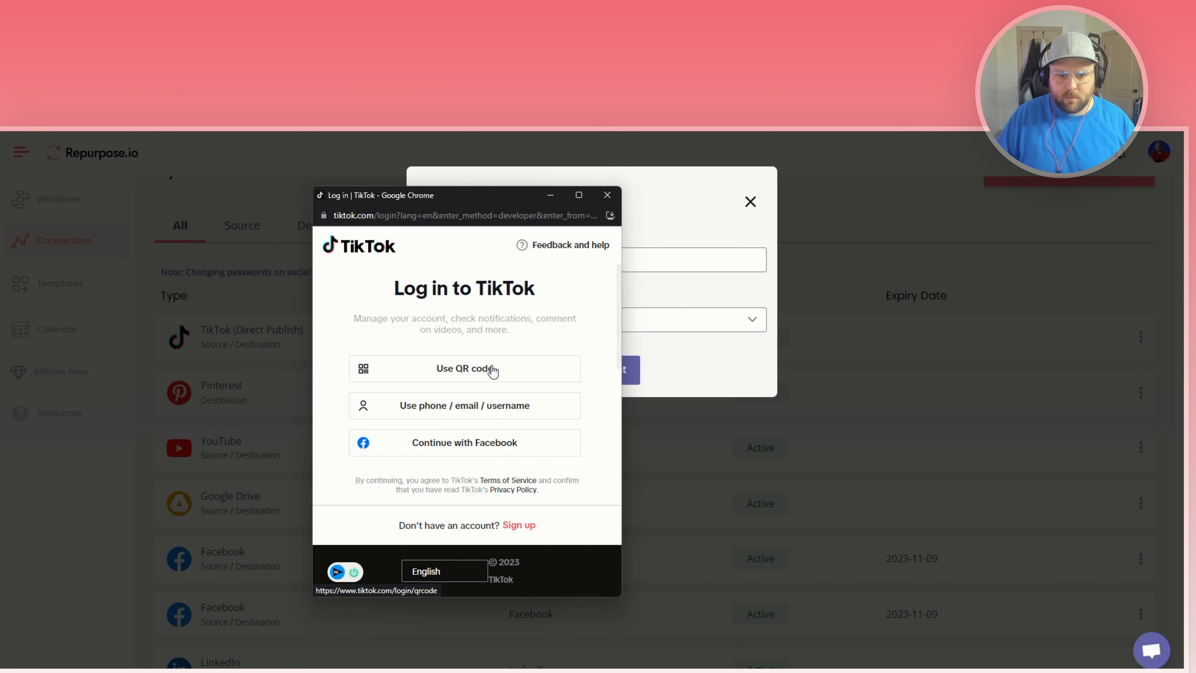
{"action": "left_click", "coordinate": [464, 368]}
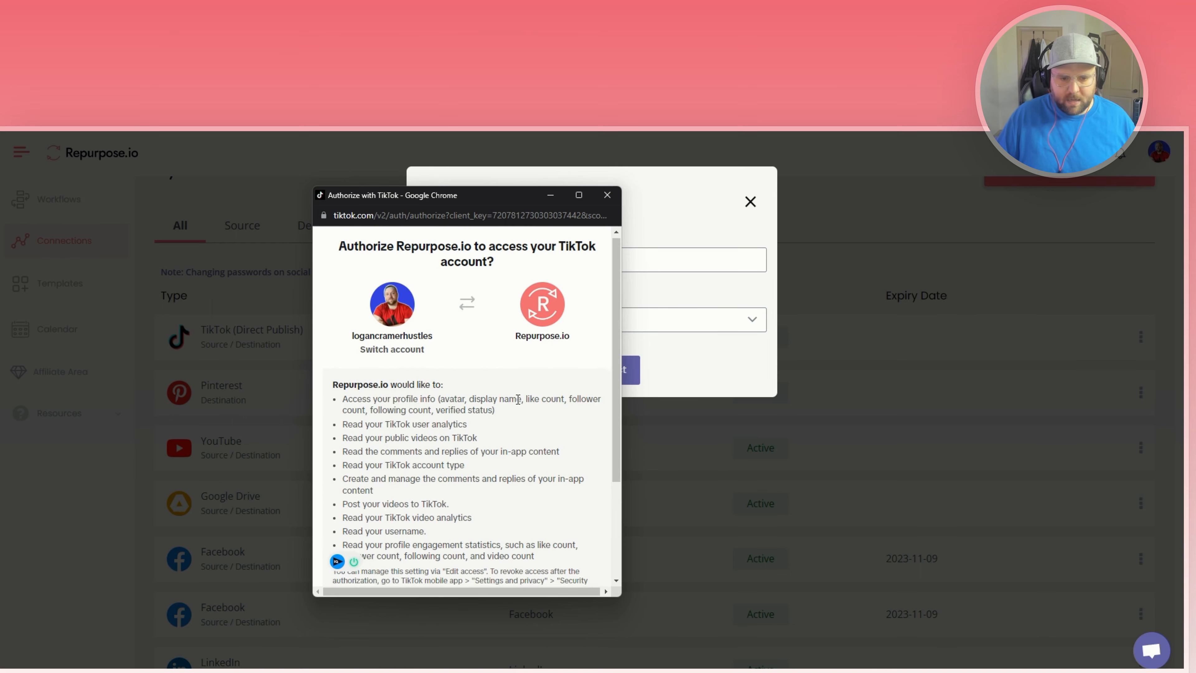
Authorize Repurpose.io on TikTok and confirm every connection, including TikTok (Direct Publish), shows Active.
{"action": "scroll", "scroll_direction": "down", "scroll_amount": 3}
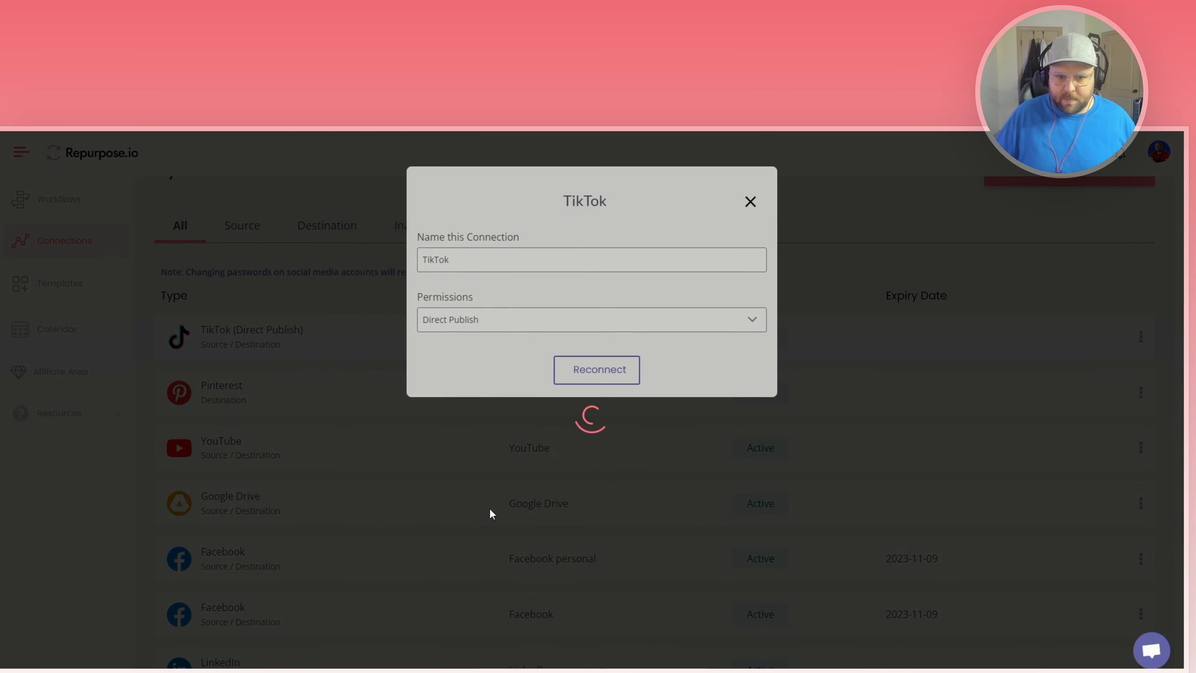
{"action": "left_click", "coordinate": [749, 201]}
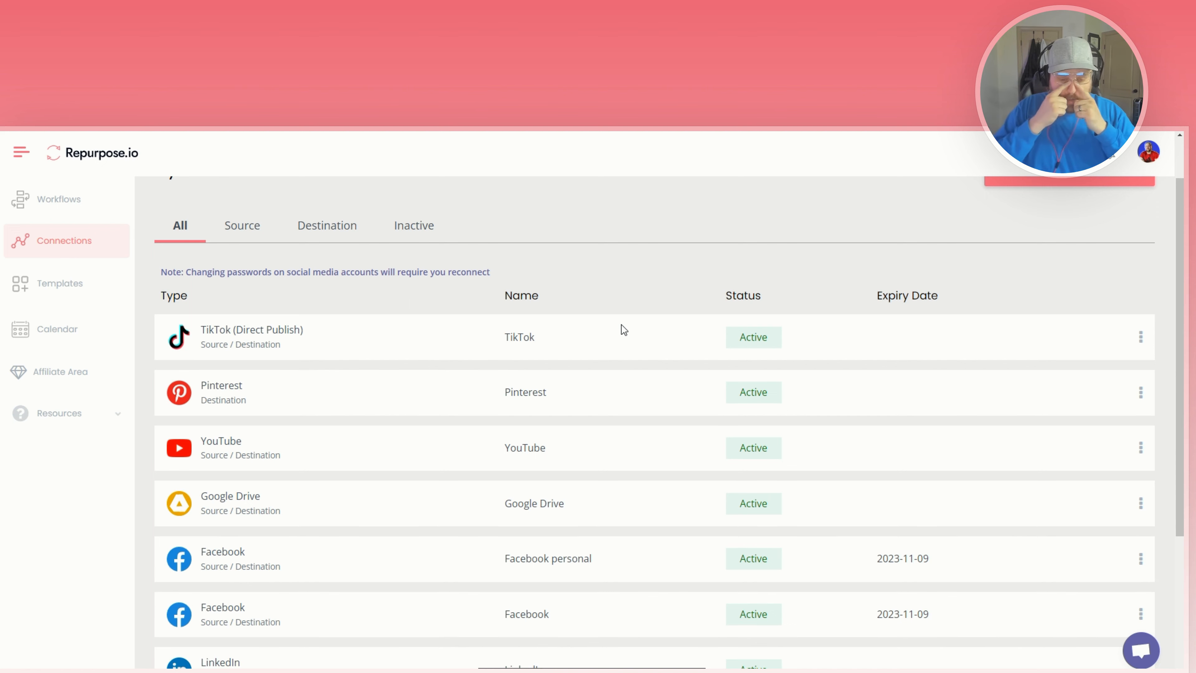
{"action": "scroll", "scroll_direction": "down", "scroll_amount": 3}
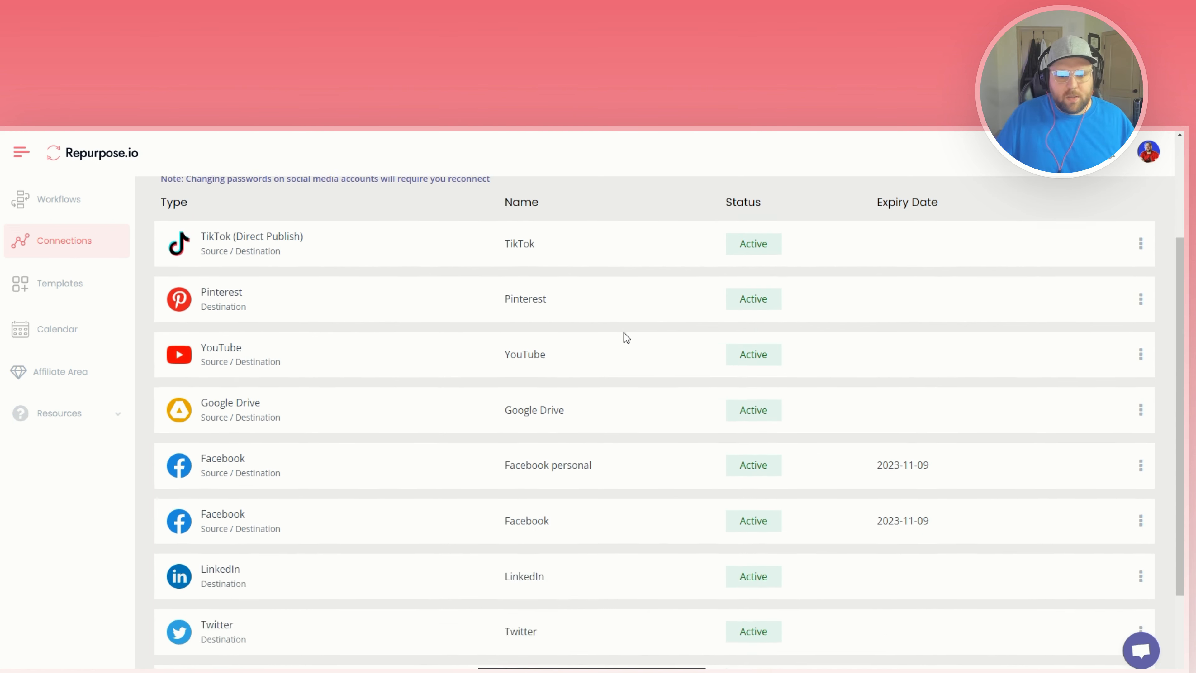
{"action": "scroll", "scroll_direction": "up", "scroll_amount": 3}
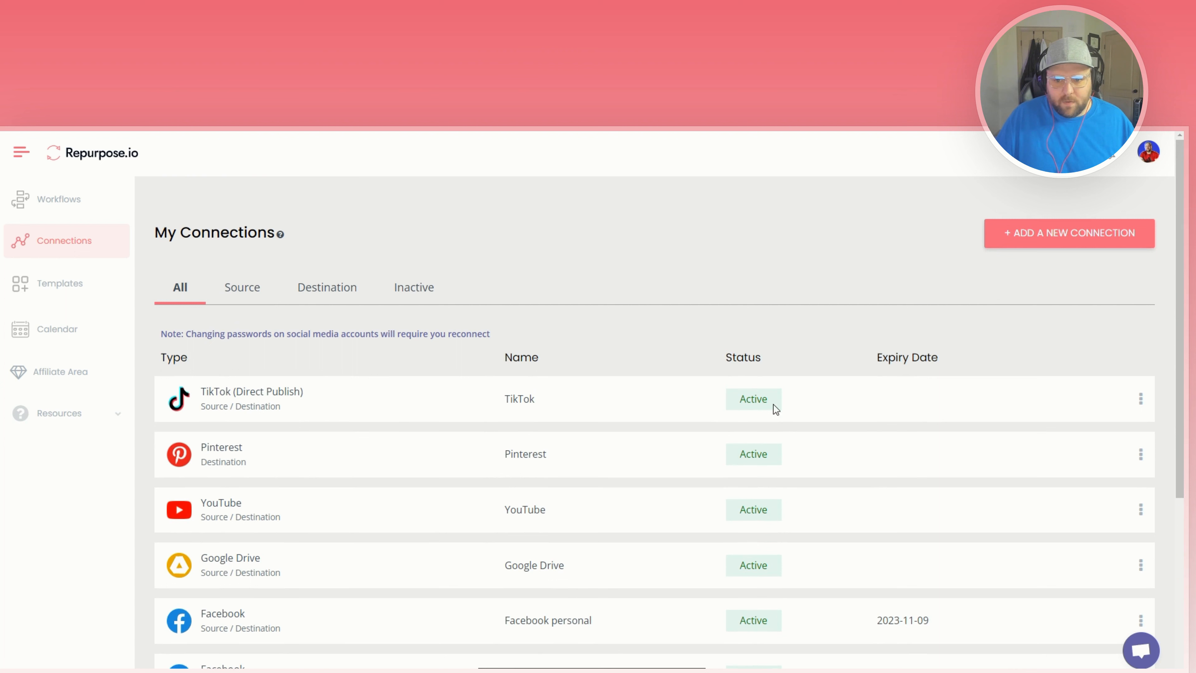
{"action": "mouse_move", "coordinate": [72, 207]}
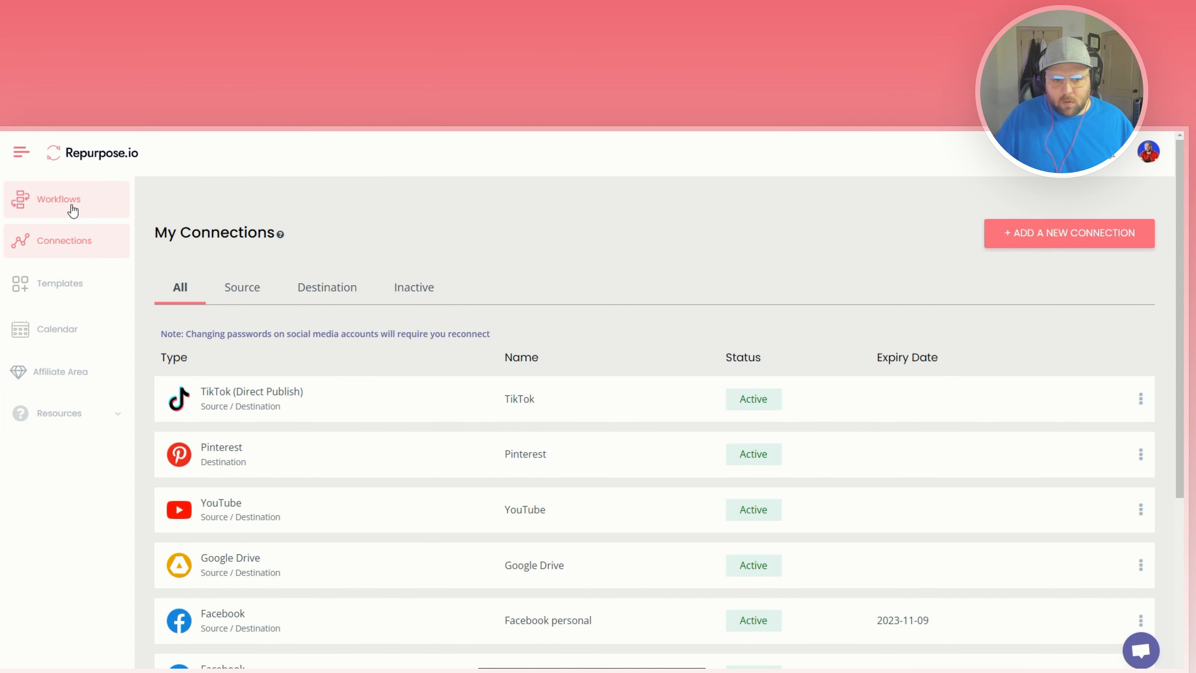
{"action": "mouse_move", "coordinate": [106, 153]}
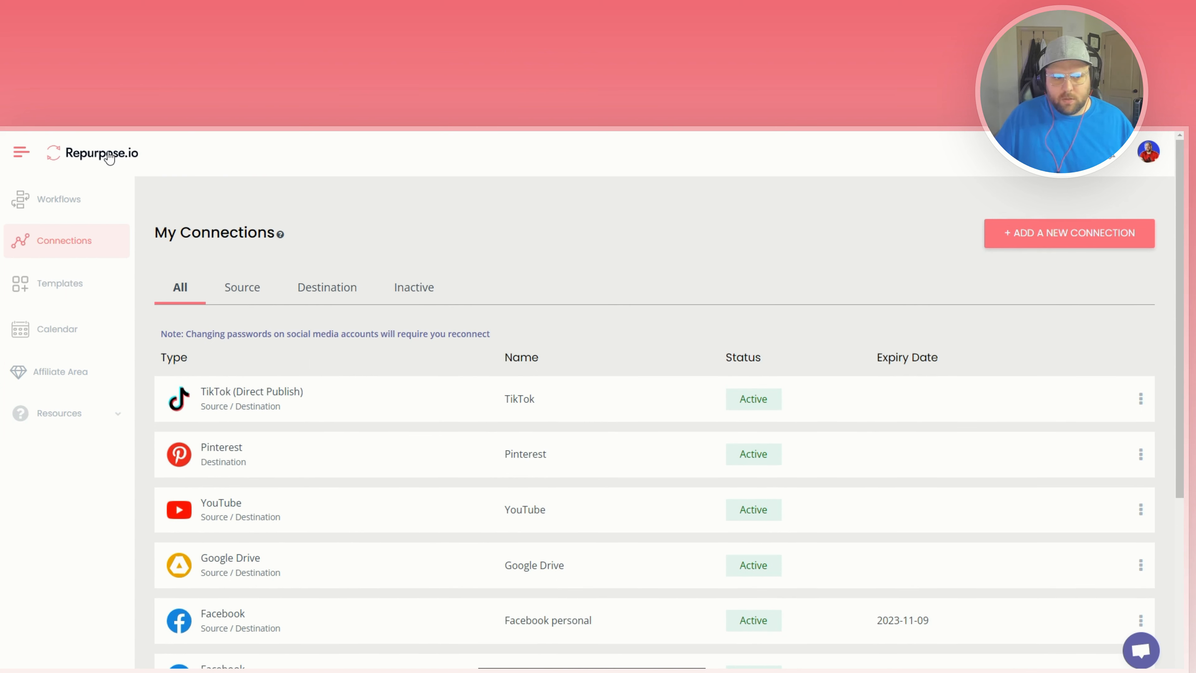
{"action": "scroll", "scroll_direction": "down", "scroll_amount": 3}
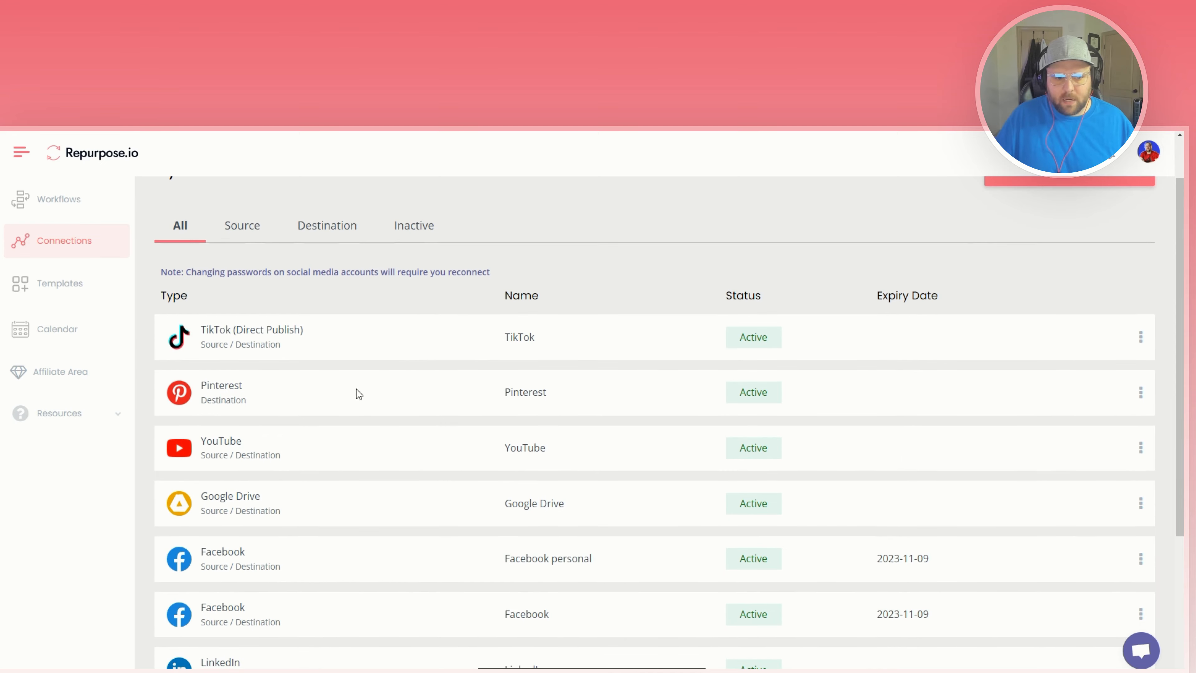
{"action": "mouse_move", "coordinate": [342, 386]}
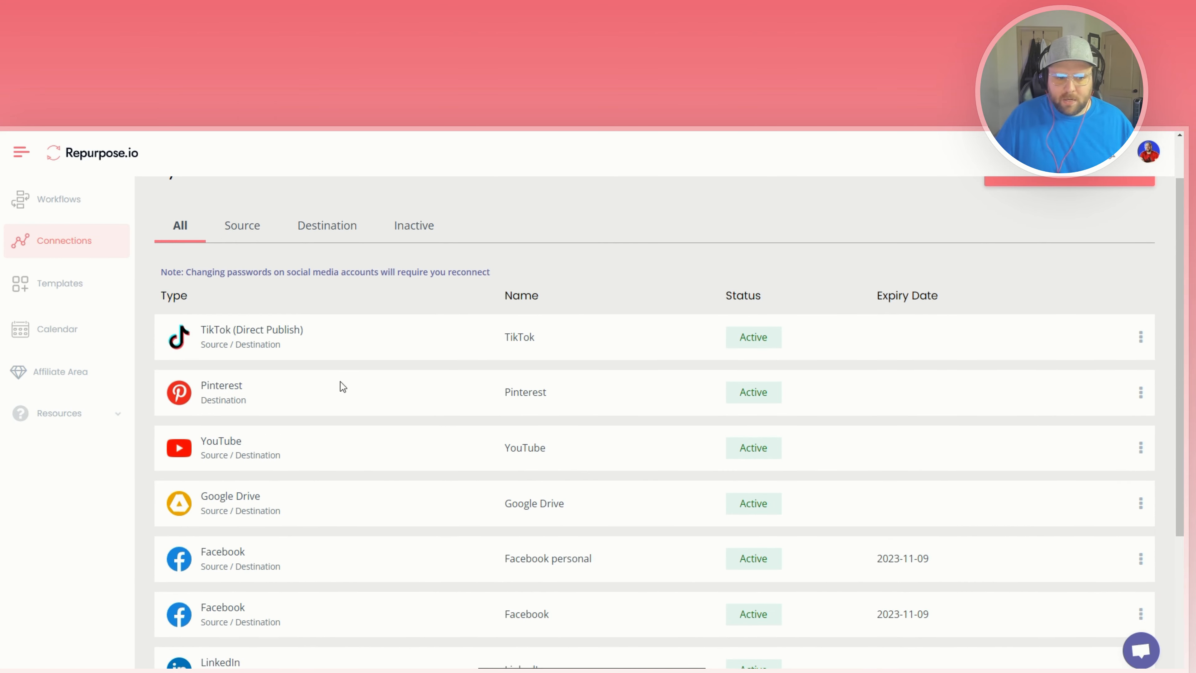
{"action": "scroll", "scroll_direction": "up", "scroll_amount": 3}
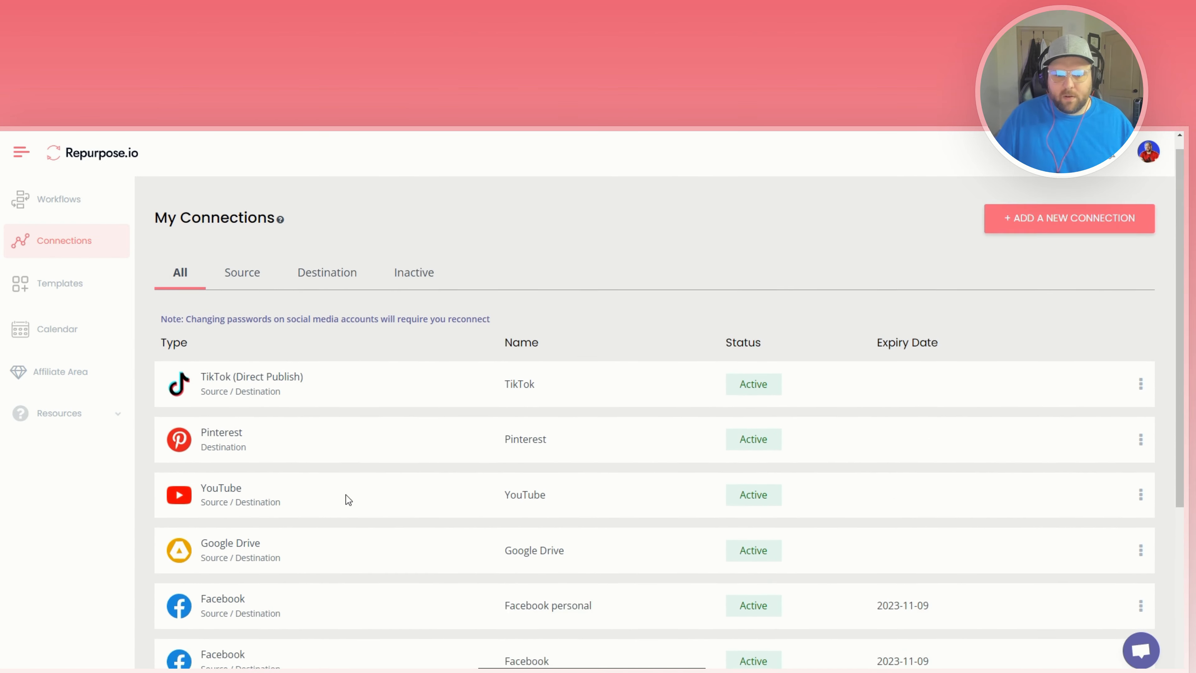
{"action": "scroll", "scroll_direction": "up", "scroll_amount": 3}
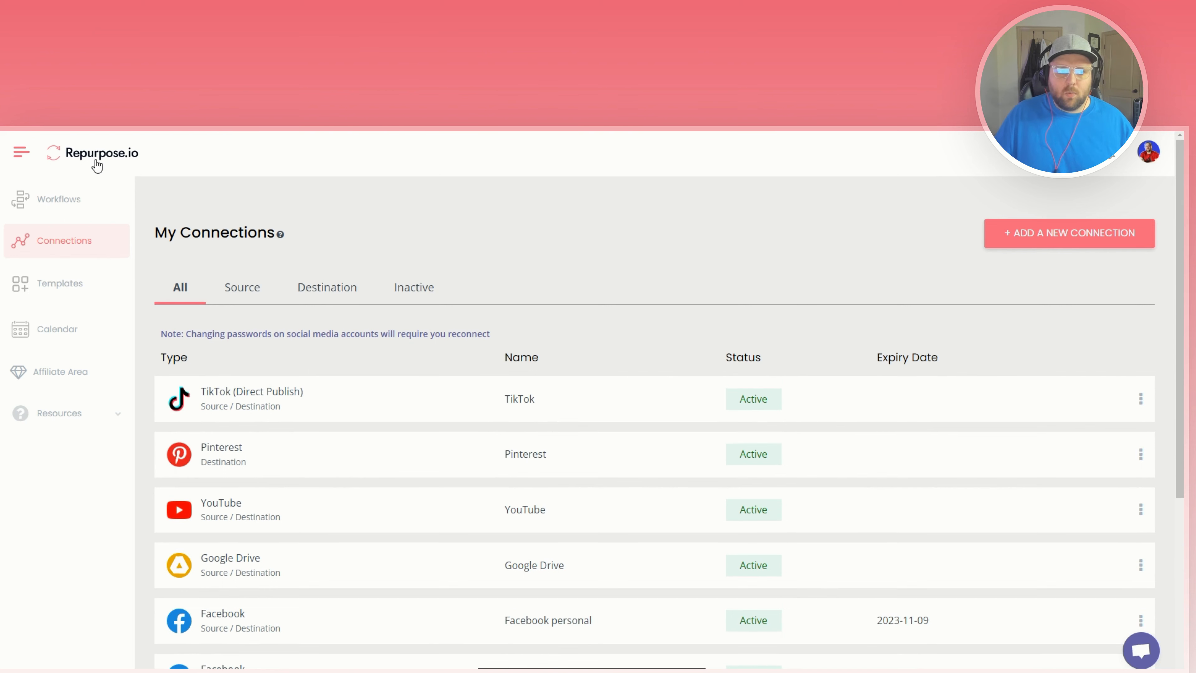
Show the Workflows page listing Google Drive to Pinterest and TikTok workflows as Active.
{"action": "left_click", "coordinate": [58, 200]}
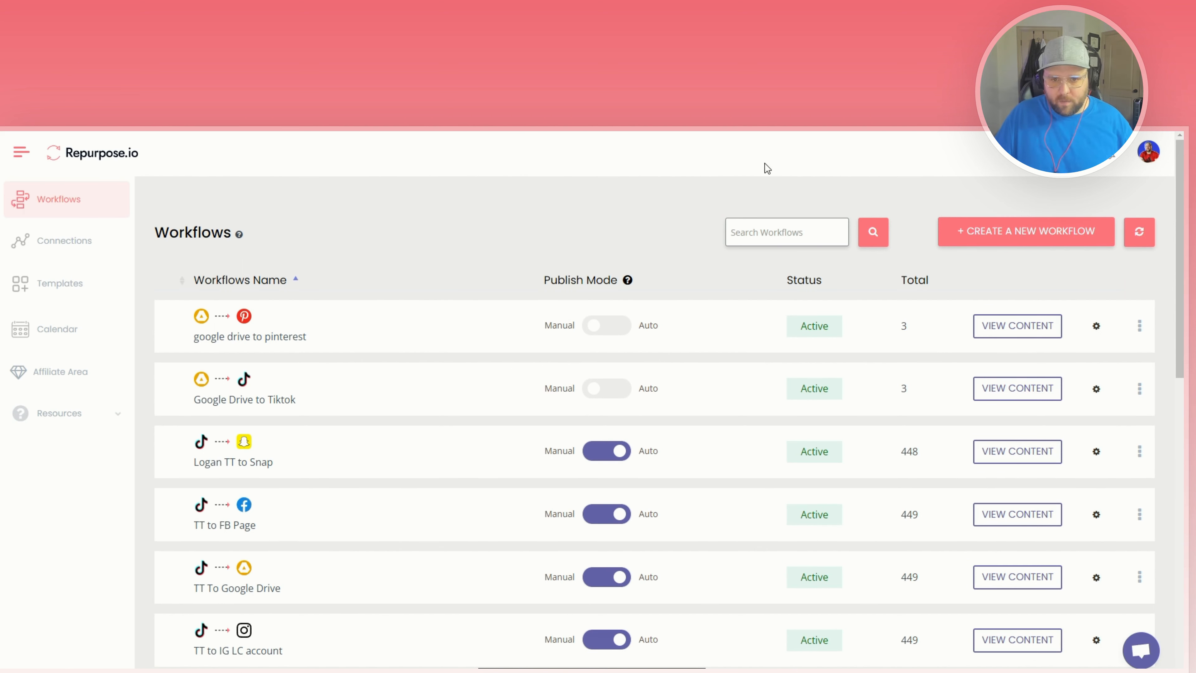
{"action": "mouse_move", "coordinate": [346, 172]}
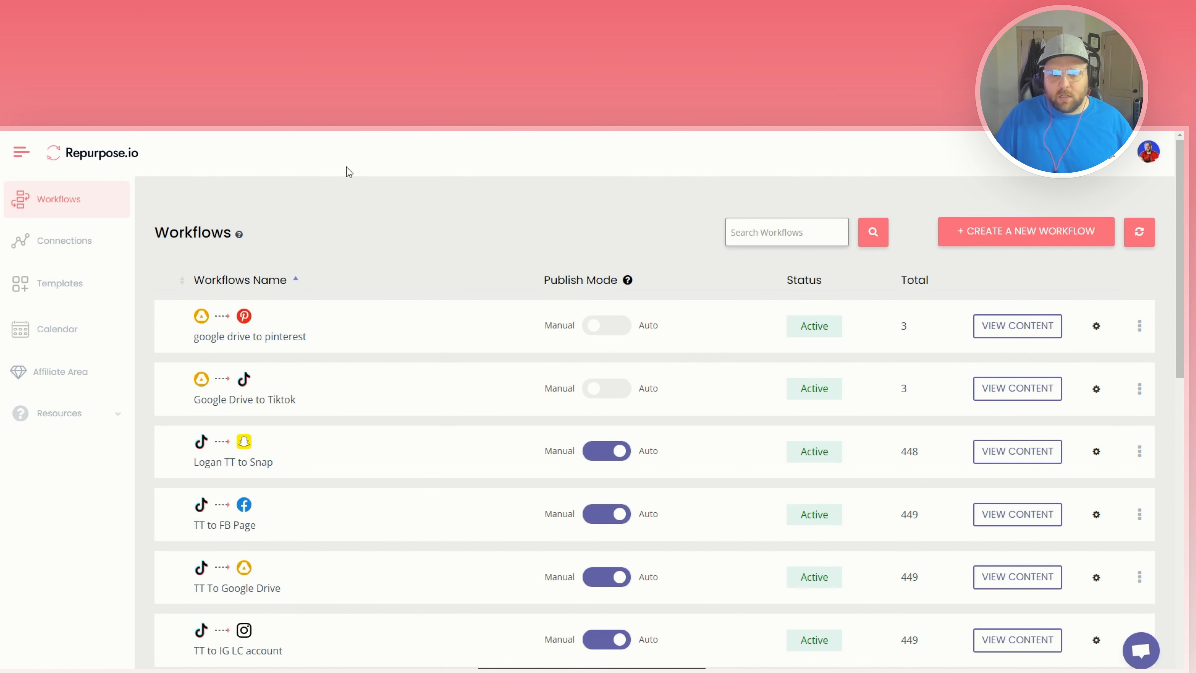
{"action": "mouse_move", "coordinate": [618, 163]}
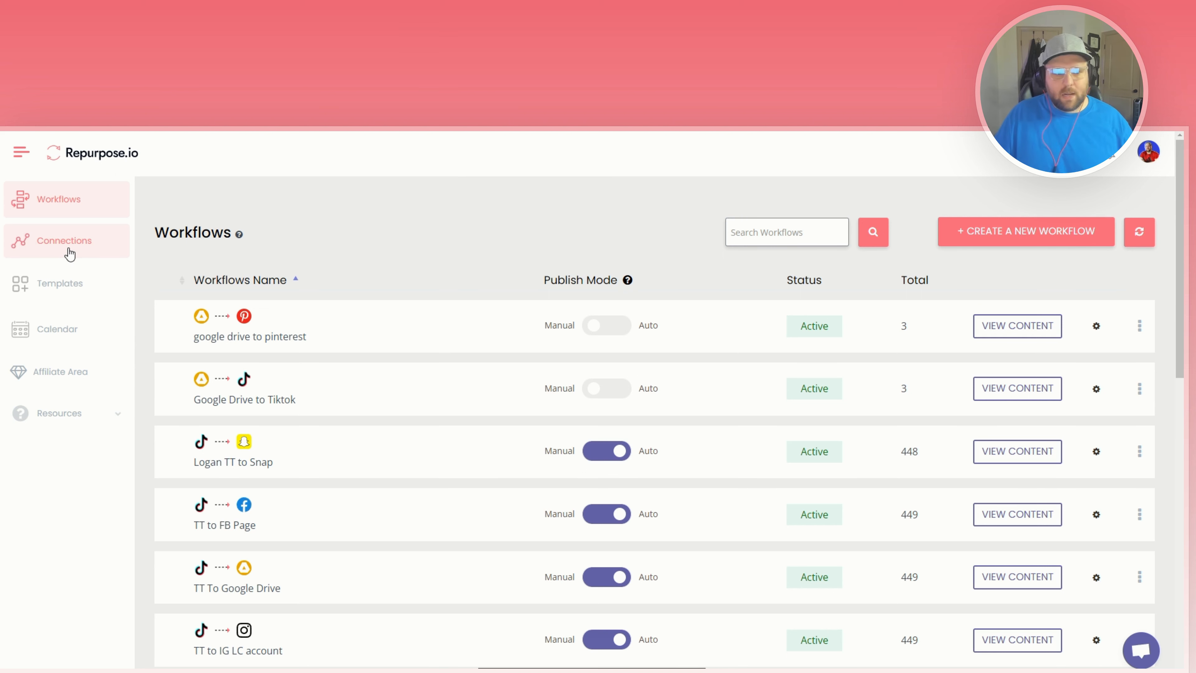
Check the connections list, all still Active, then return to the Workflows page.
{"action": "left_click", "coordinate": [64, 240]}
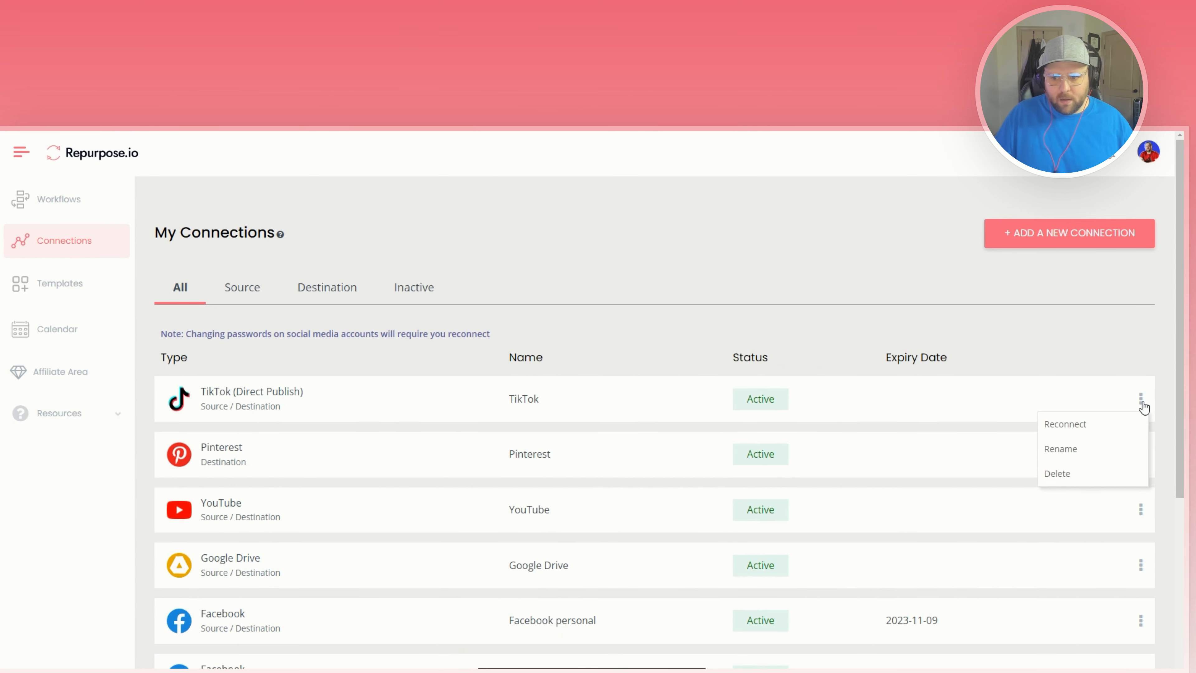
{"action": "mouse_move", "coordinate": [872, 508]}
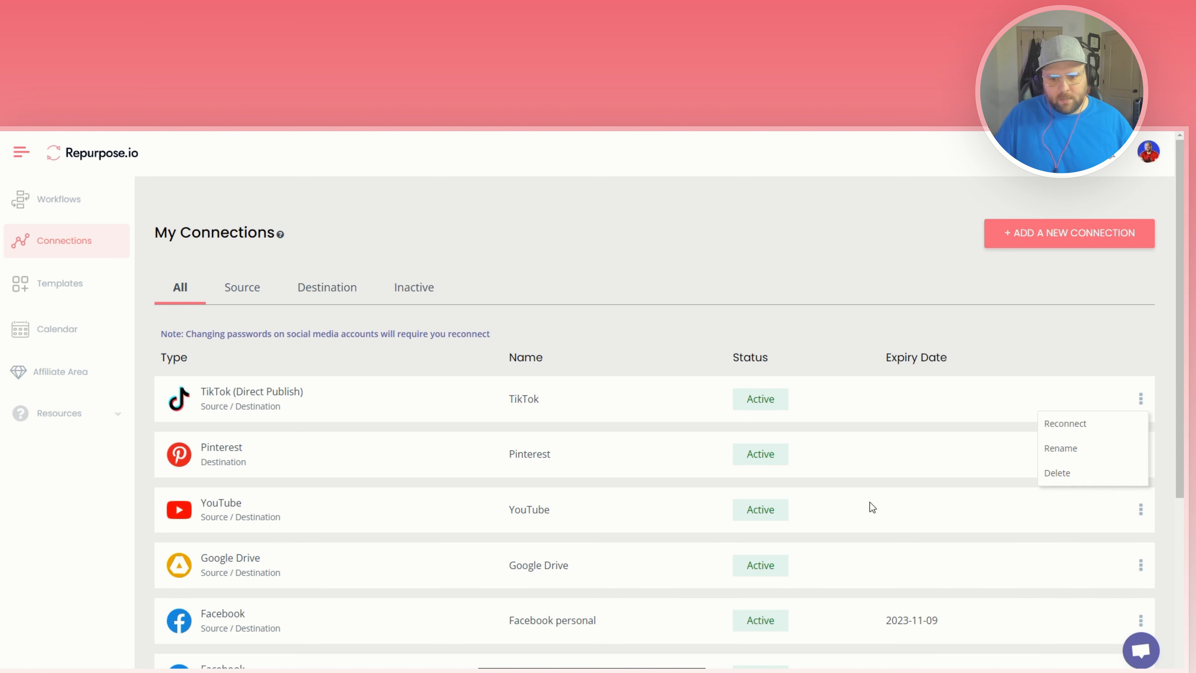
{"action": "mouse_move", "coordinate": [727, 381]}
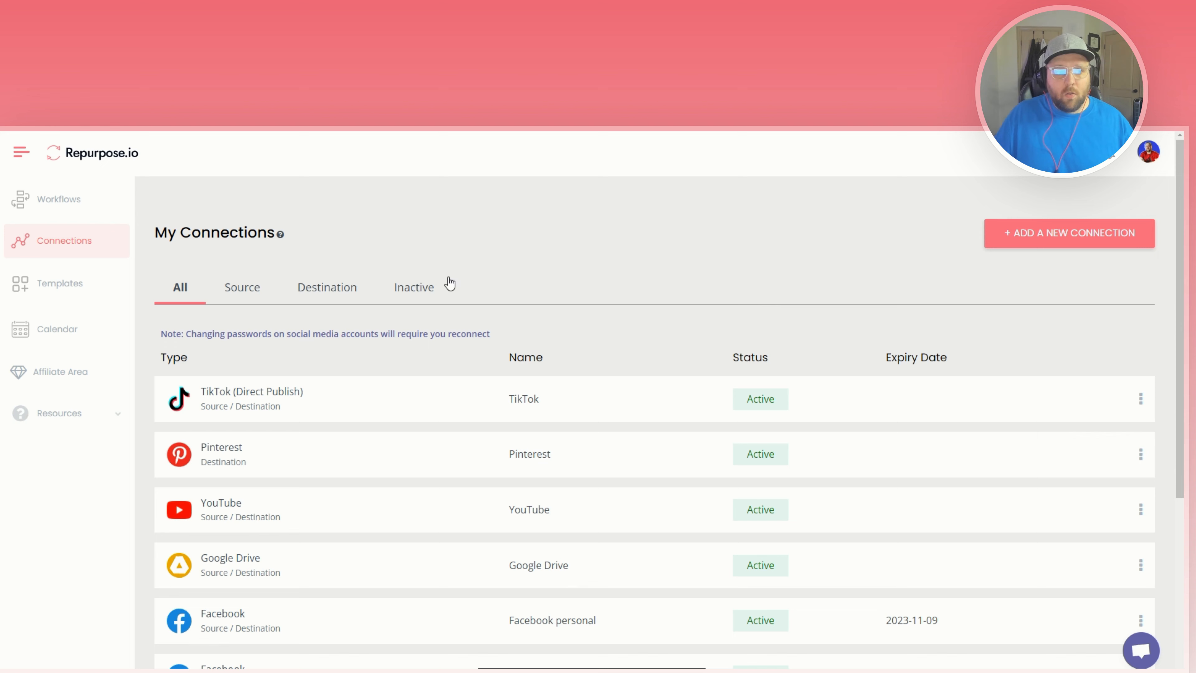
{"action": "left_click", "coordinate": [58, 199]}
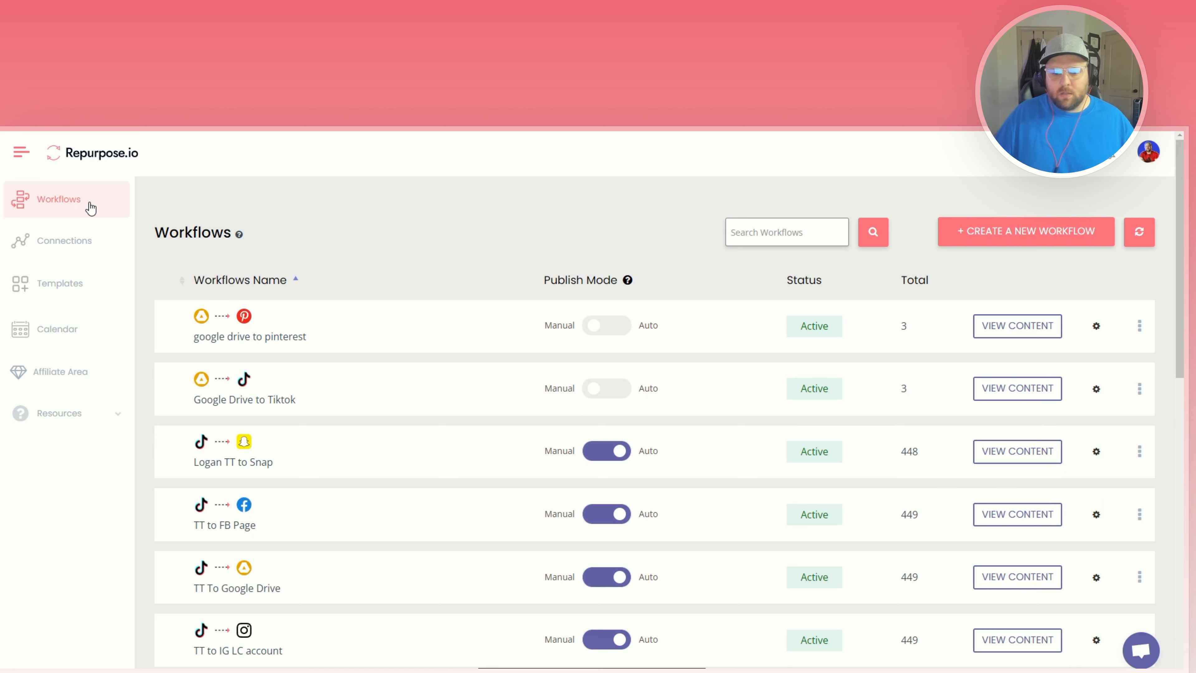
{"action": "mouse_move", "coordinate": [151, 219]}
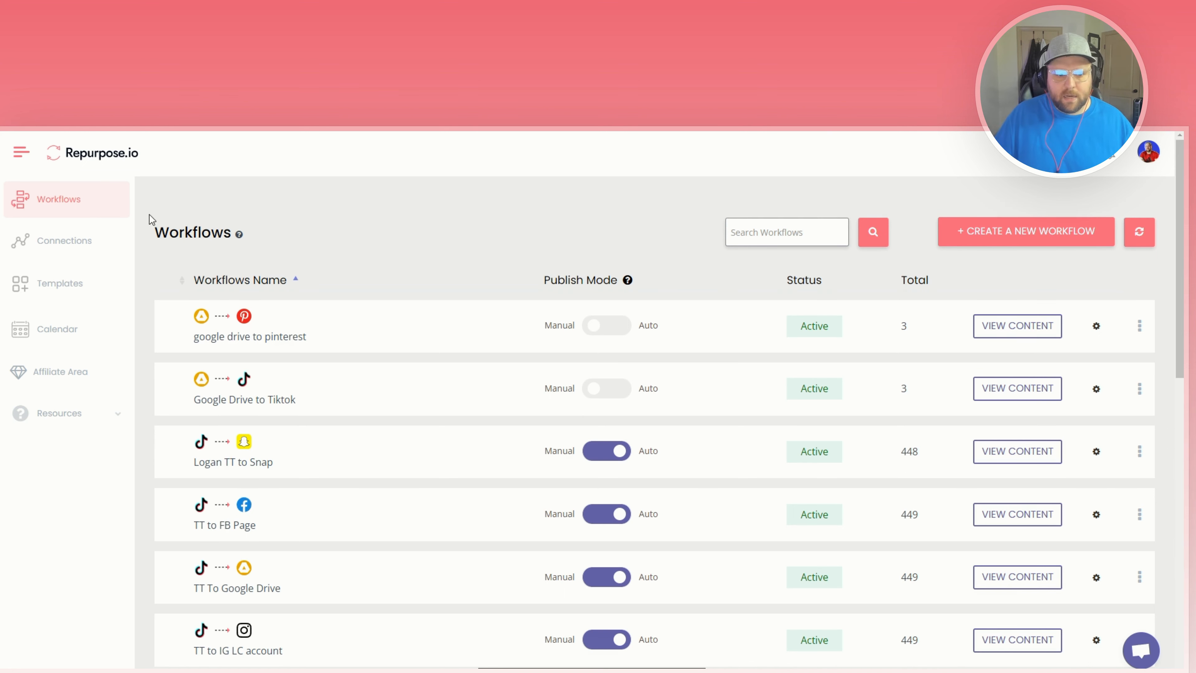
{"action": "mouse_move", "coordinate": [405, 245]}
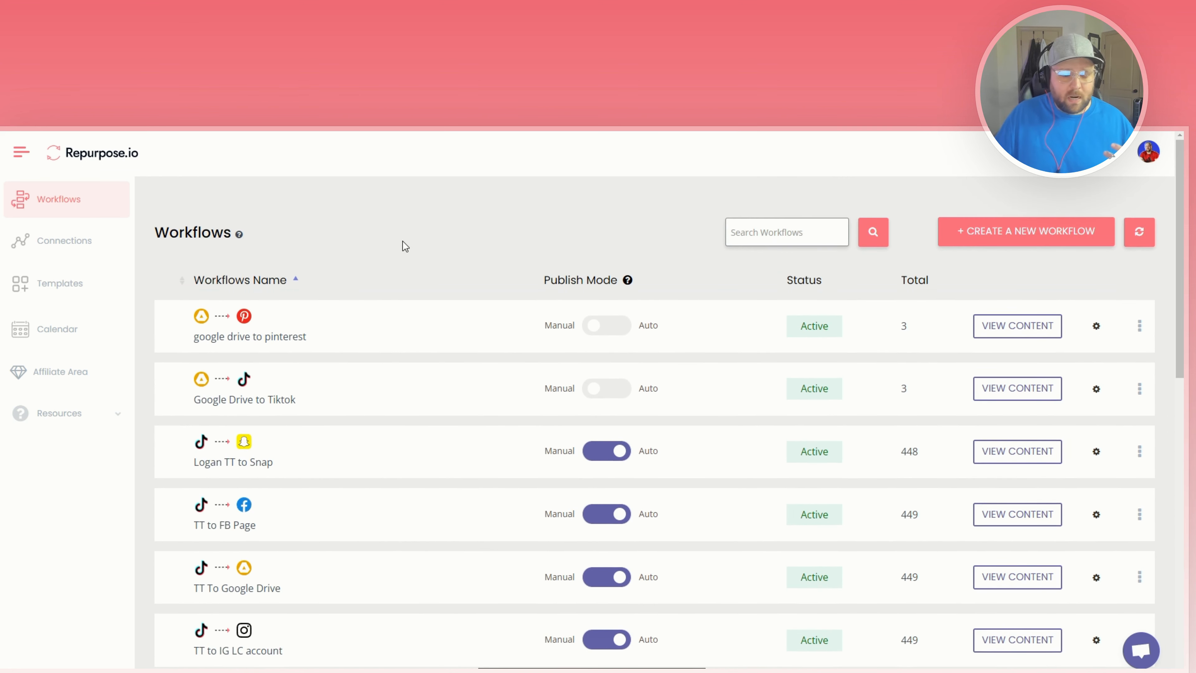
{"action": "scroll", "scroll_direction": "down", "scroll_amount": 3}
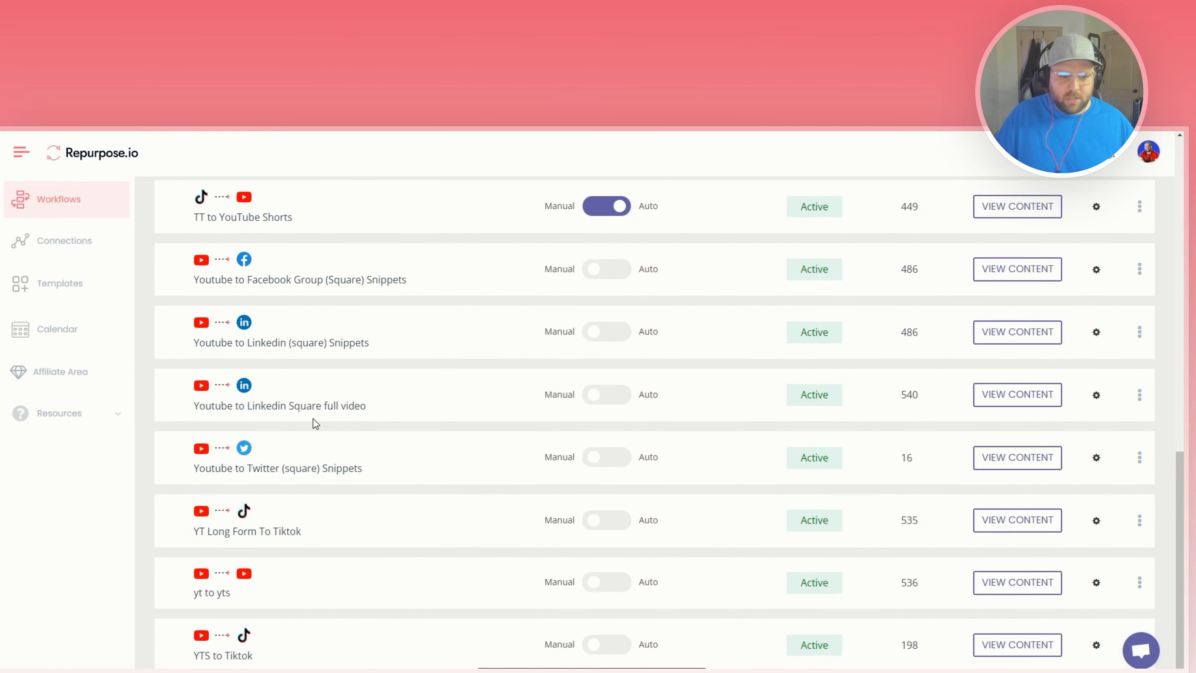
{"action": "scroll", "scroll_direction": "up", "scroll_amount": 3}
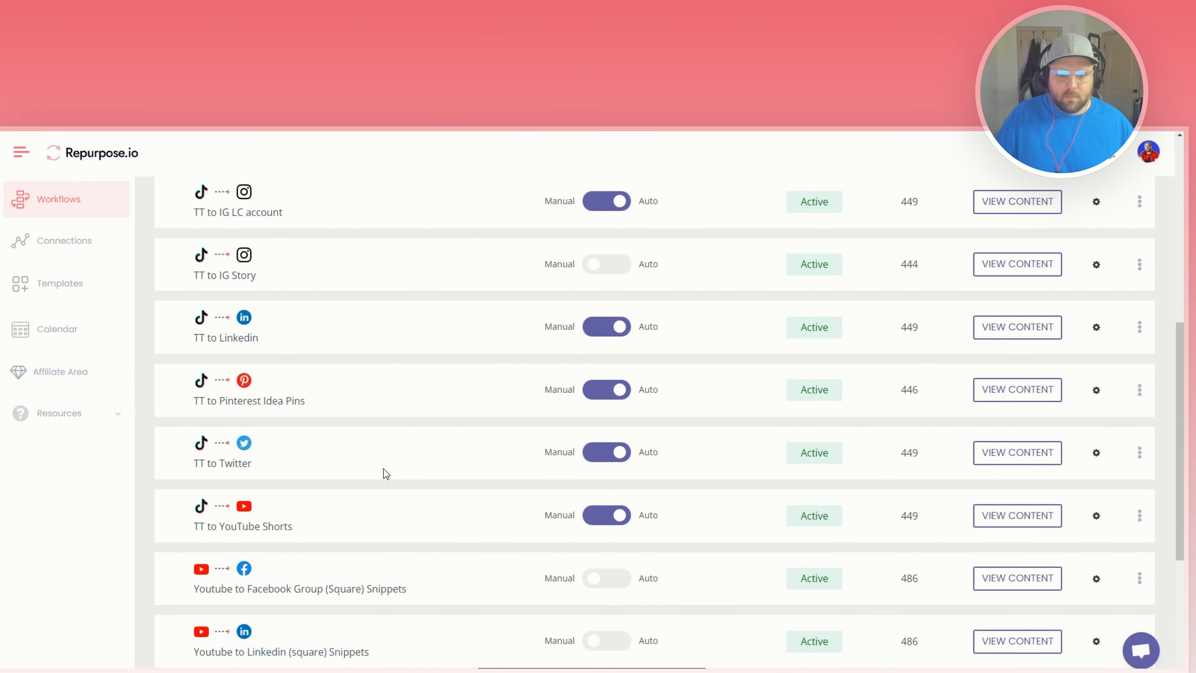
{"action": "scroll", "scroll_direction": "up", "scroll_amount": 3}
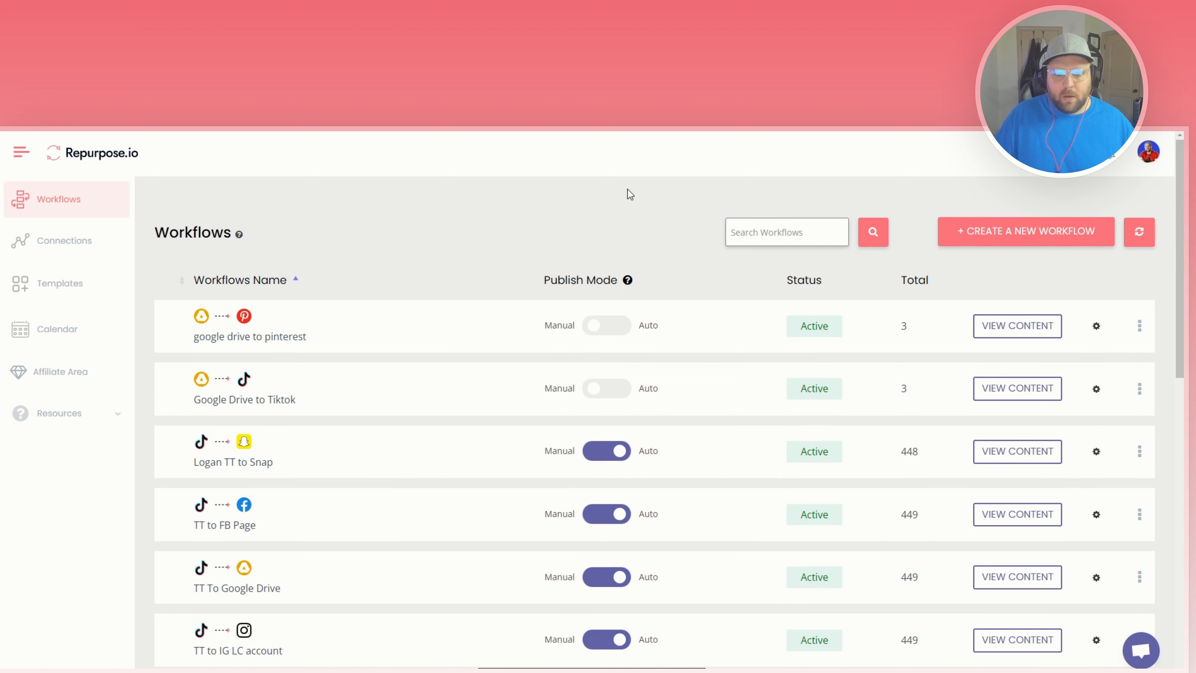
{"action": "mouse_move", "coordinate": [659, 176]}
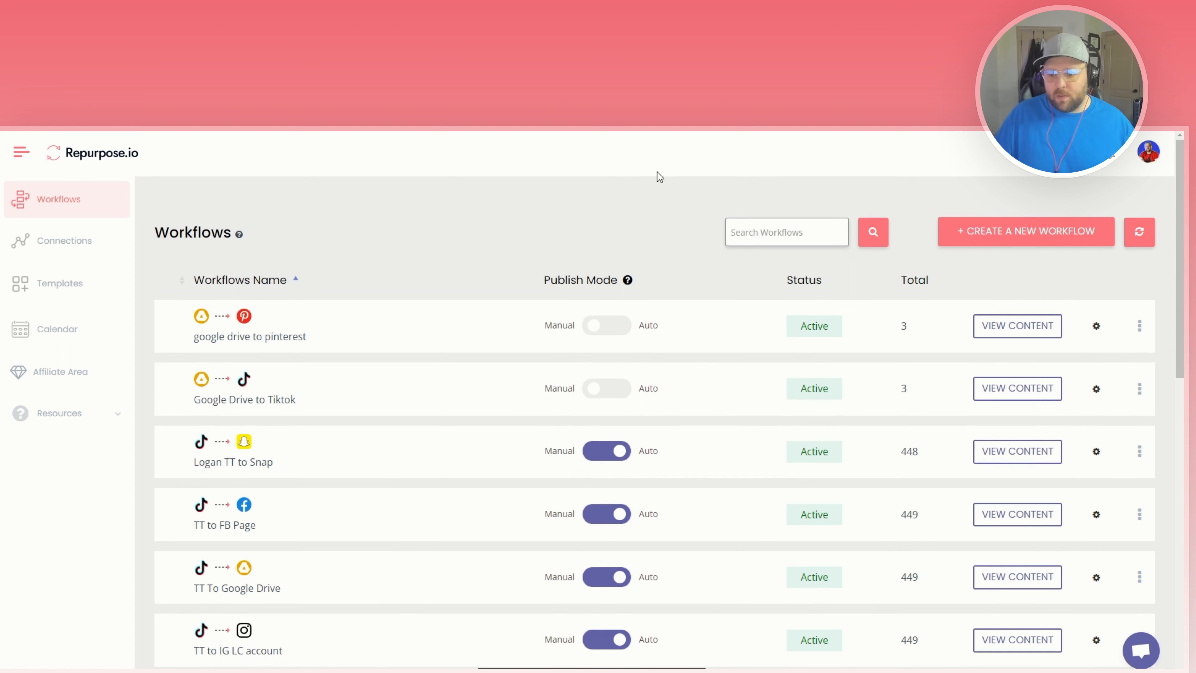
{"action": "mouse_move", "coordinate": [532, 218]}
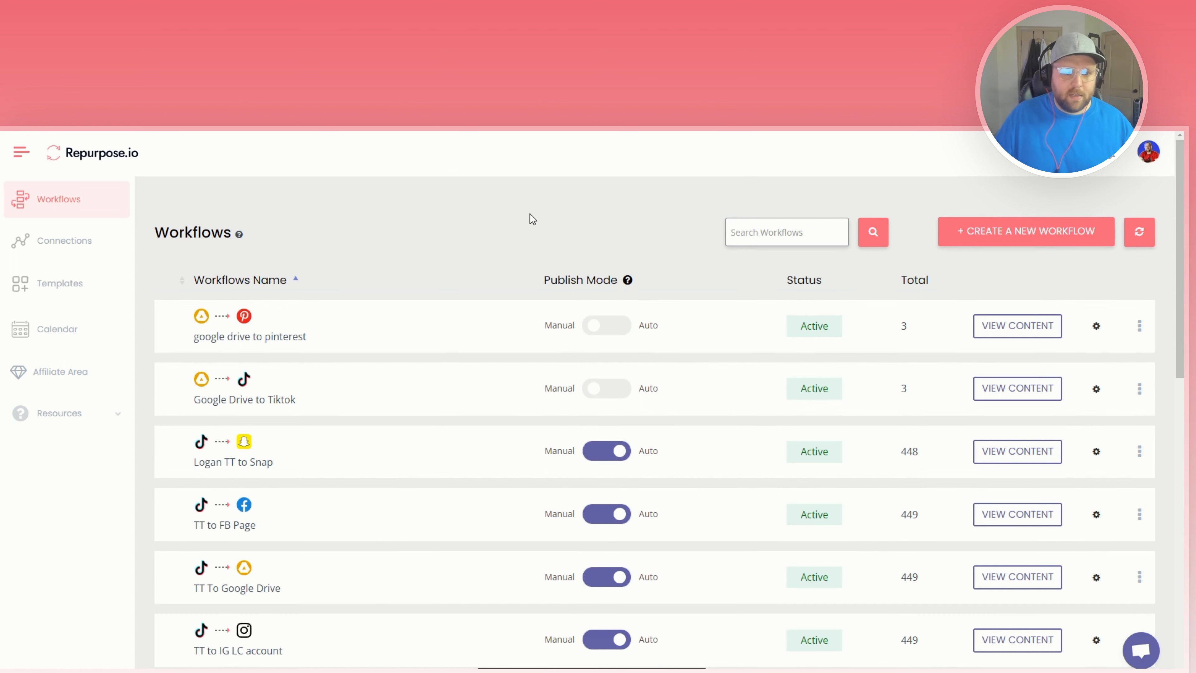
{"action": "mouse_move", "coordinate": [497, 218]}
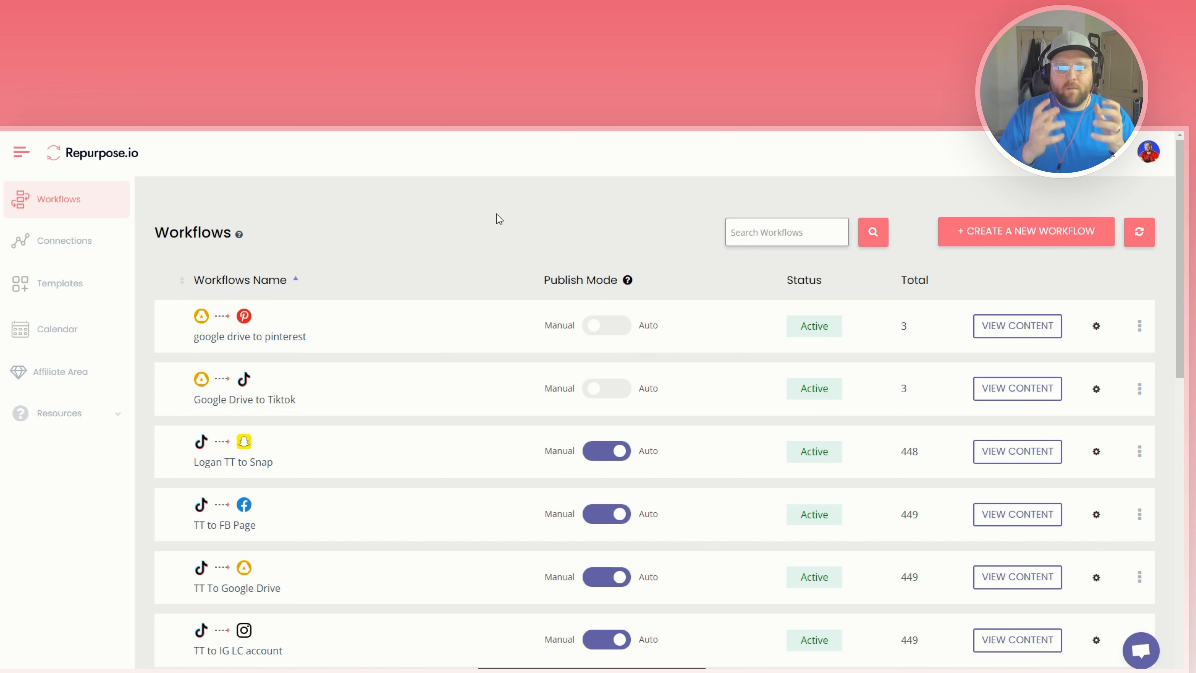
{"action": "mouse_move", "coordinate": [223, 229]}
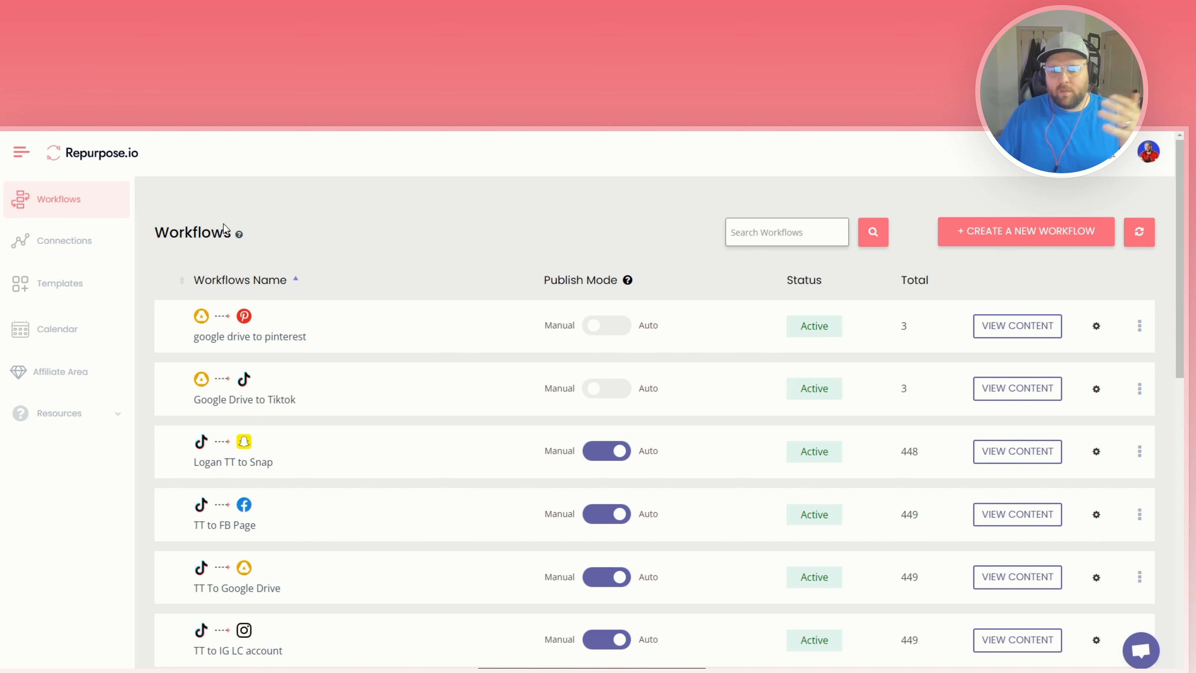
{"action": "scroll", "scroll_direction": "down", "scroll_amount": 3}
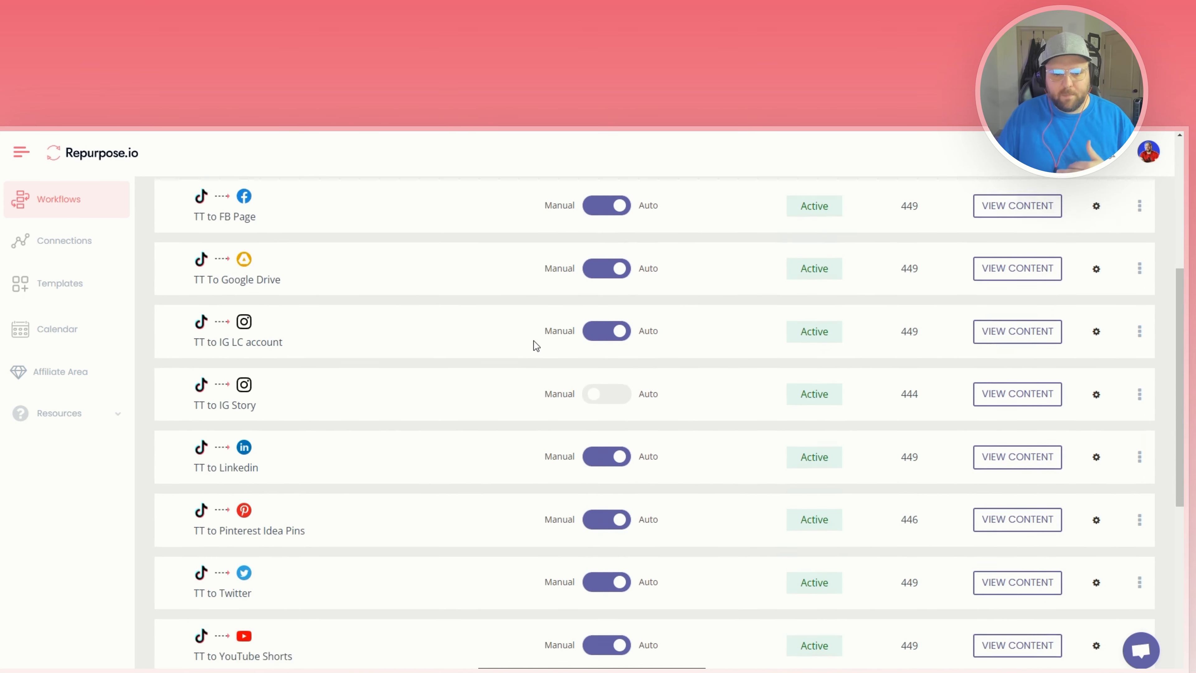
{"action": "scroll", "scroll_direction": "up", "scroll_amount": 3}
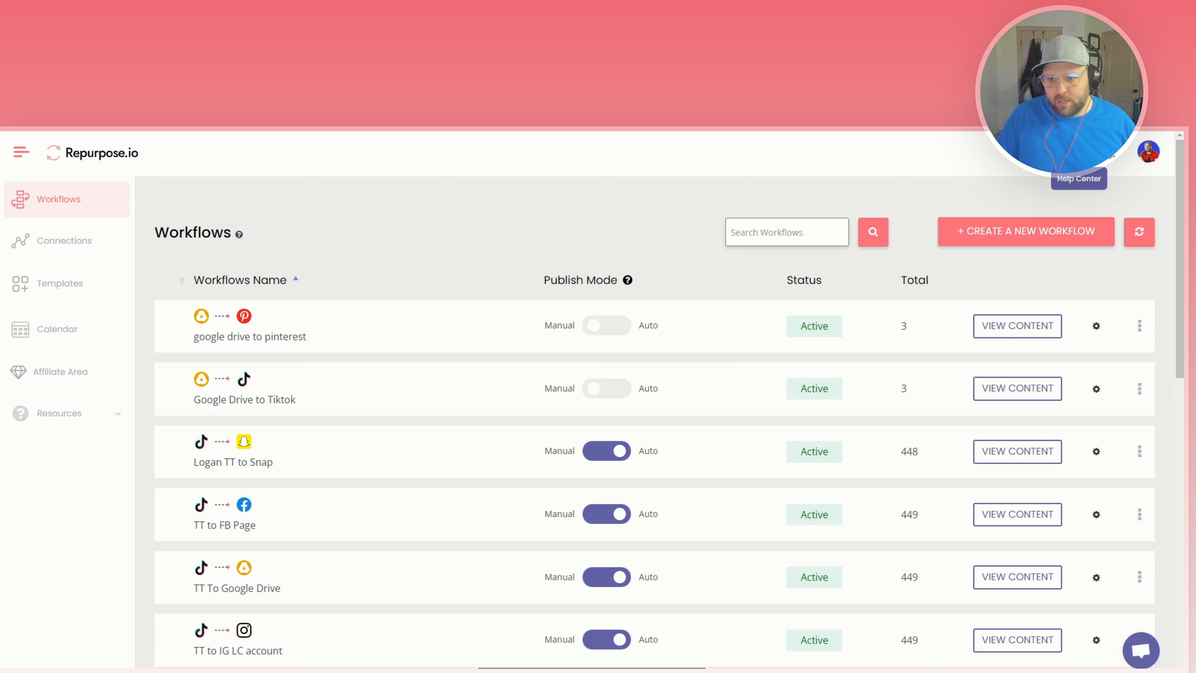
{"action": "mouse_move", "coordinate": [306, 308]}
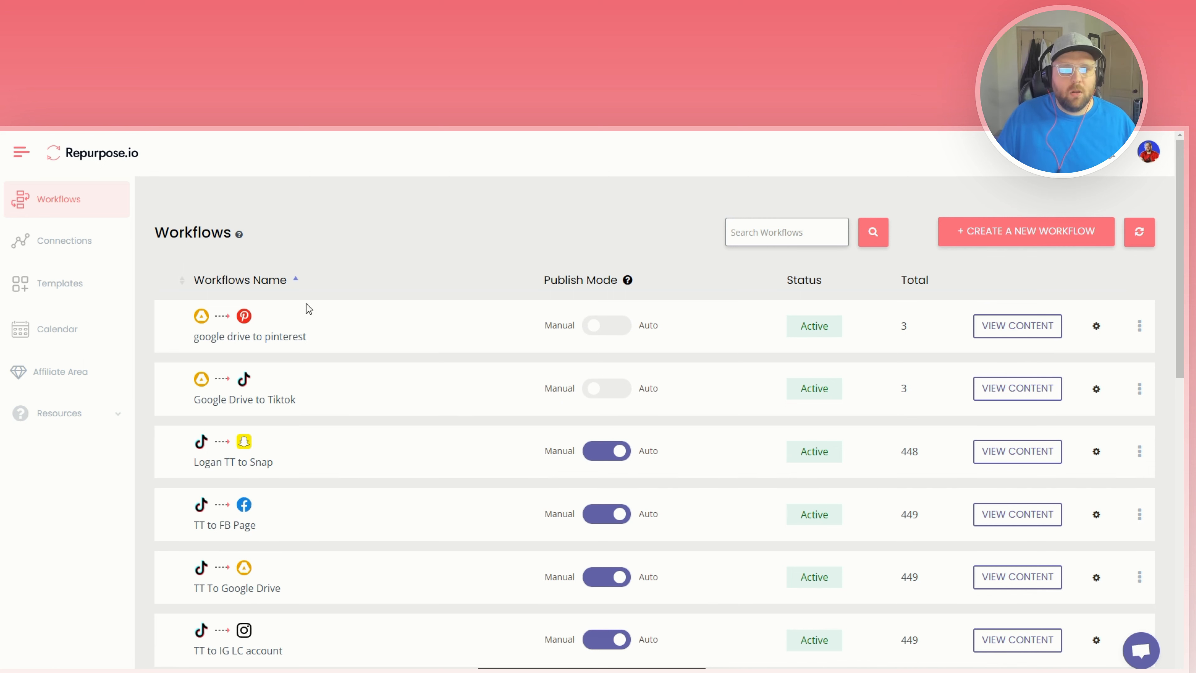
{"action": "mouse_move", "coordinate": [209, 295]}
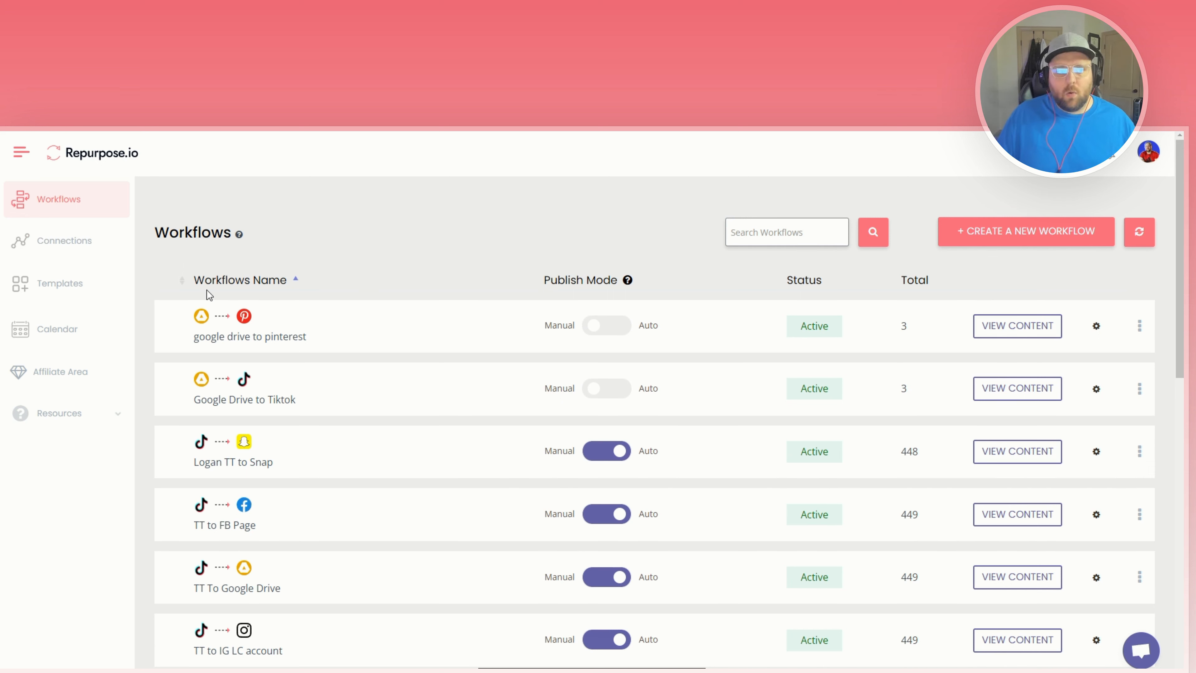
{"action": "mouse_move", "coordinate": [158, 263]}
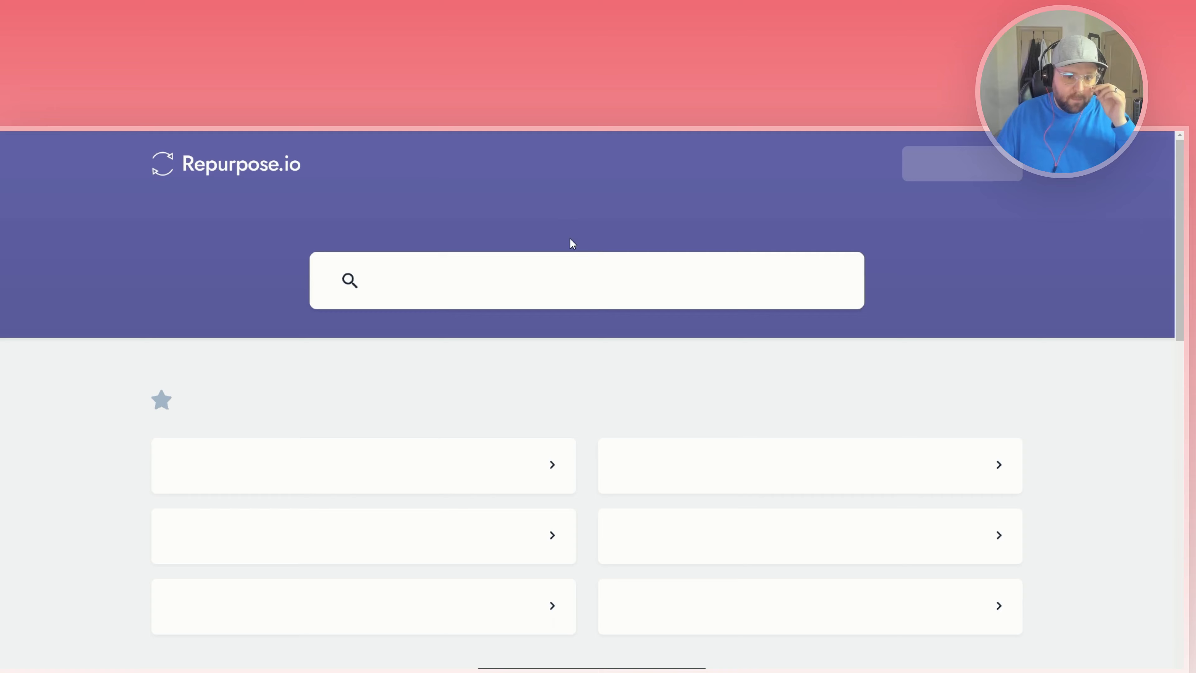
{"action": "type", "text": "instagram"}
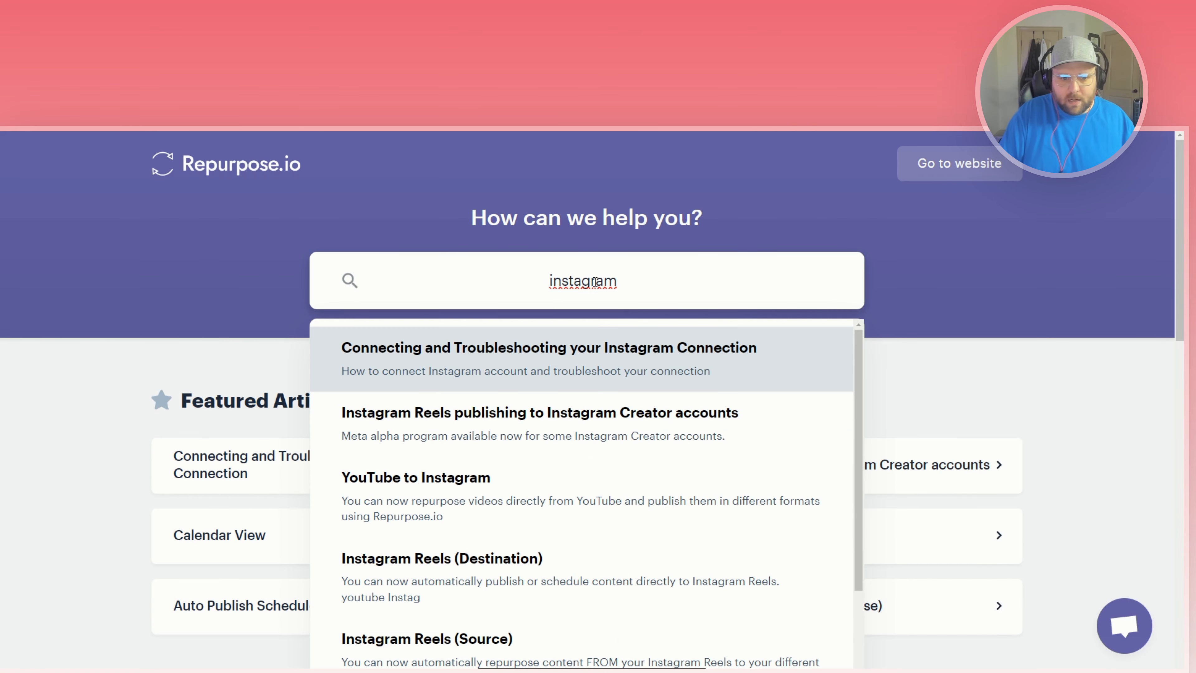
{"action": "mouse_move", "coordinate": [612, 355]}
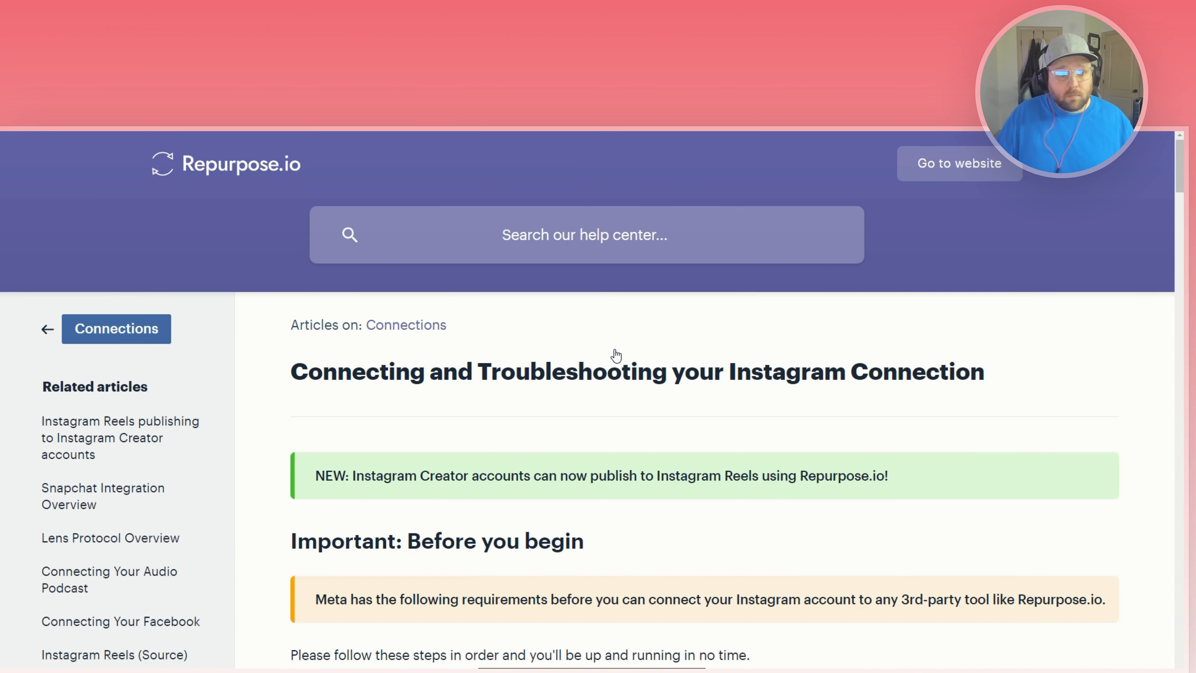
{"action": "scroll", "scroll_direction": "down", "scroll_amount": 3}
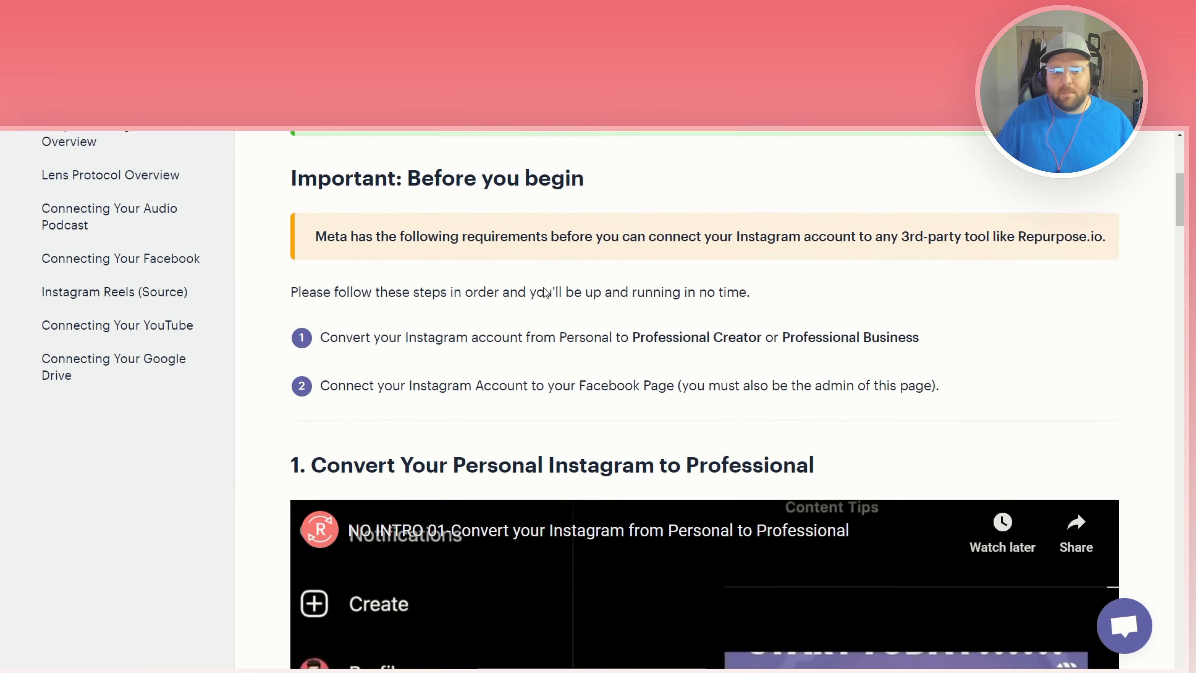
{"action": "scroll", "scroll_direction": "up", "scroll_amount": 3}
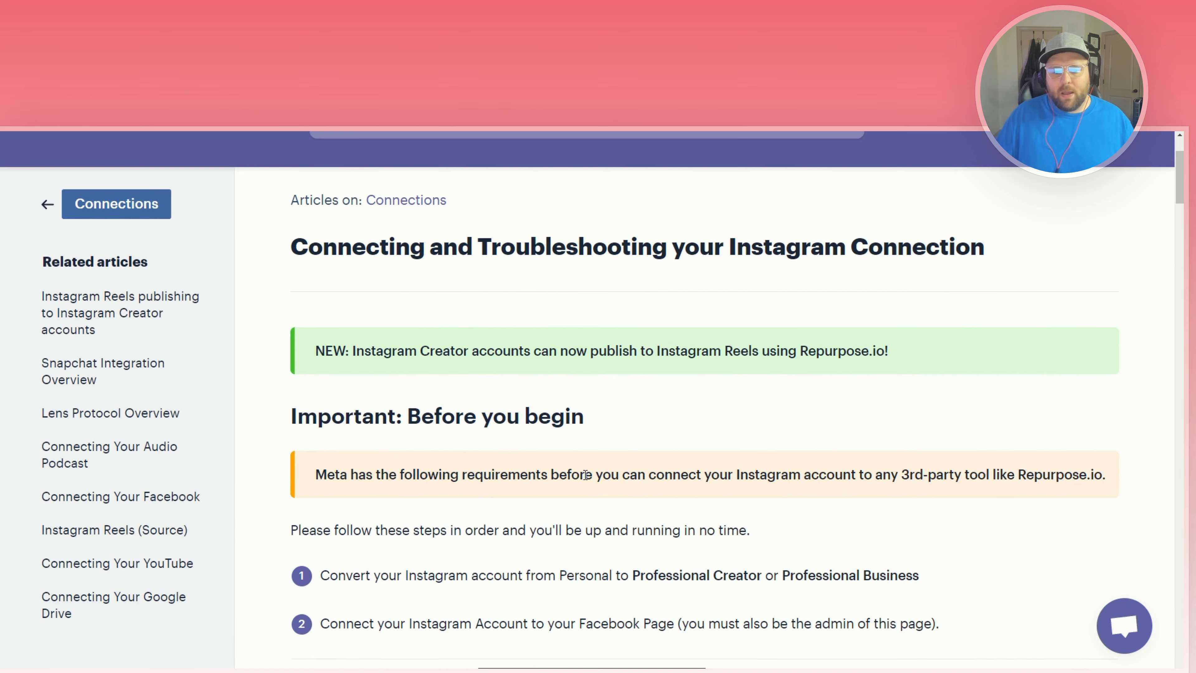
{"action": "scroll", "scroll_direction": "up", "scroll_amount": 3}
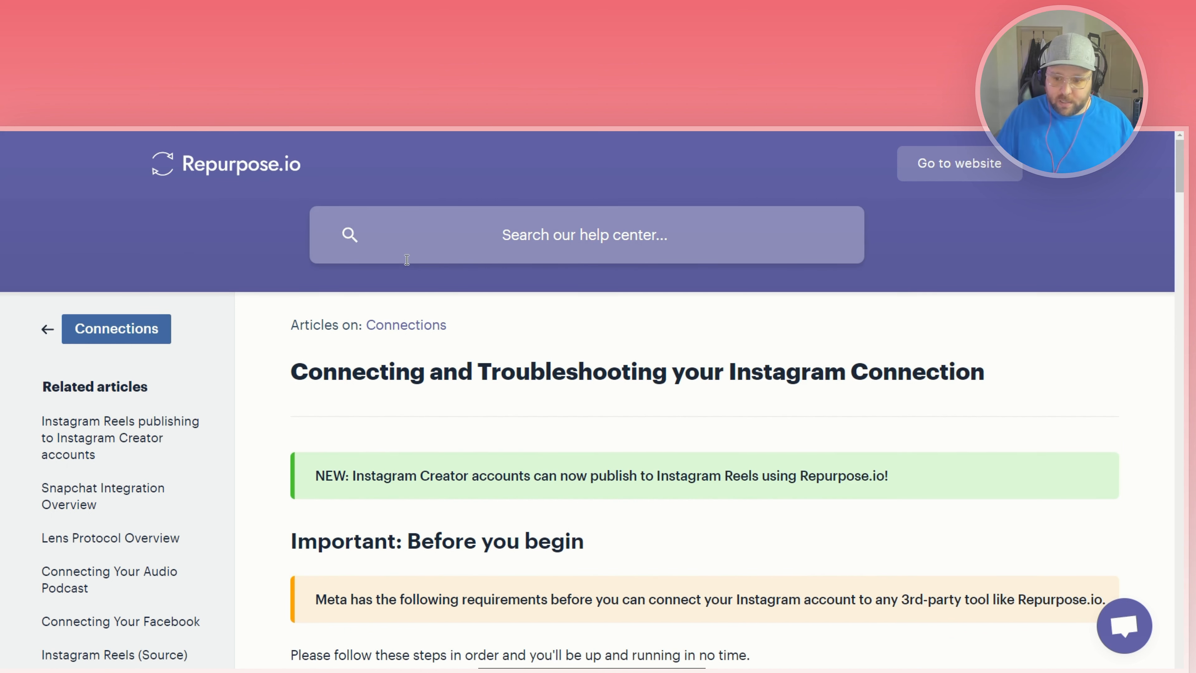
{"action": "mouse_move", "coordinate": [1125, 641]}
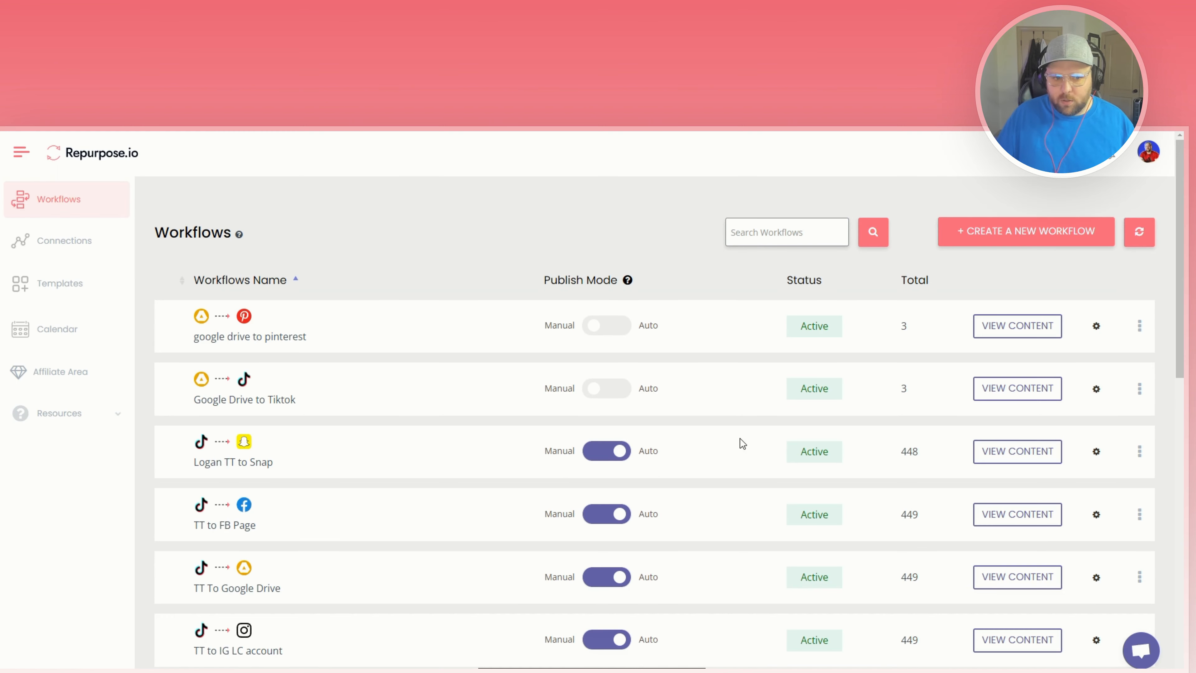
{"action": "scroll", "scroll_direction": "down", "scroll_amount": 3}
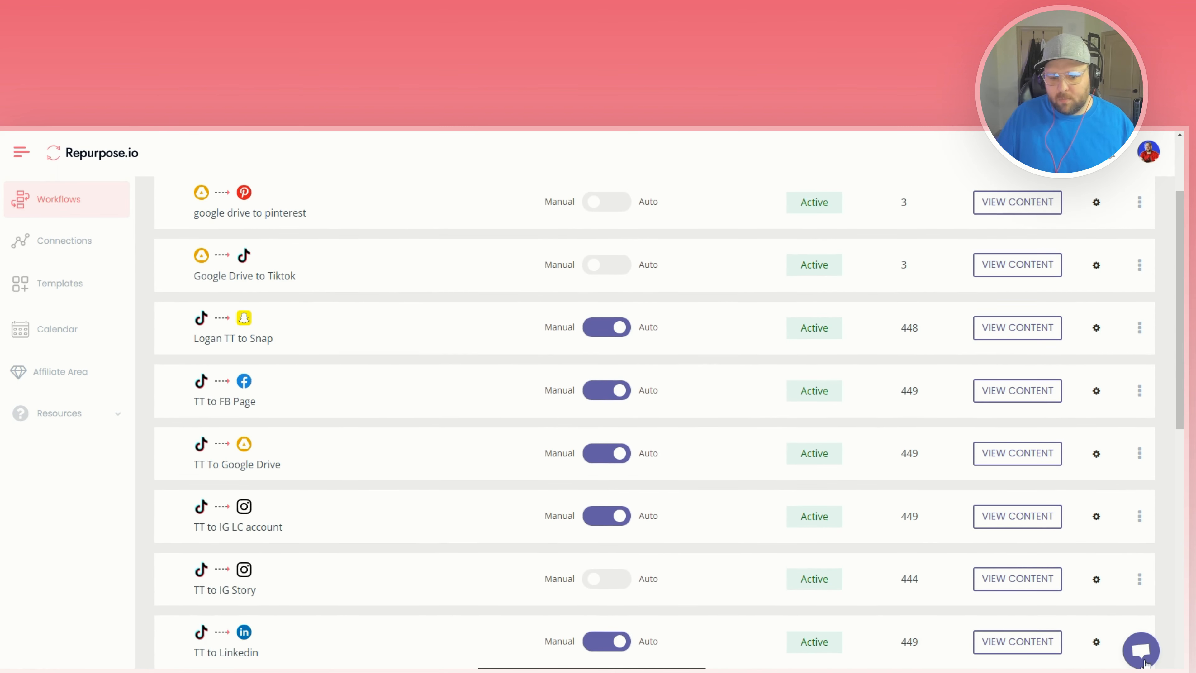
{"action": "scroll", "scroll_direction": "up", "scroll_amount": 3}
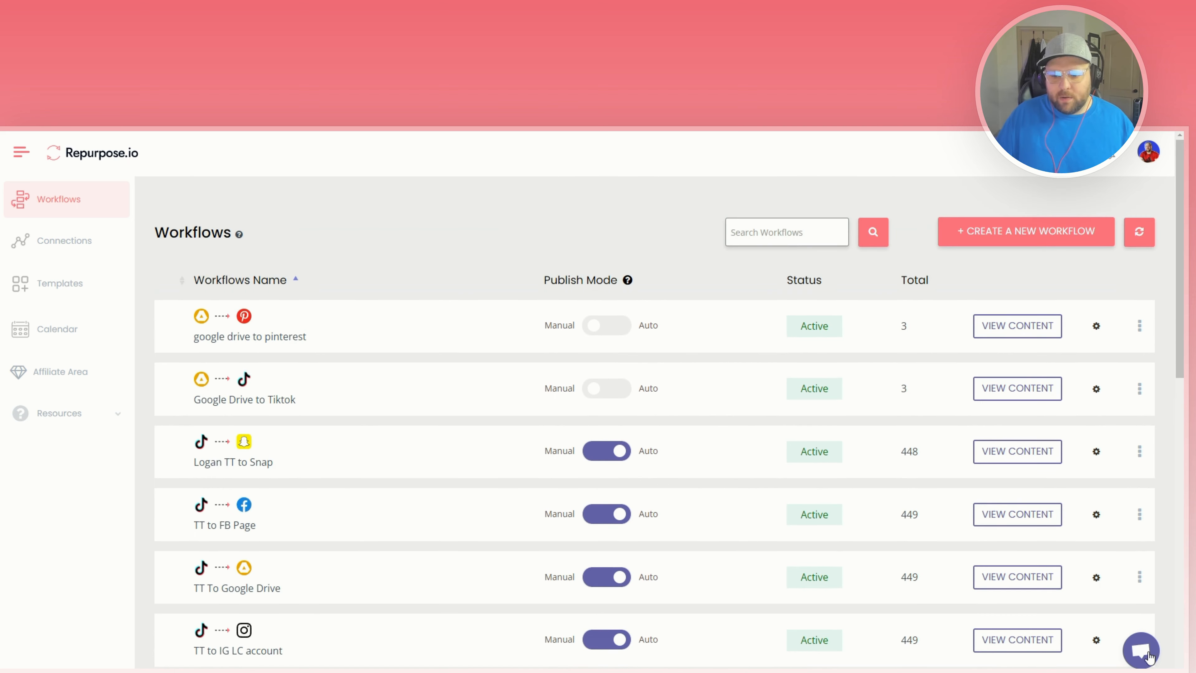
{"action": "left_click", "coordinate": [1141, 650]}
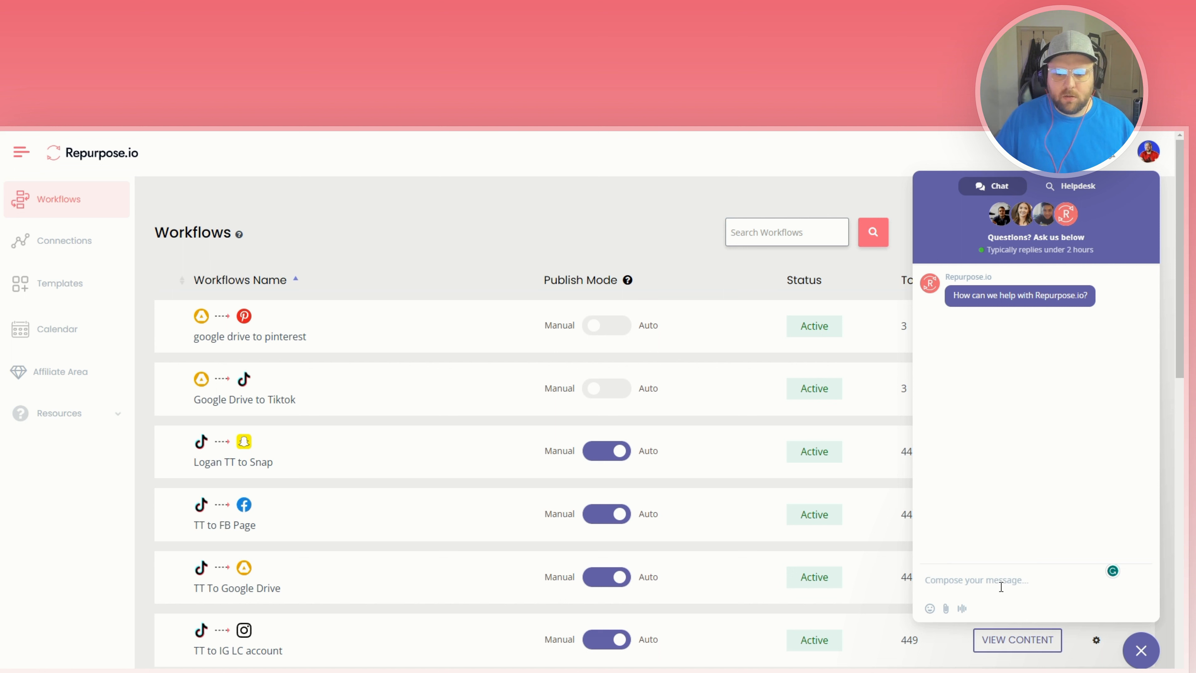
{"action": "mouse_move", "coordinate": [864, 183]}
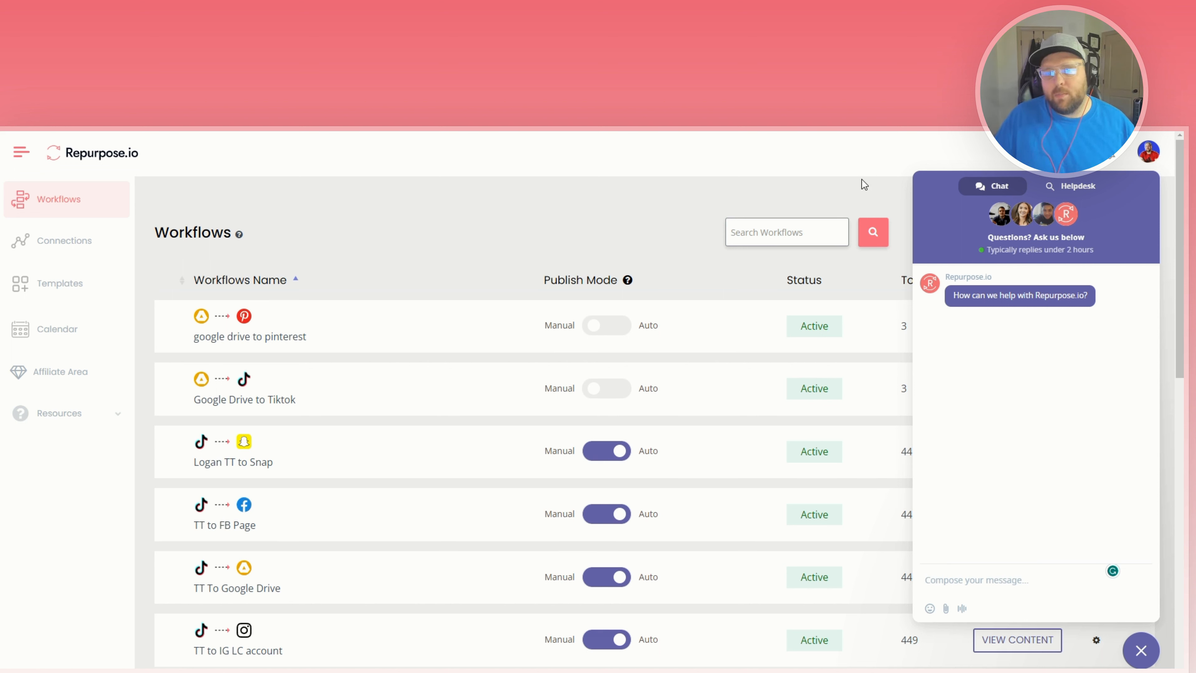
Close the support chat, leaving the Workflows page with all workflows Active.
{"action": "left_click", "coordinate": [1142, 649]}
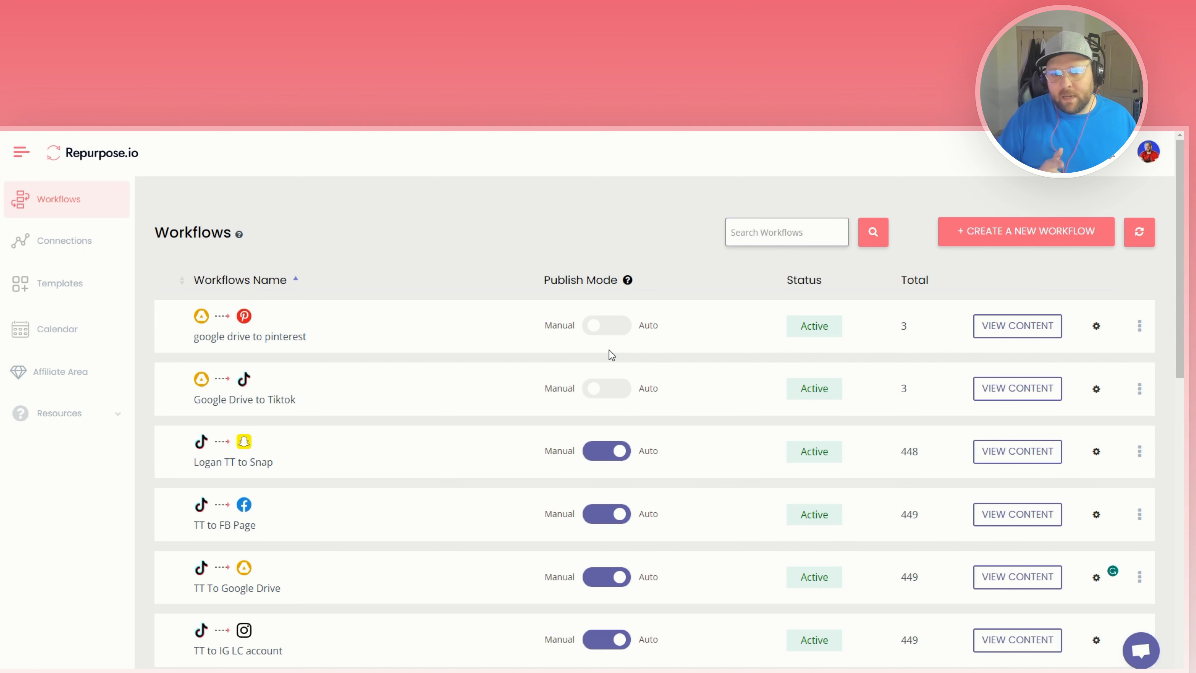
{"action": "mouse_move", "coordinate": [633, 359]}
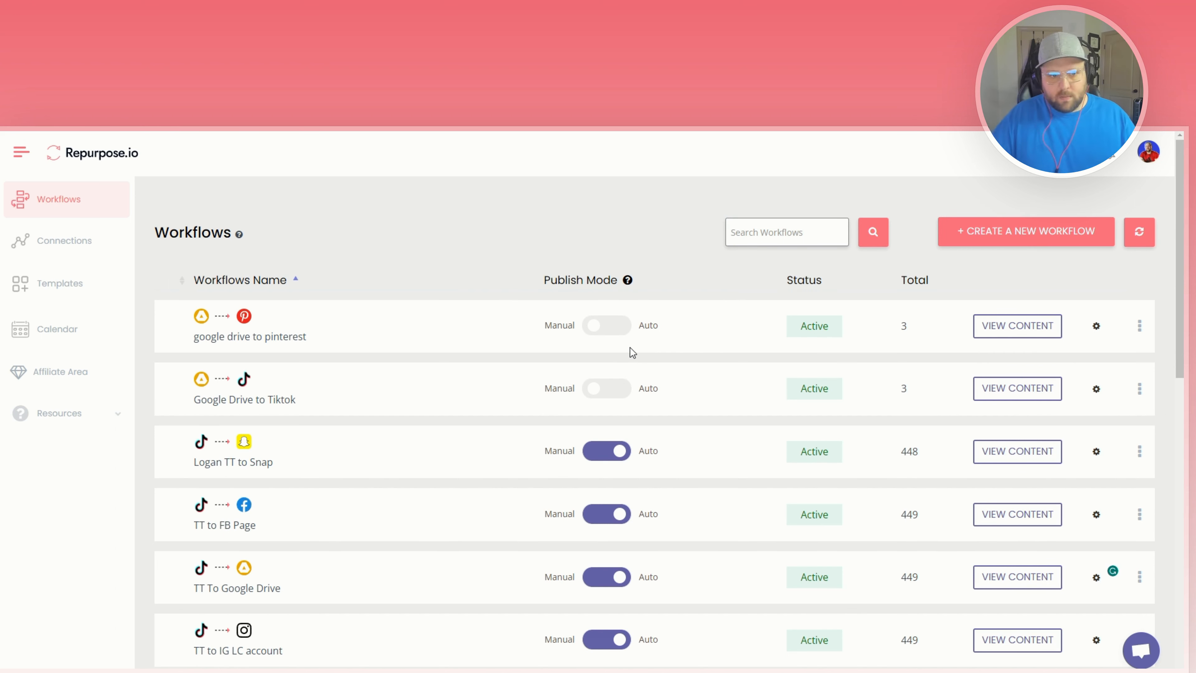
{"action": "mouse_move", "coordinate": [375, 210]}
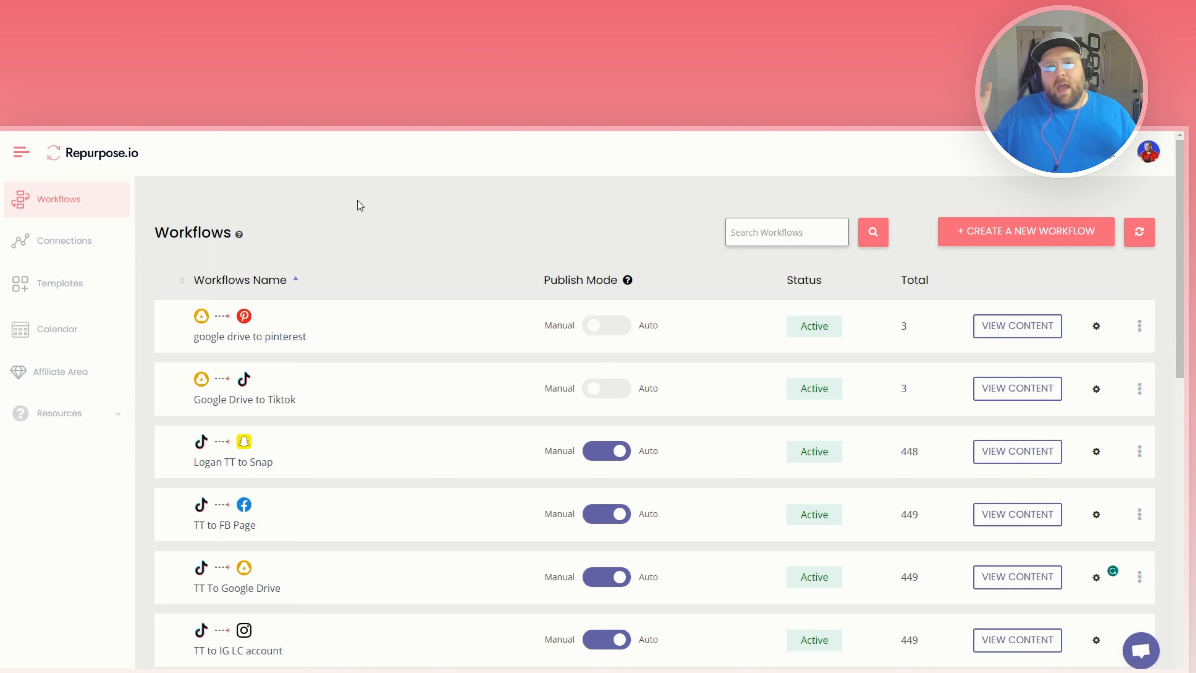
{"action": "mouse_move", "coordinate": [375, 213]}
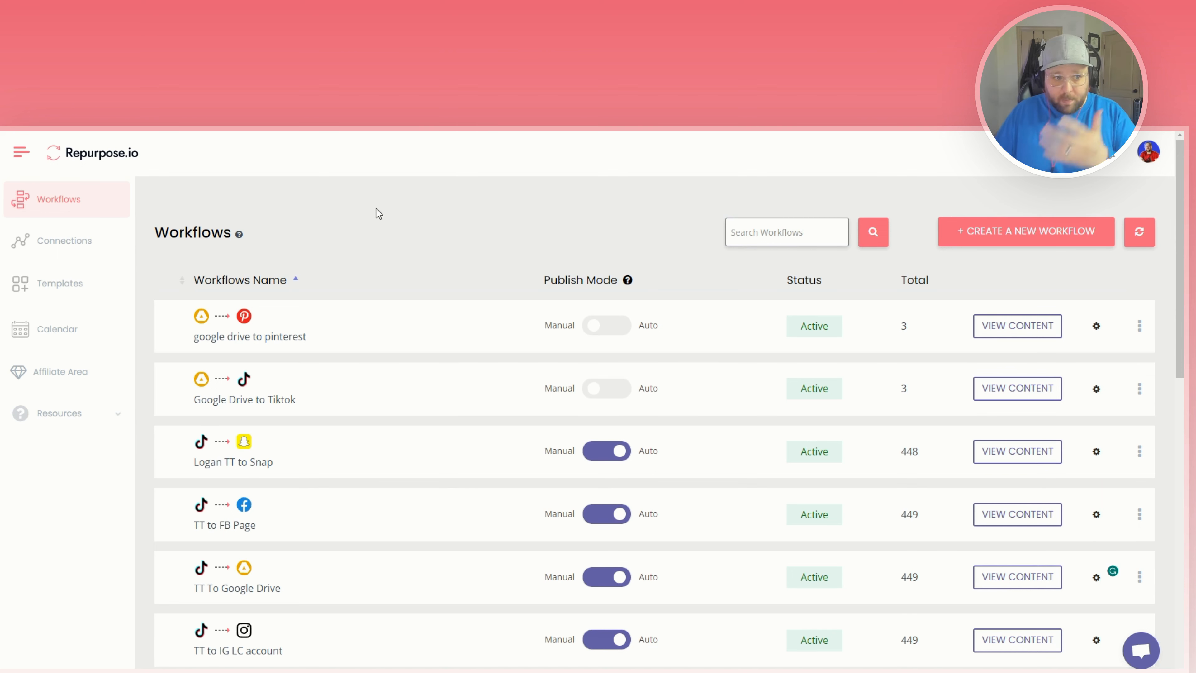
{"action": "mouse_move", "coordinate": [320, 291]}
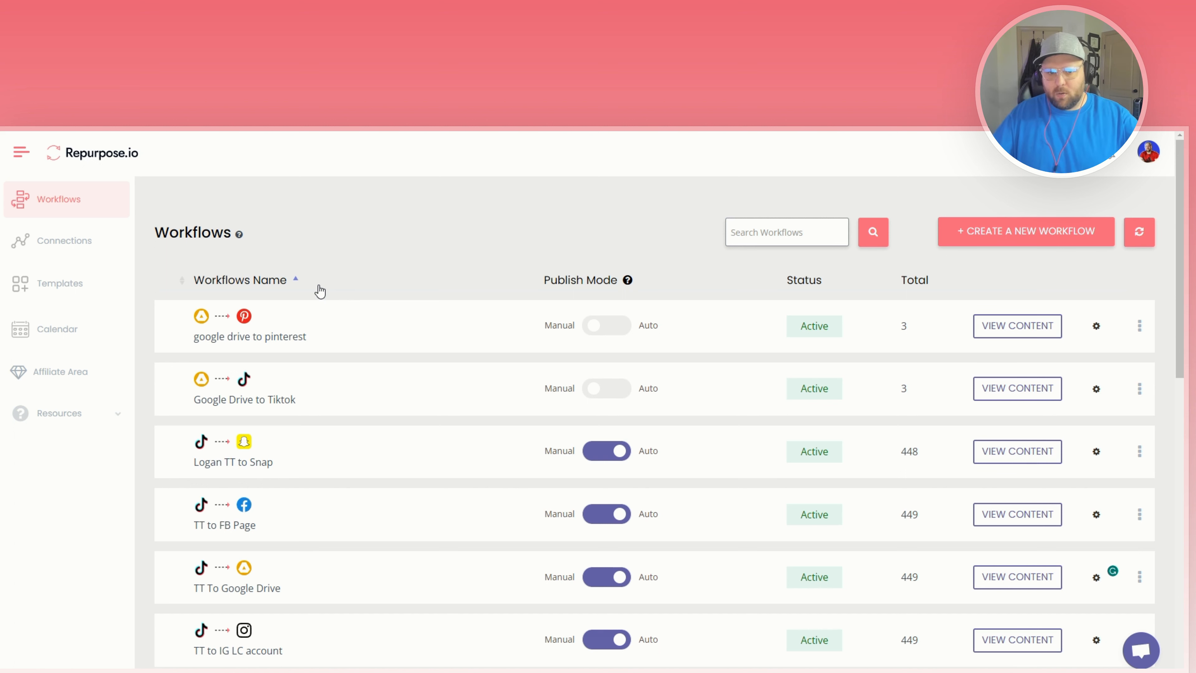
{"action": "mouse_move", "coordinate": [366, 257]}
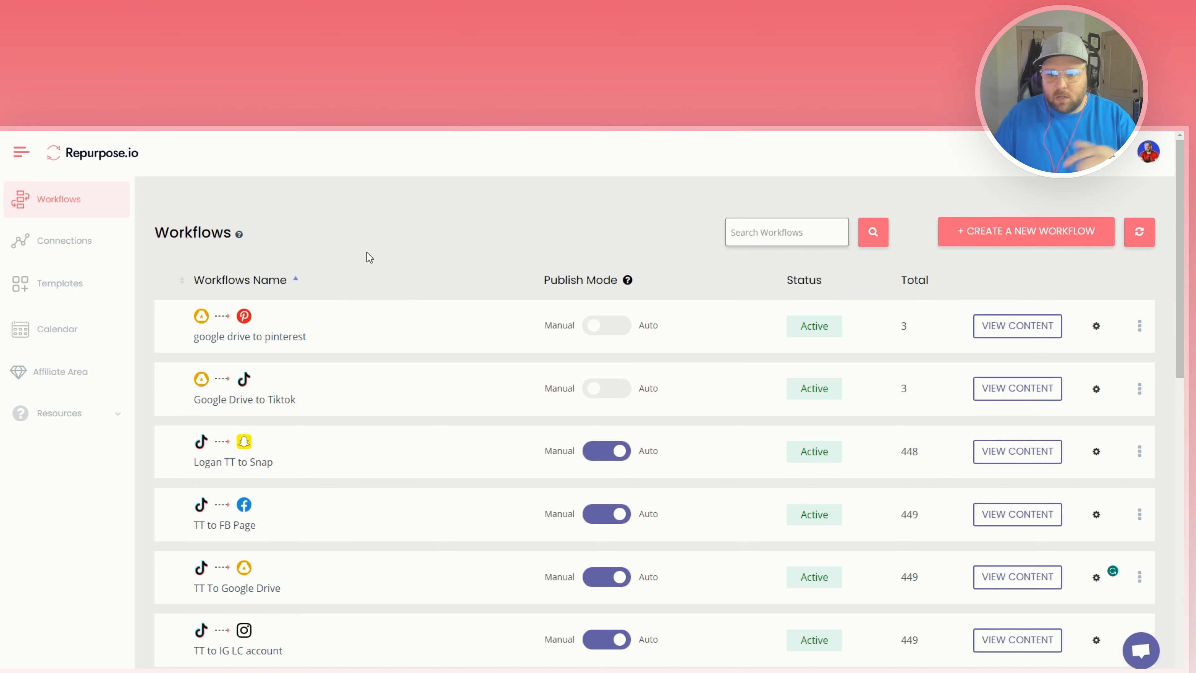